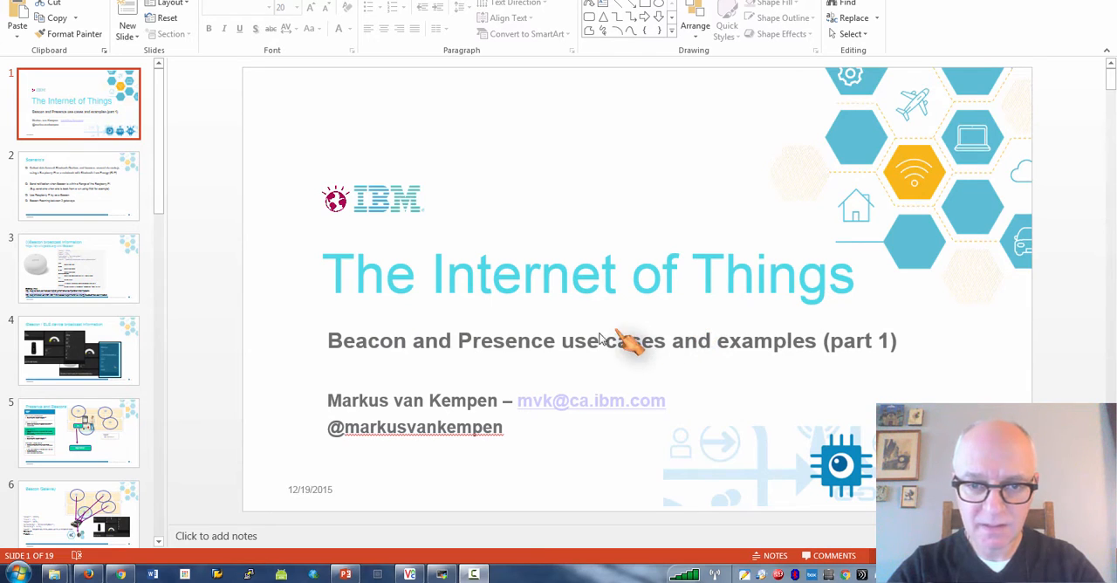
{"action": "mouse_move", "coordinate": [422, 349]}
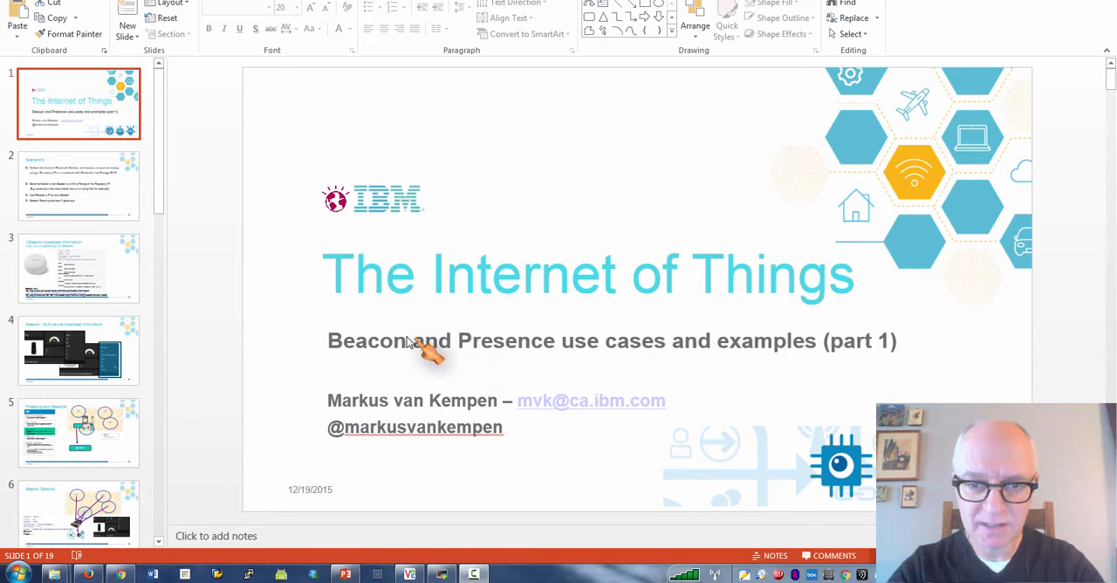
- Change "Beacon" to "Beacons" in the title slide's subtitle
{"action": "left_click", "coordinate": [409, 341]}
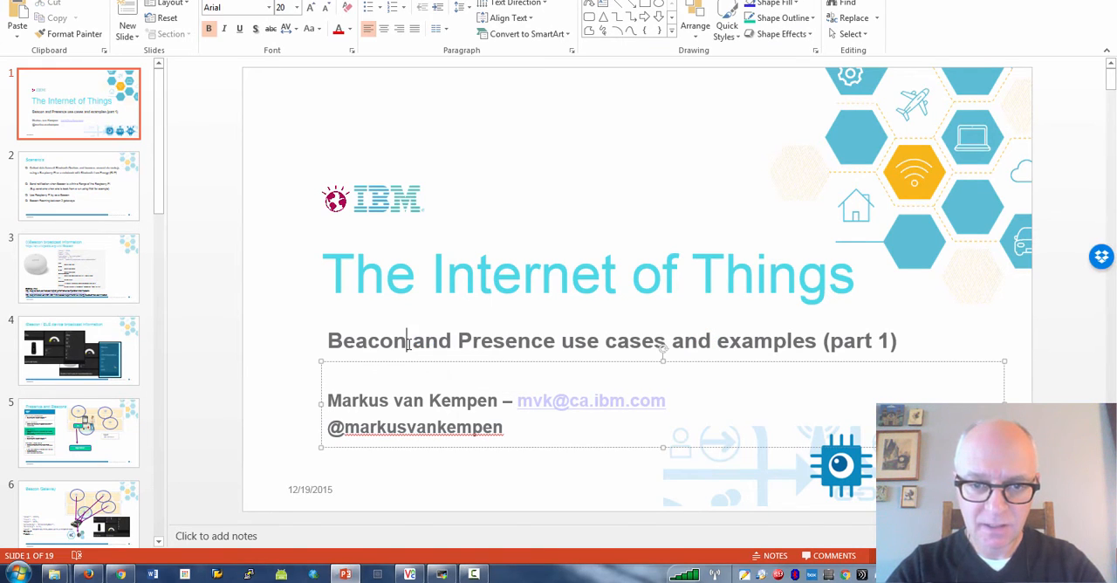
{"action": "type", "text": "s"}
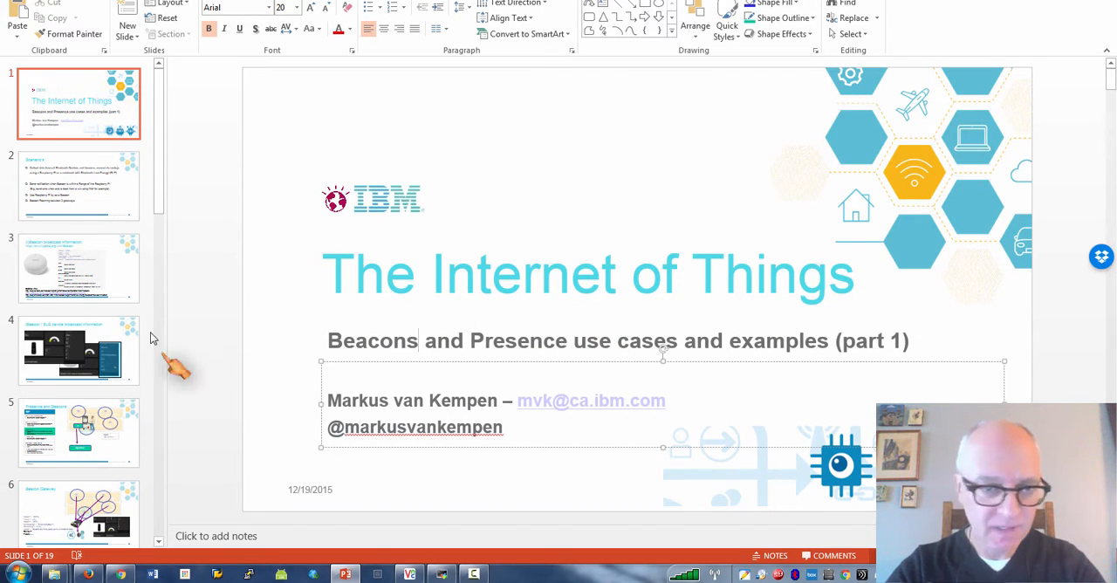
- Show slide 2, "Scenario's", with the four beacon use cases
{"action": "left_click", "coordinate": [79, 185]}
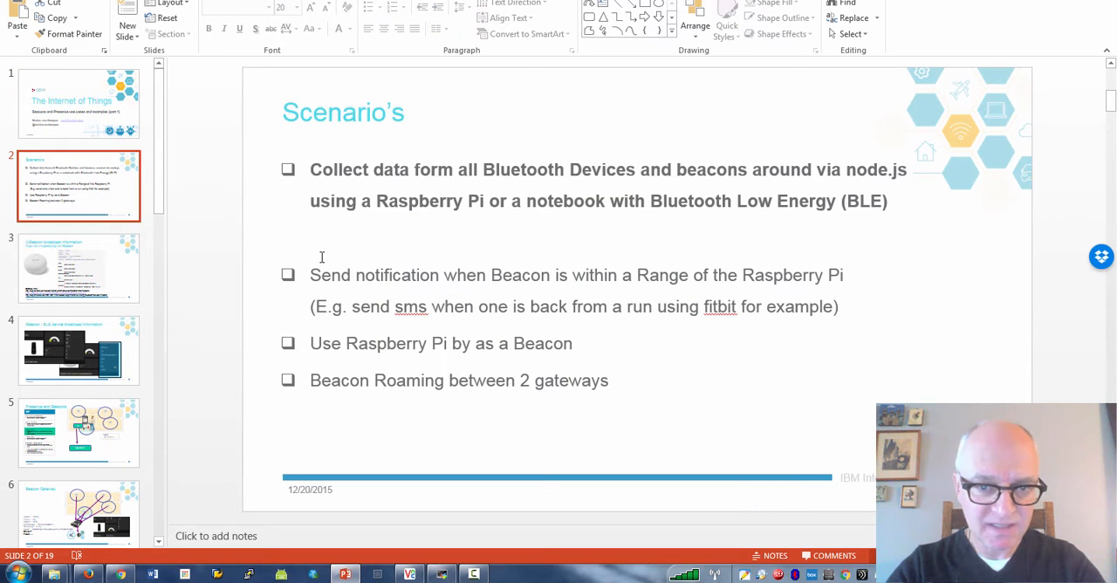
{"action": "mouse_move", "coordinate": [338, 278]}
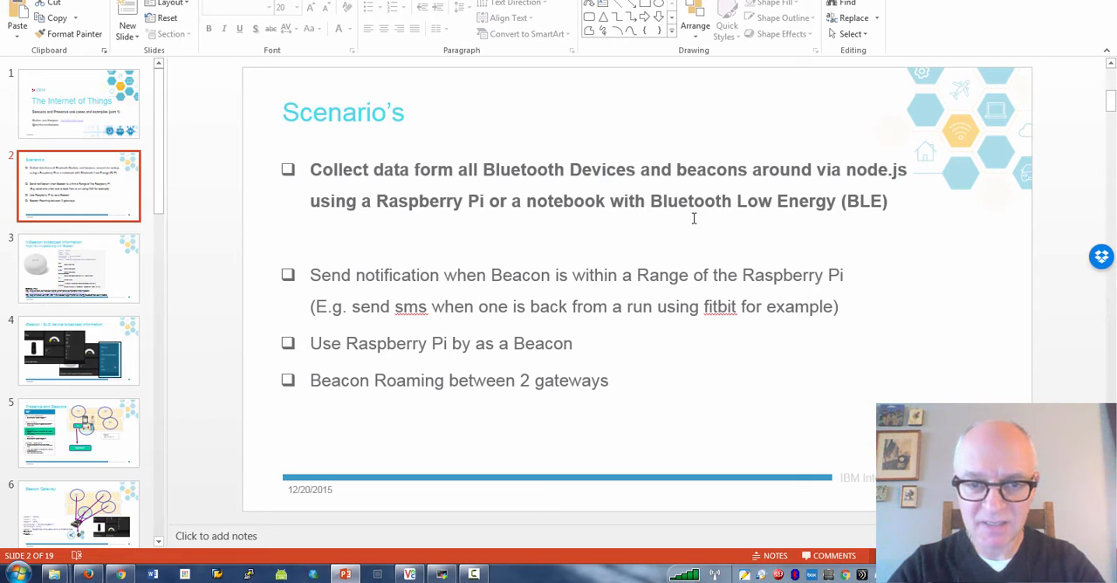
{"action": "mouse_move", "coordinate": [586, 177]}
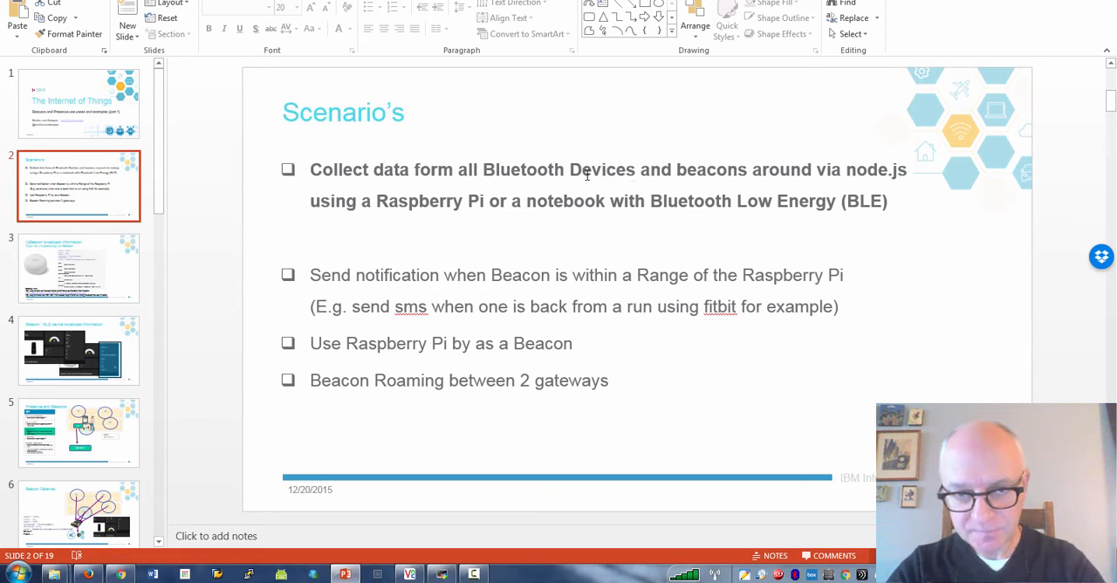
- Show slide 3, "(i)Beacon broadcast information", with the sample JSON and distance links
{"action": "left_click", "coordinate": [78, 269]}
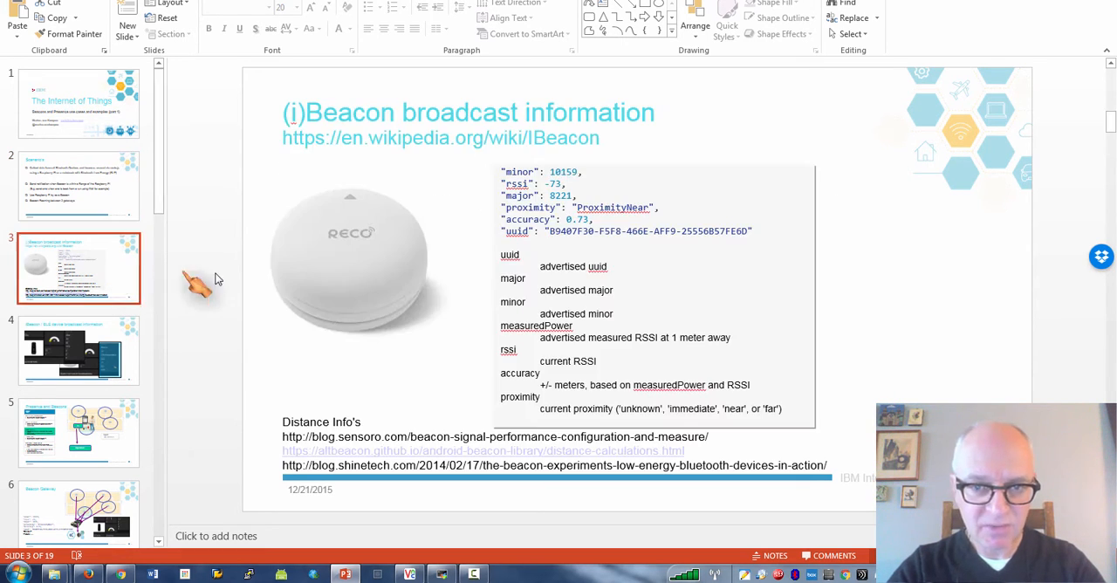
{"action": "mouse_move", "coordinate": [310, 277]}
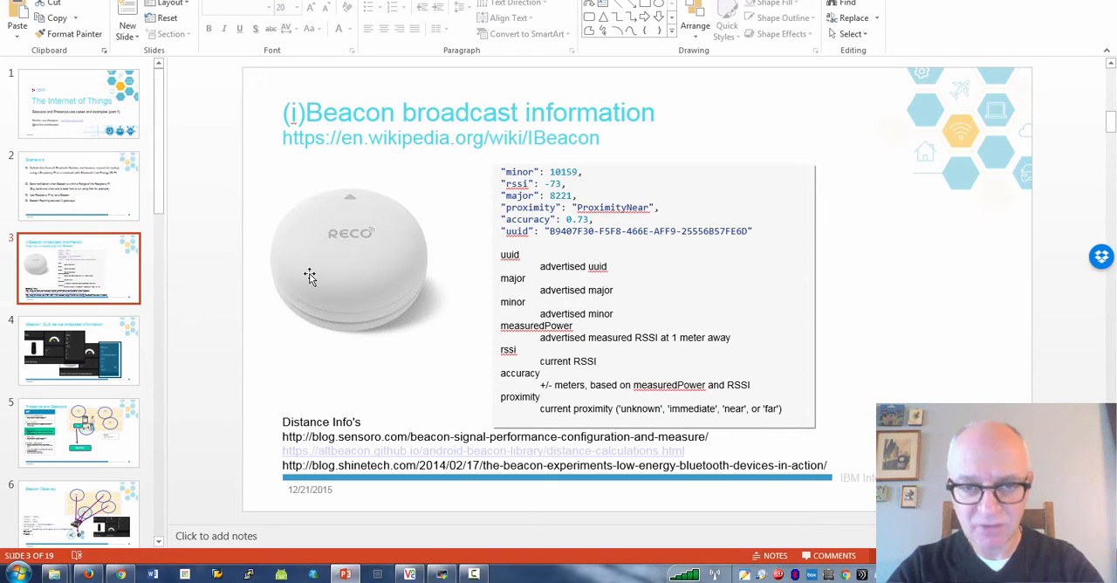
{"action": "mouse_move", "coordinate": [440, 213]}
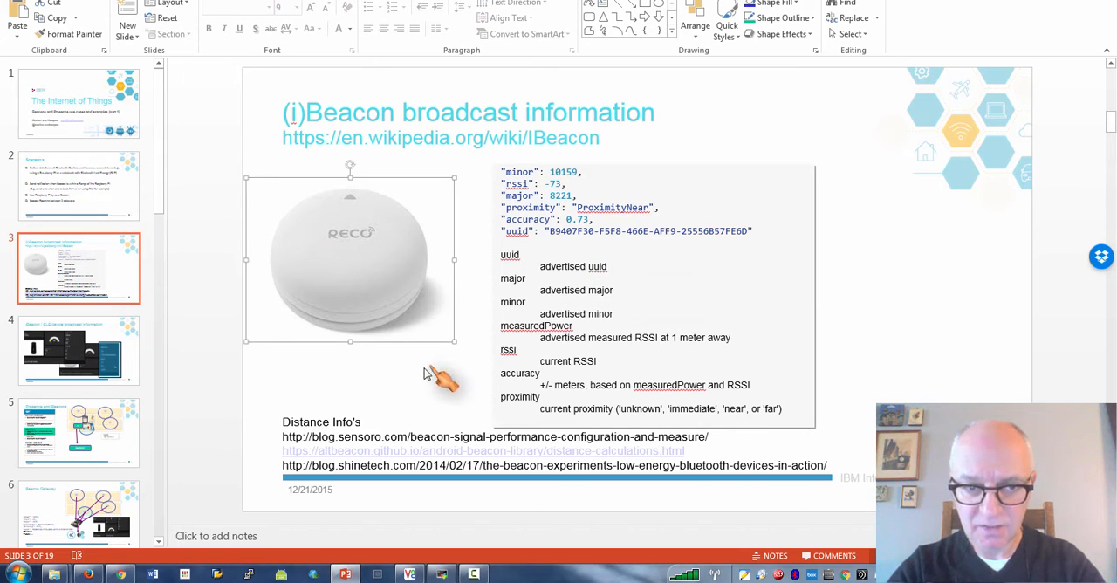
- Show slide 4, "iBeacon / BLE device broadcast information", with the dashboard tiles
{"action": "left_click", "coordinate": [79, 349]}
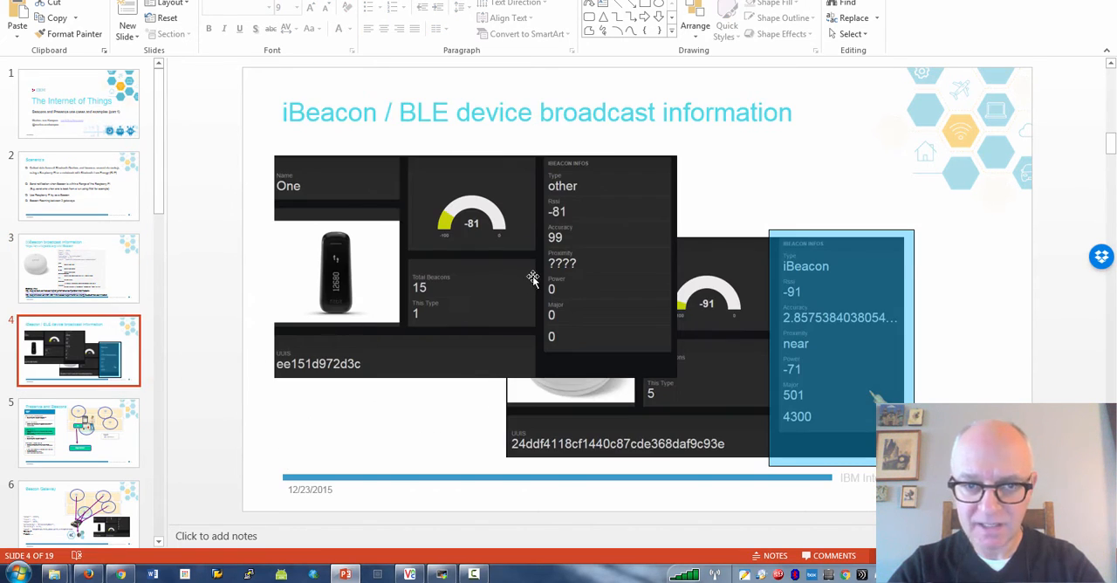
{"action": "mouse_move", "coordinate": [318, 195]}
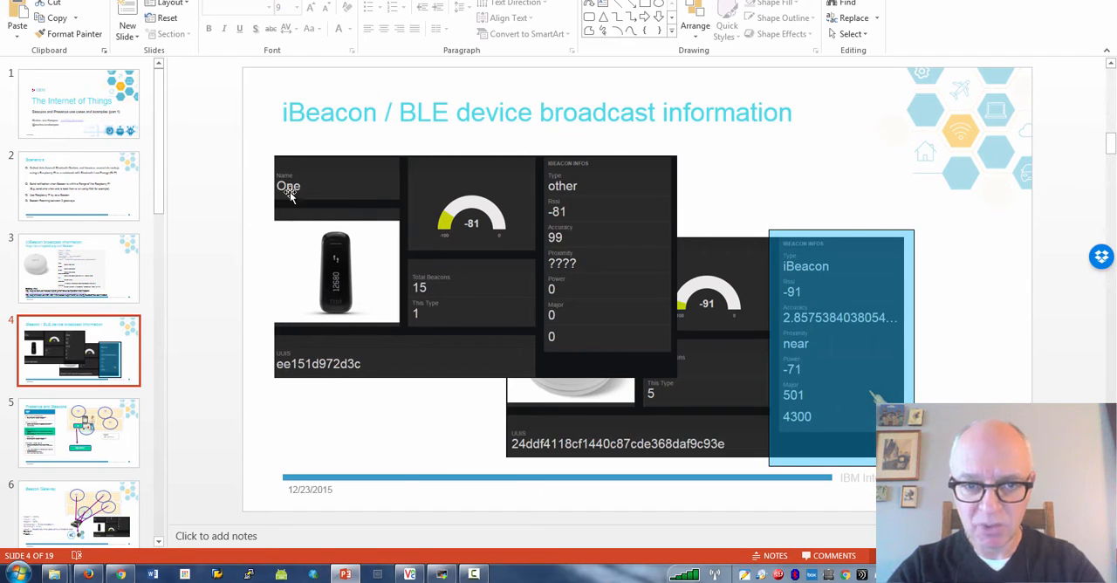
{"action": "mouse_move", "coordinate": [585, 196]}
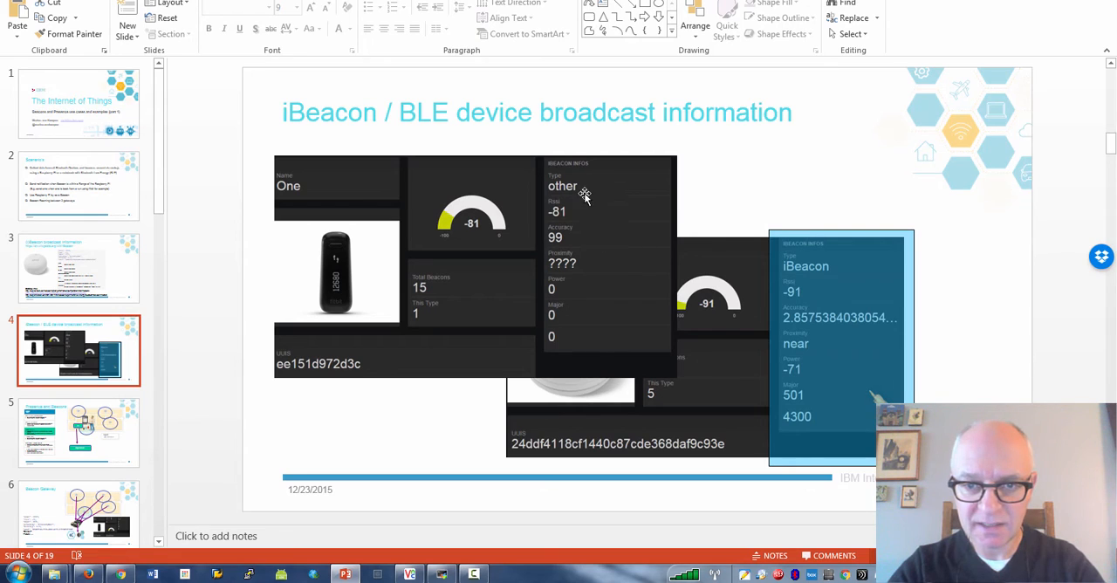
{"action": "mouse_move", "coordinate": [583, 209]}
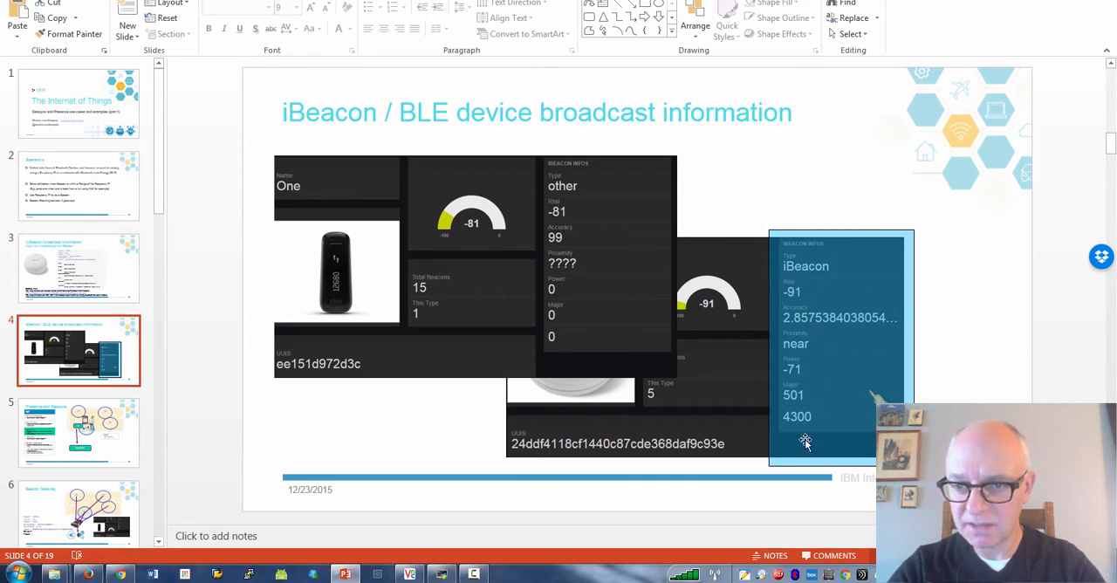
{"action": "mouse_move", "coordinate": [834, 360]}
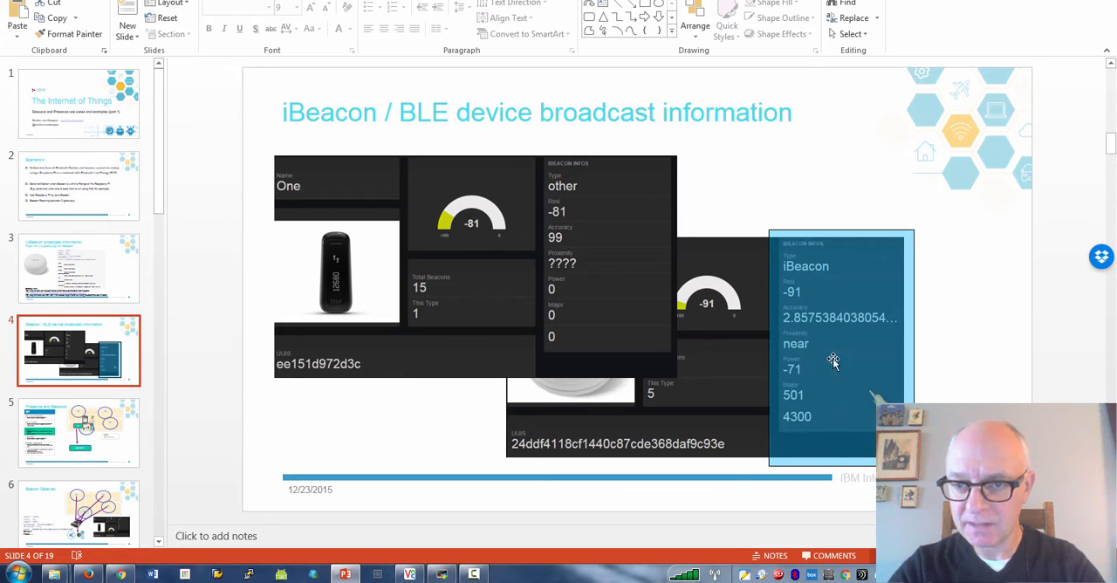
{"action": "mouse_move", "coordinate": [816, 433]}
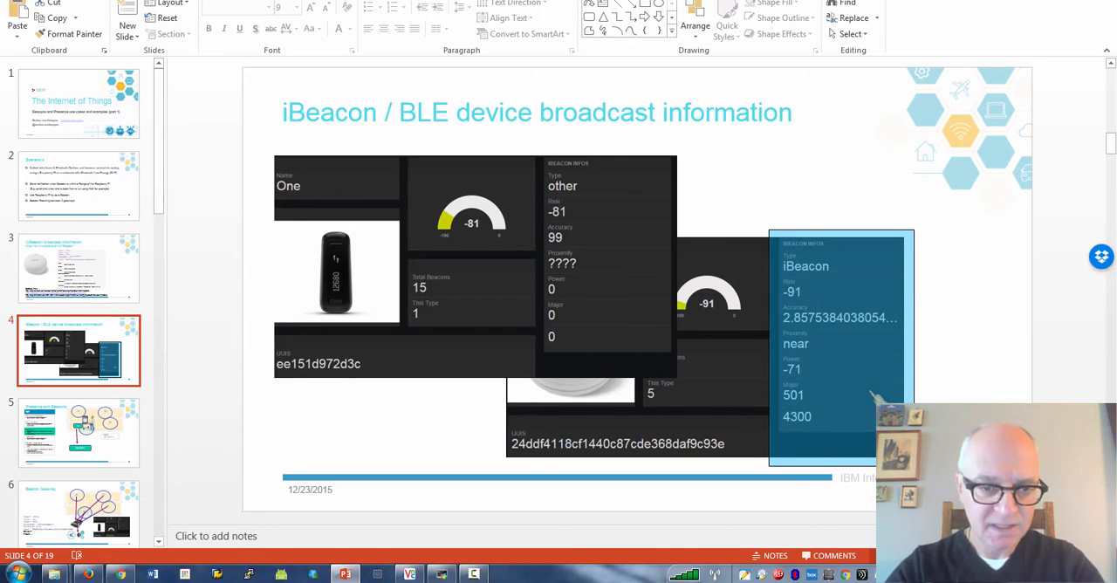
- Show slide 5, "Presence and Beacons", with the positioning table and floor plan
{"action": "left_click", "coordinate": [79, 433]}
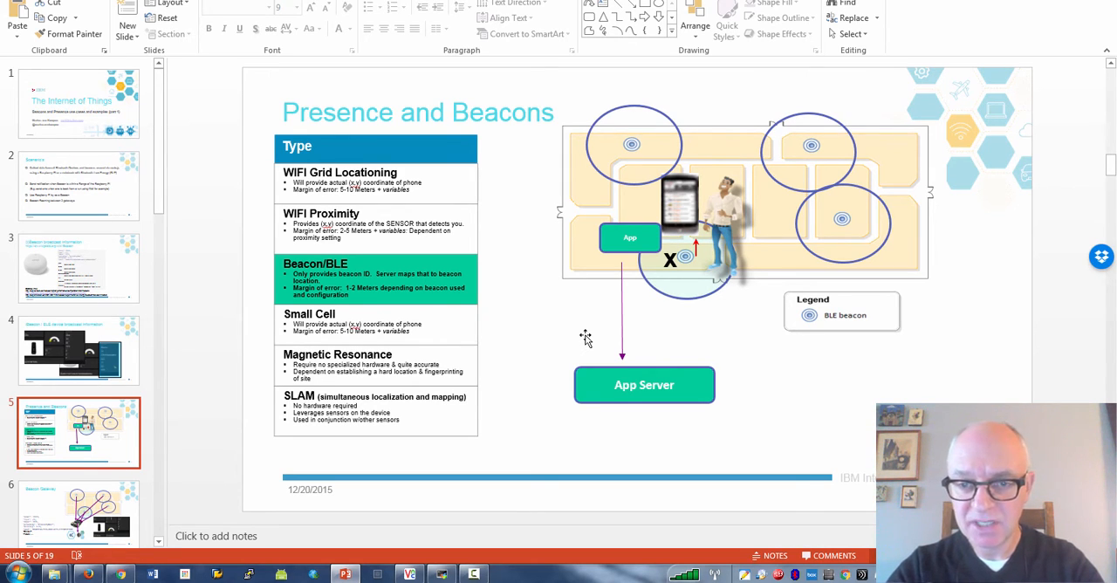
{"action": "mouse_move", "coordinate": [595, 318]}
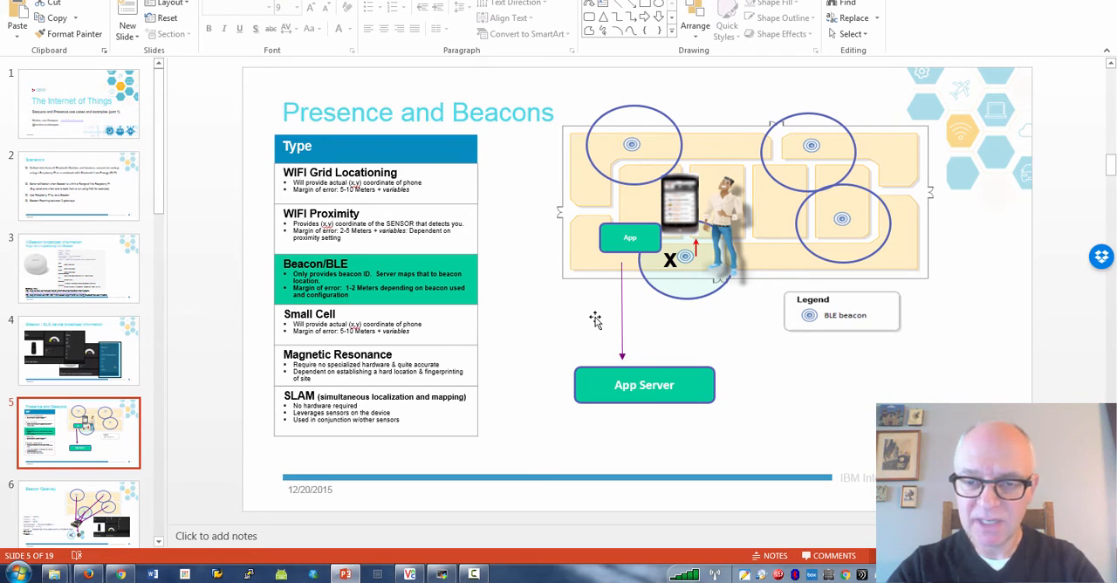
{"action": "mouse_move", "coordinate": [614, 329]}
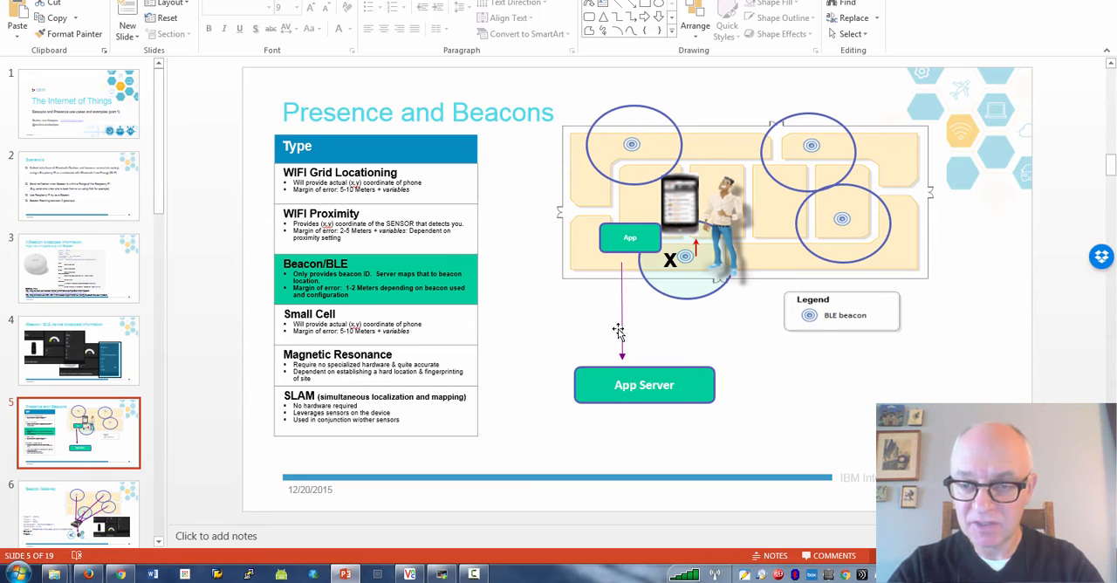
{"action": "mouse_move", "coordinate": [625, 332]}
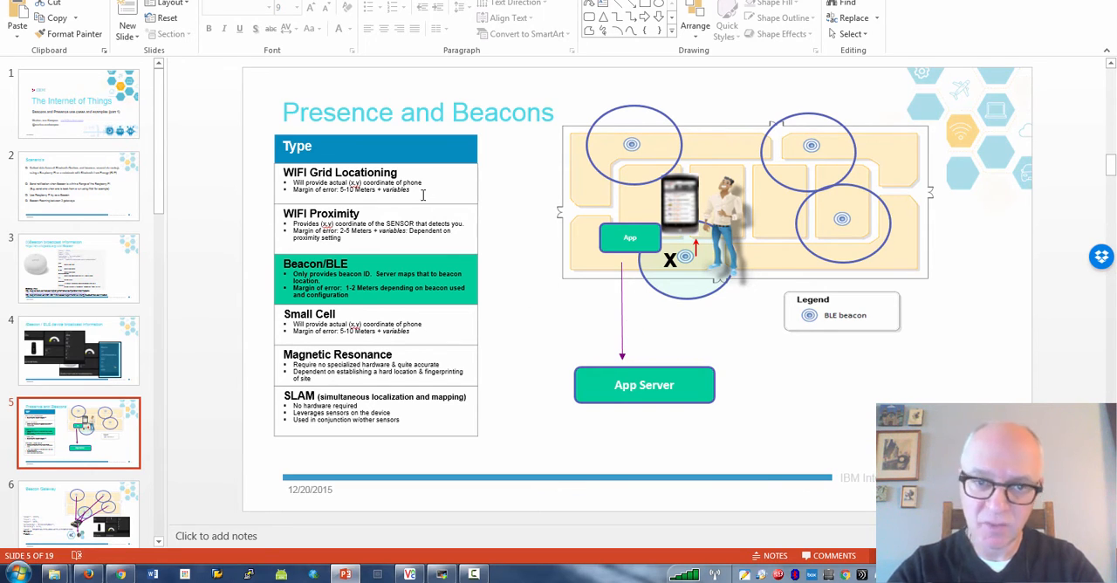
{"action": "mouse_move", "coordinate": [537, 400]}
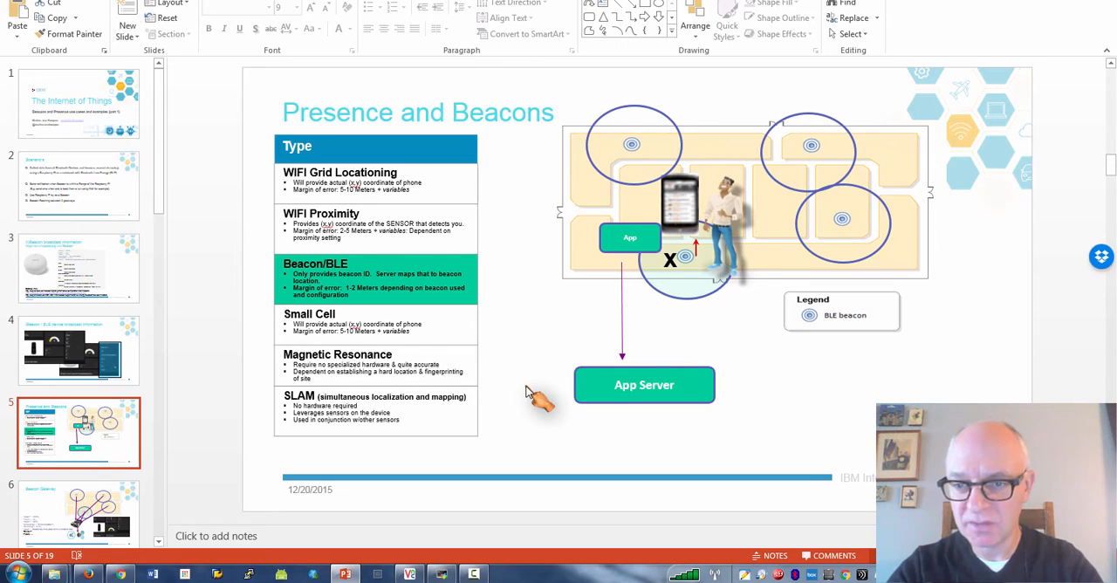
{"action": "mouse_move", "coordinate": [457, 388]}
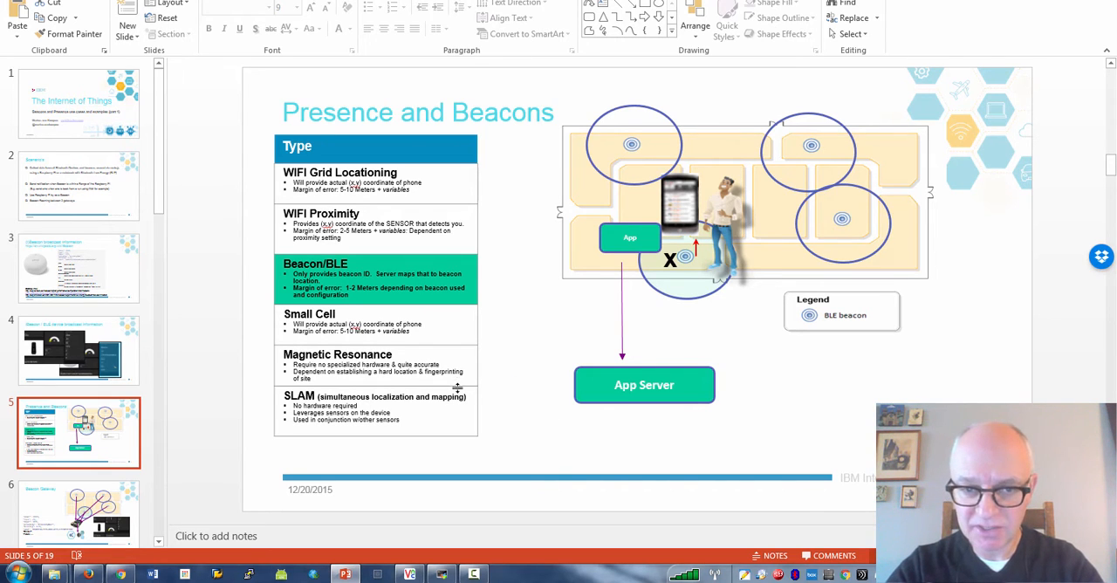
- Show slide 6, "Beacon Gateway", with the Raspberry Pi and floor-plan beacons
{"action": "left_click", "coordinate": [79, 445]}
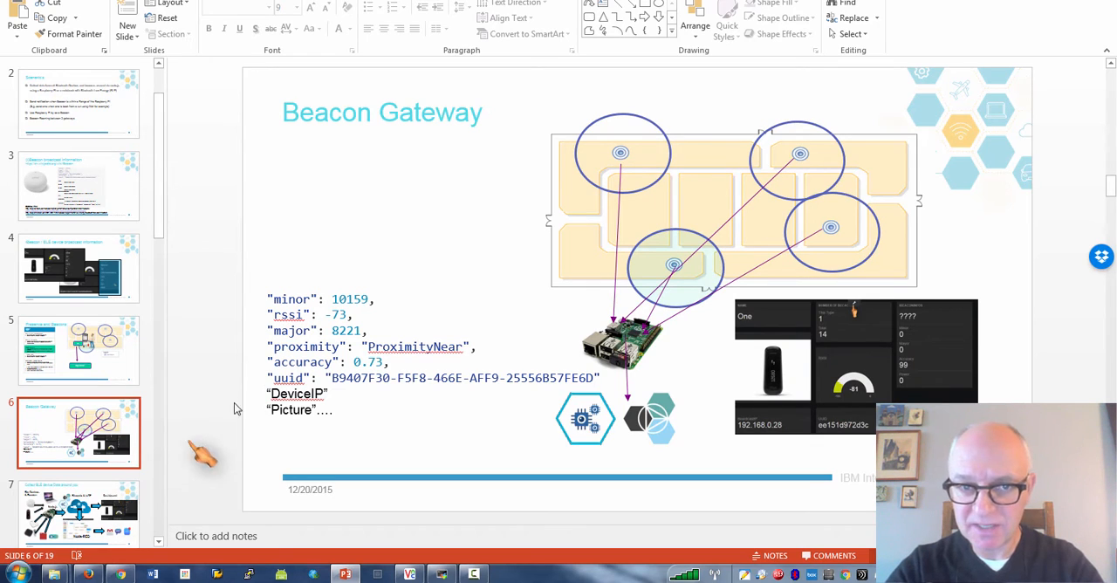
{"action": "mouse_move", "coordinate": [585, 289]}
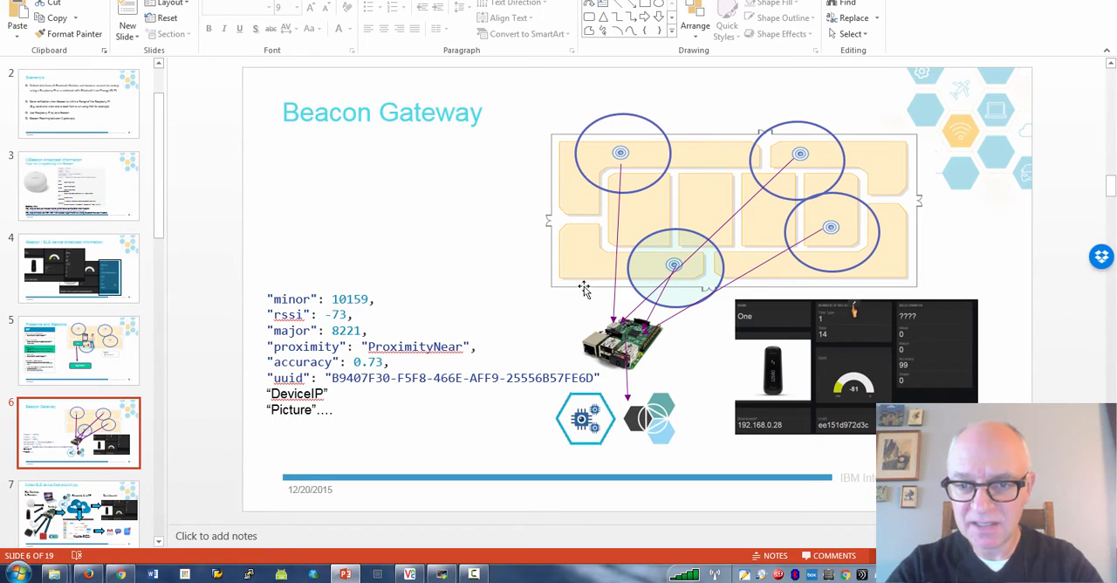
{"action": "mouse_move", "coordinate": [752, 286]}
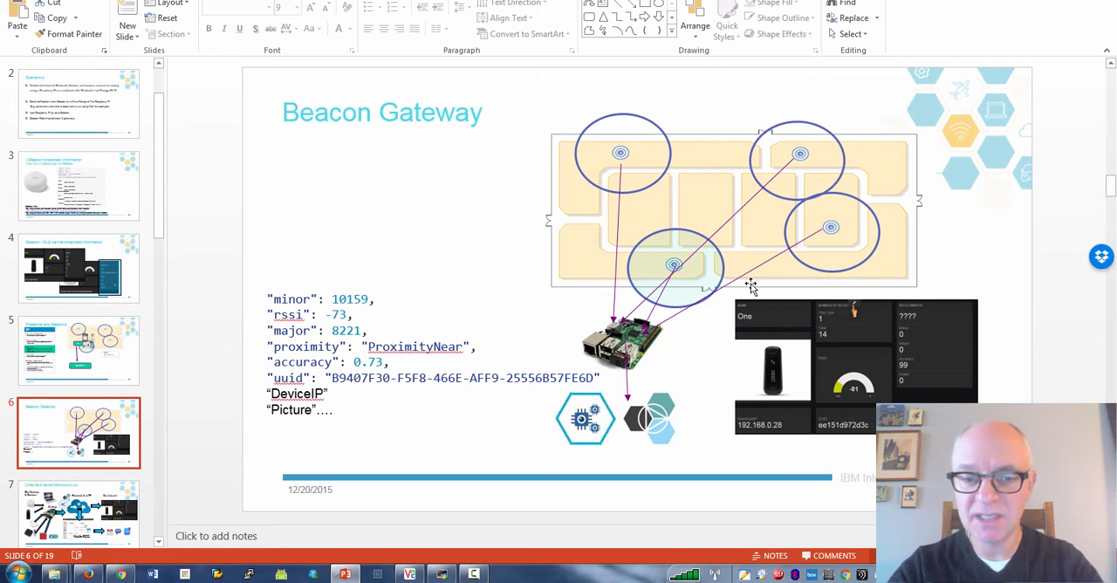
{"action": "mouse_move", "coordinate": [777, 253]}
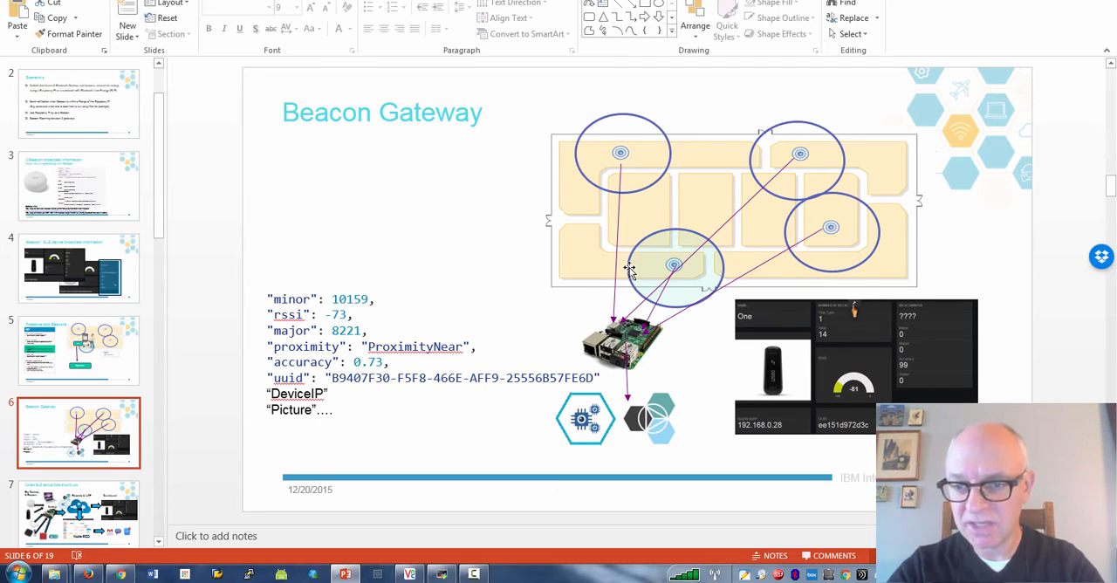
{"action": "mouse_move", "coordinate": [205, 461]}
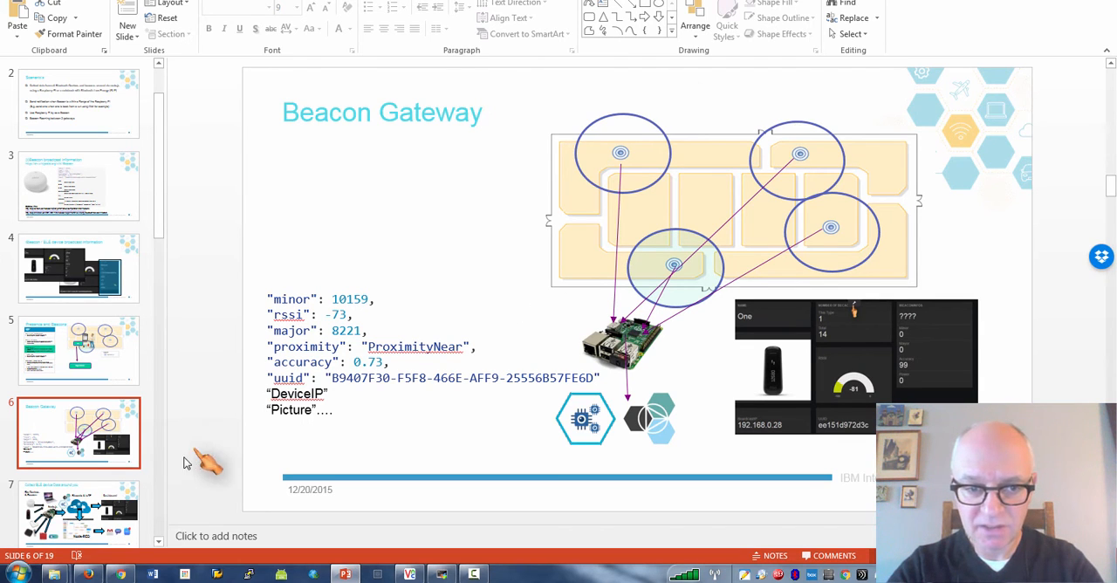
- Show the "Collect BLE device Data around you" slide with the Node.js, IoTF, Node-RED and Dashboard setup
{"action": "left_click", "coordinate": [78, 433]}
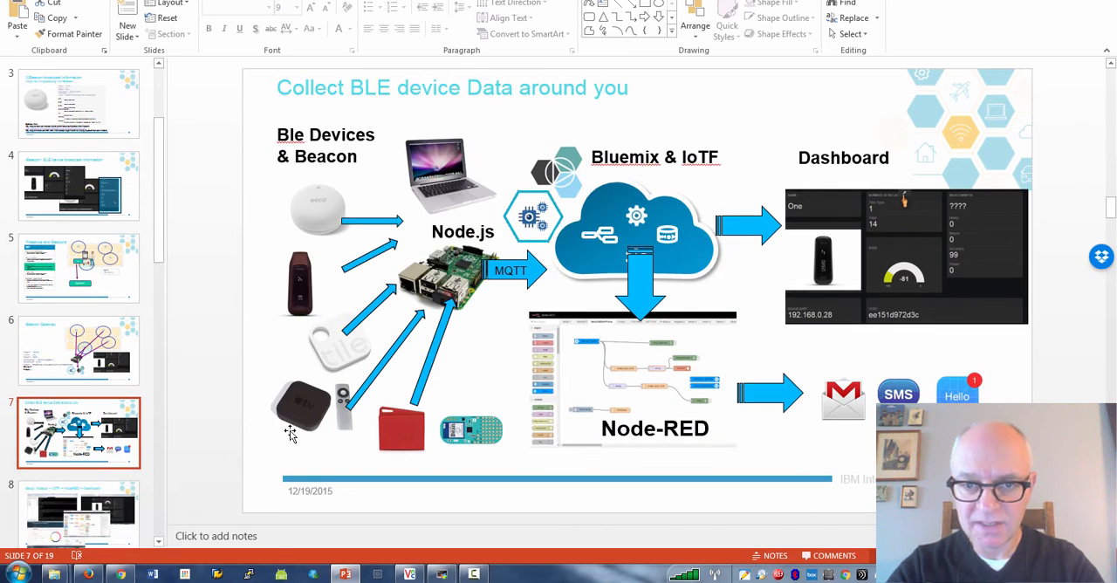
{"action": "mouse_move", "coordinate": [433, 293]}
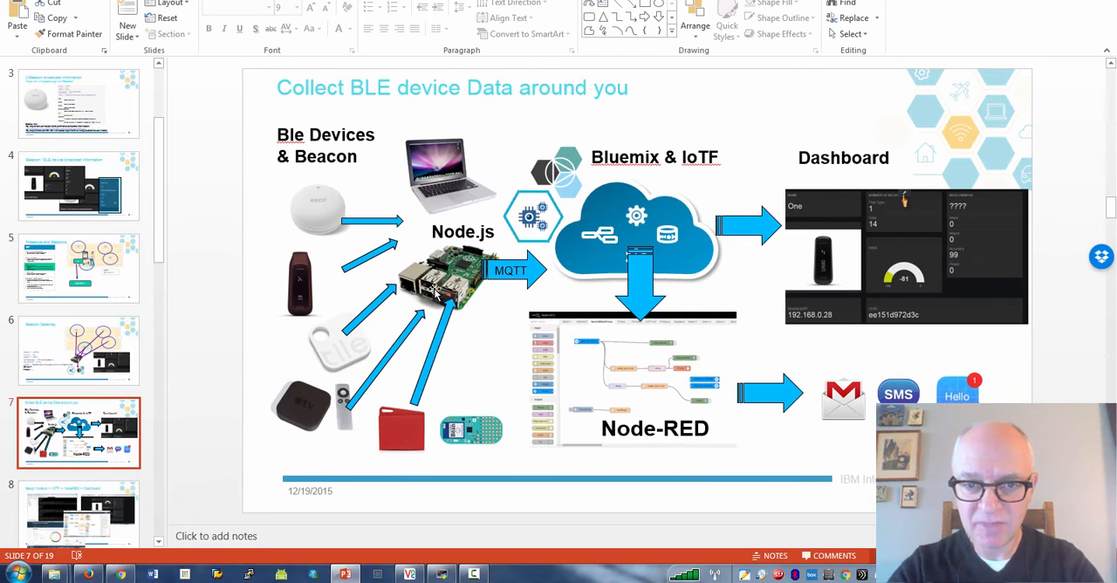
{"action": "mouse_move", "coordinate": [471, 302]}
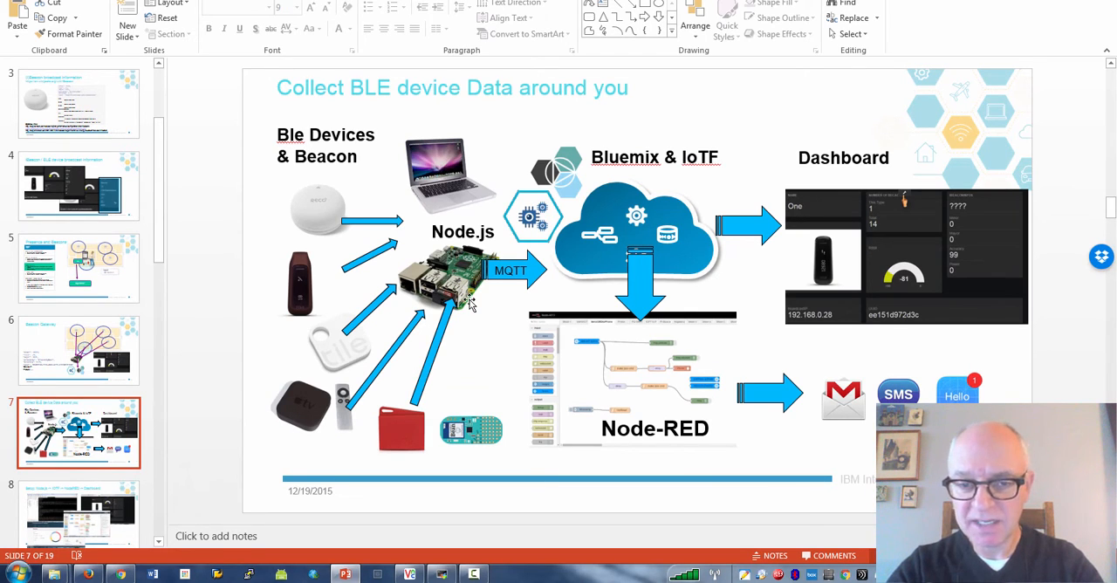
{"action": "mouse_move", "coordinate": [446, 312]}
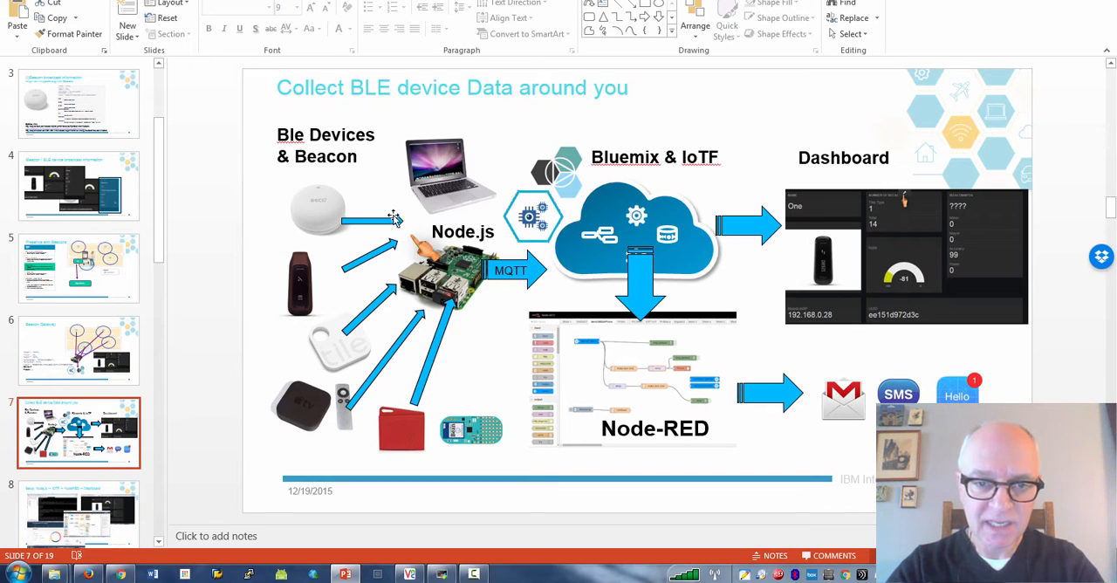
{"action": "mouse_move", "coordinate": [428, 376]}
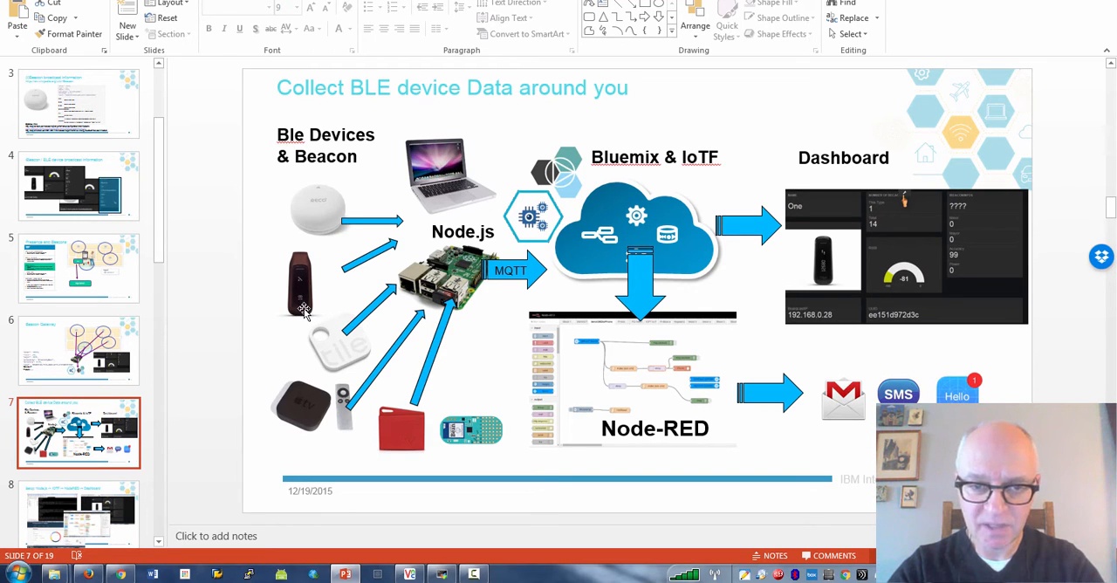
{"action": "mouse_move", "coordinate": [321, 370]}
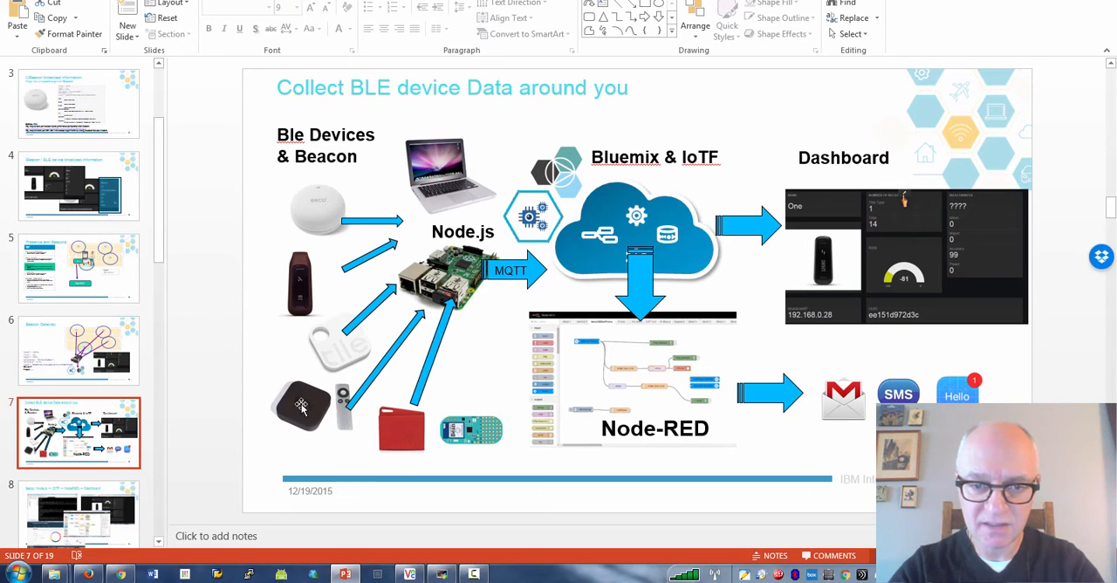
{"action": "mouse_move", "coordinate": [402, 454]}
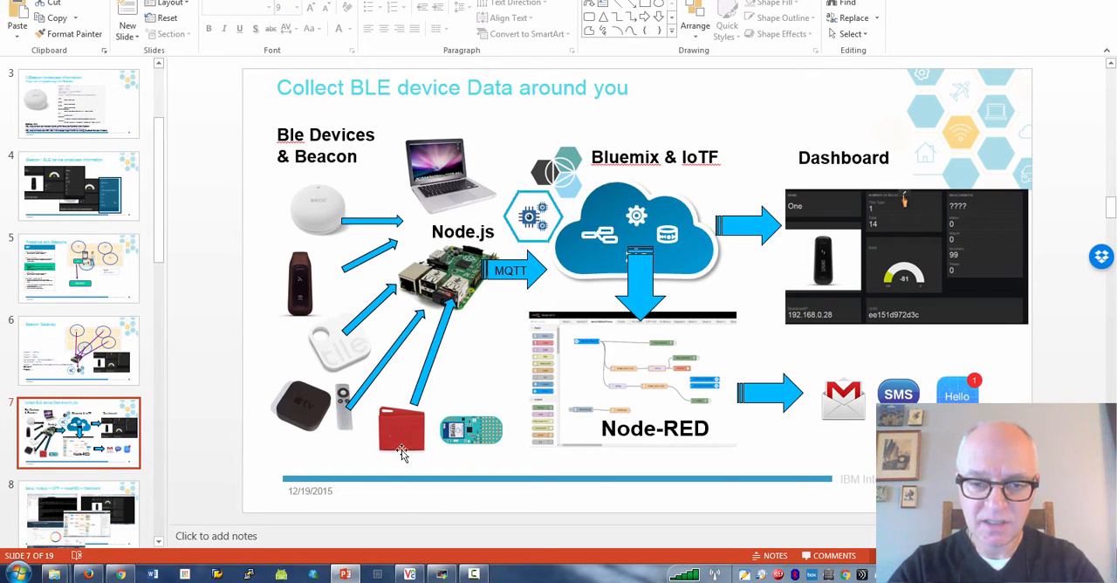
{"action": "mouse_move", "coordinate": [472, 452]}
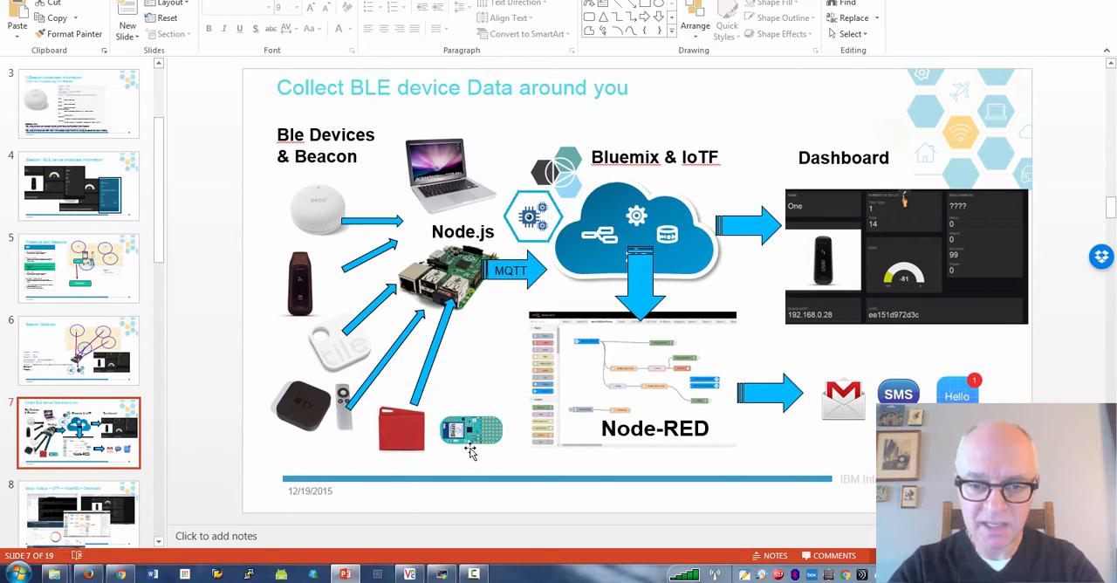
{"action": "left_click", "coordinate": [422, 367]}
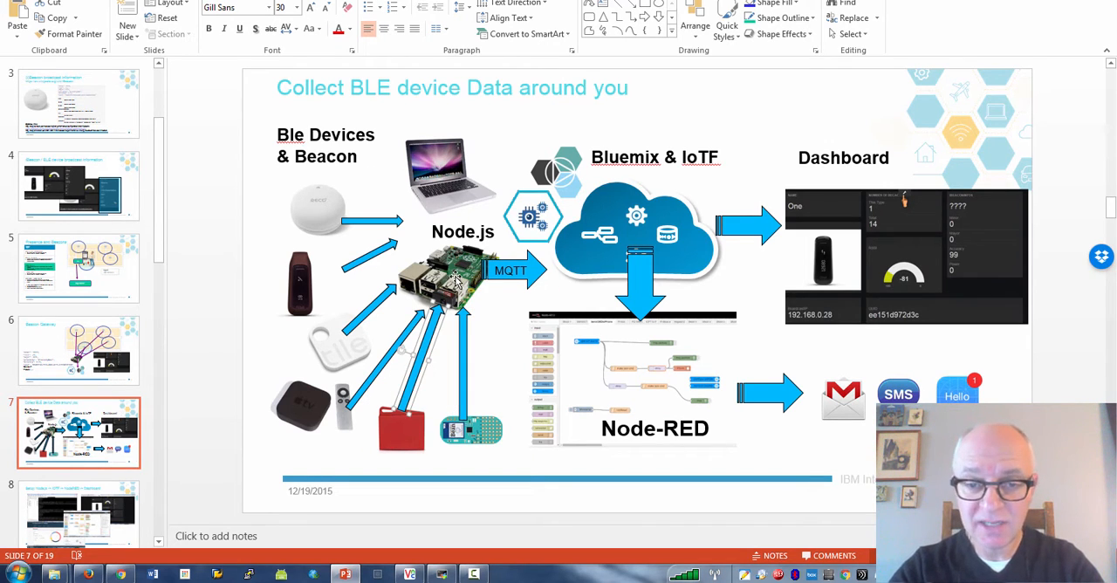
{"action": "mouse_move", "coordinate": [452, 199]}
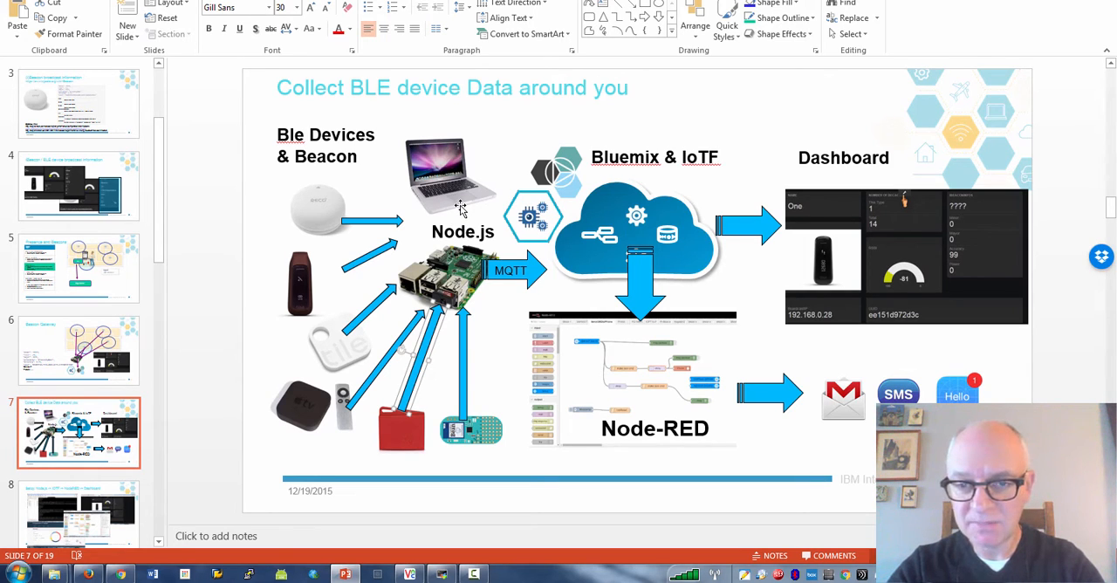
{"action": "mouse_move", "coordinate": [510, 242]}
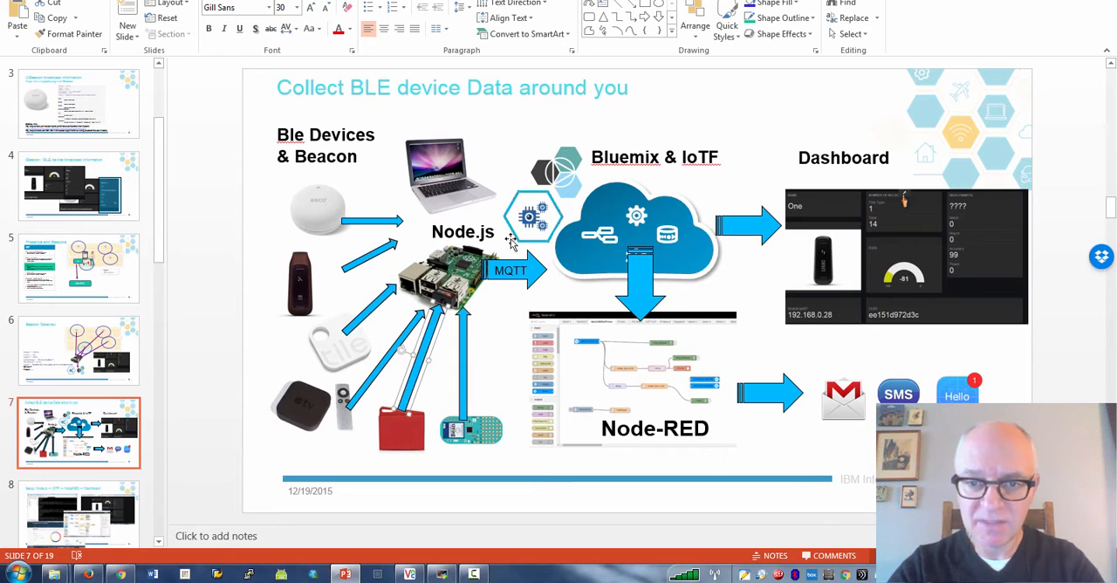
{"action": "mouse_move", "coordinate": [537, 271]}
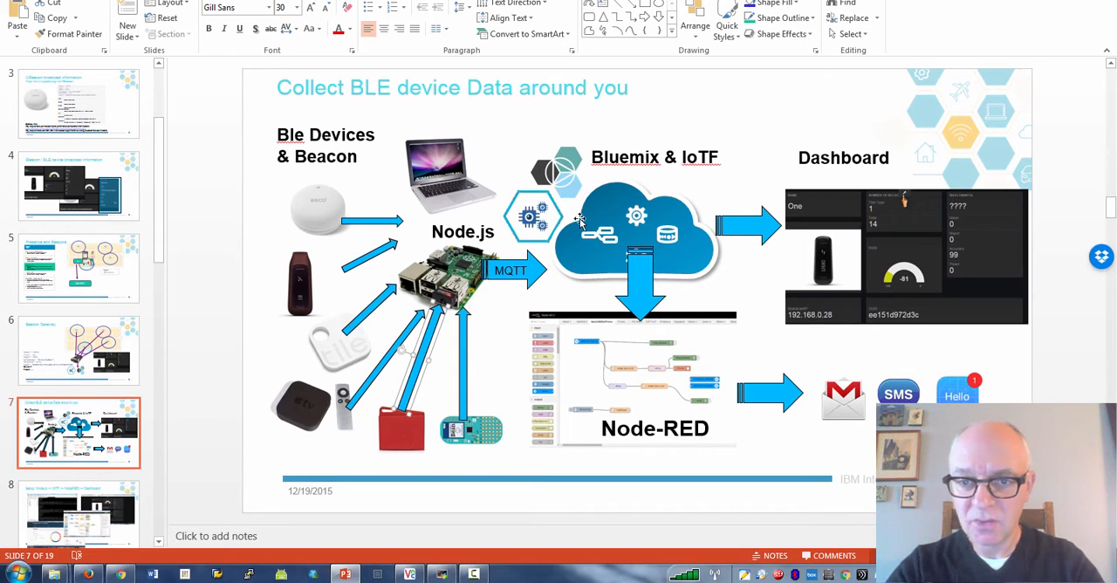
{"action": "mouse_move", "coordinate": [586, 176]}
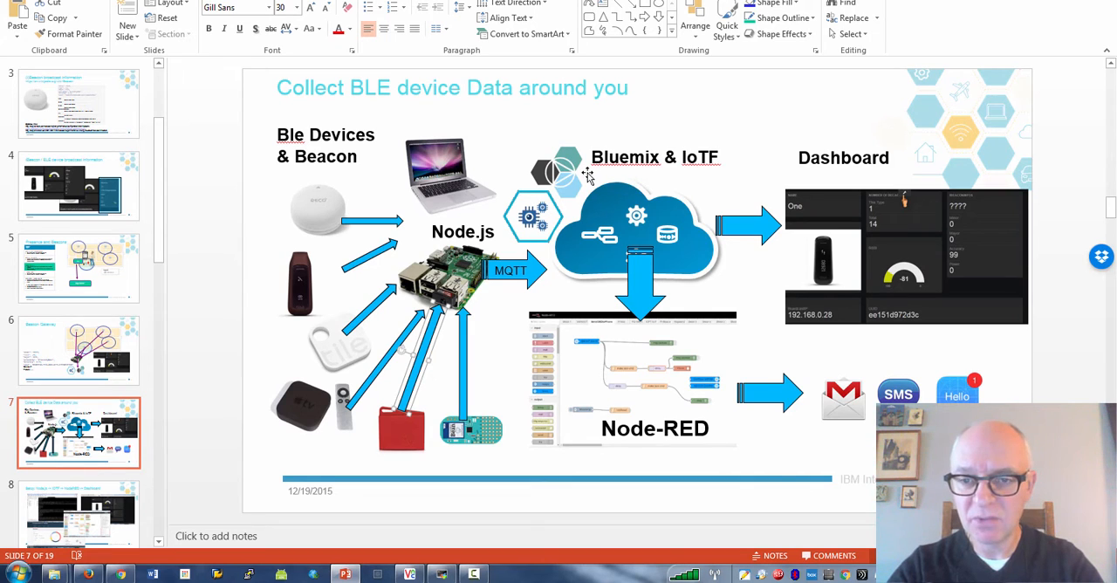
{"action": "mouse_move", "coordinate": [639, 235]}
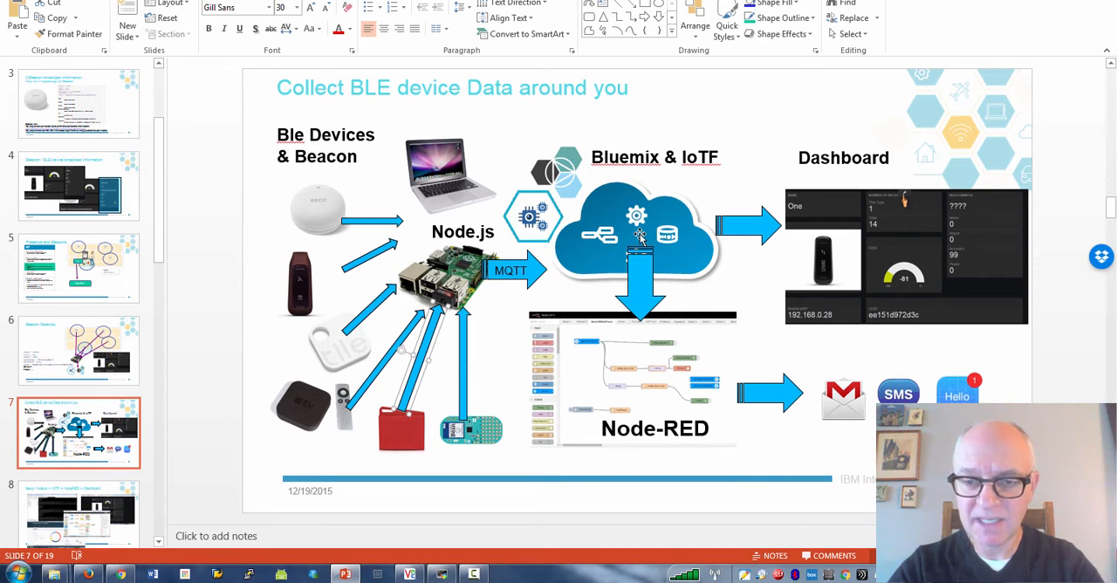
{"action": "mouse_move", "coordinate": [782, 241]}
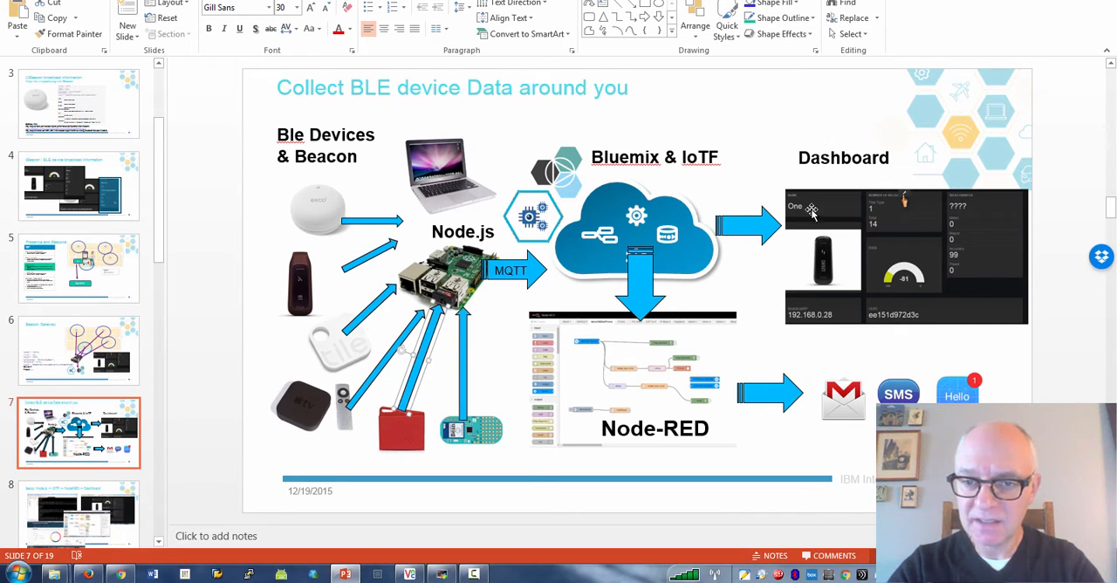
{"action": "mouse_move", "coordinate": [619, 358]}
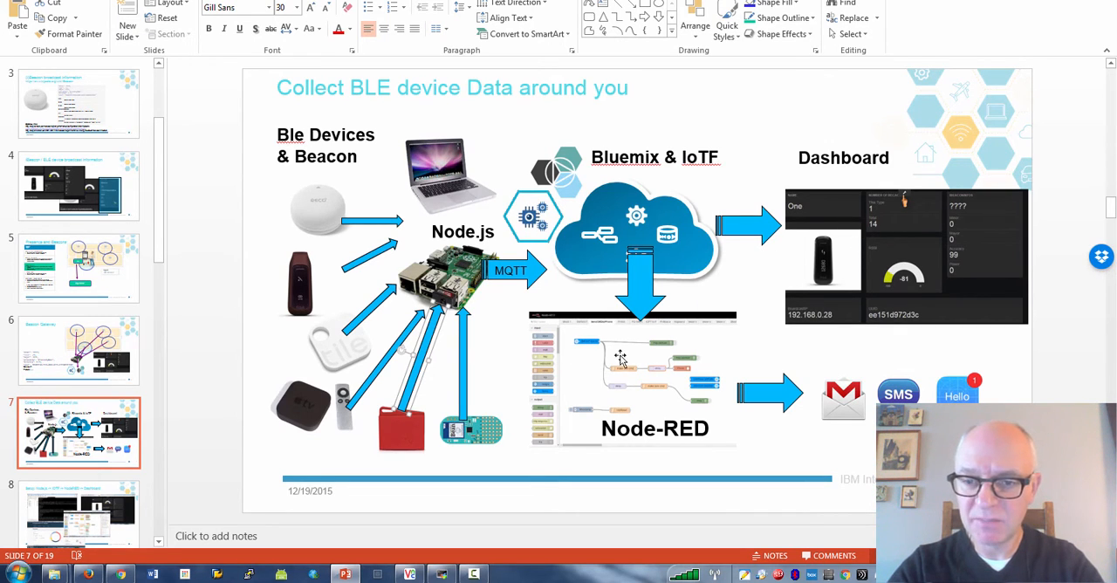
{"action": "mouse_move", "coordinate": [824, 272]}
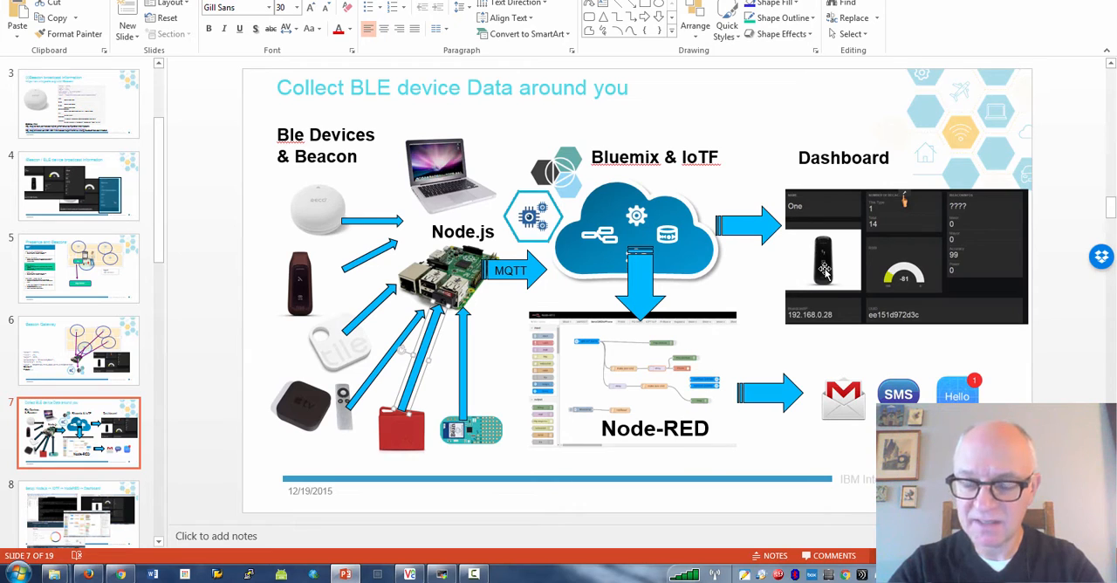
{"action": "mouse_move", "coordinate": [611, 349]}
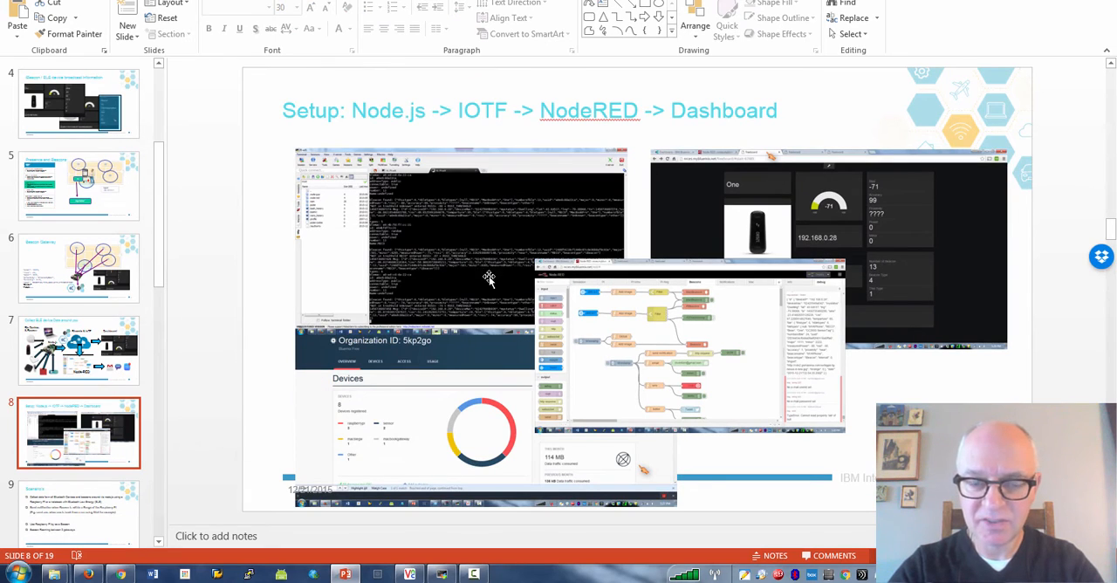
{"action": "mouse_move", "coordinate": [520, 195]}
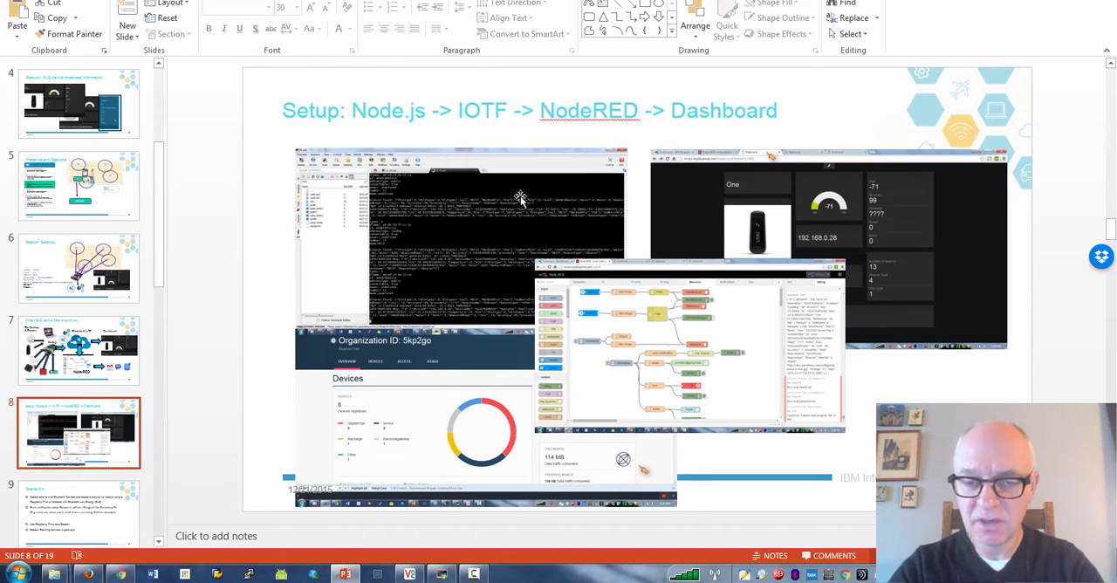
{"action": "mouse_move", "coordinate": [464, 219]}
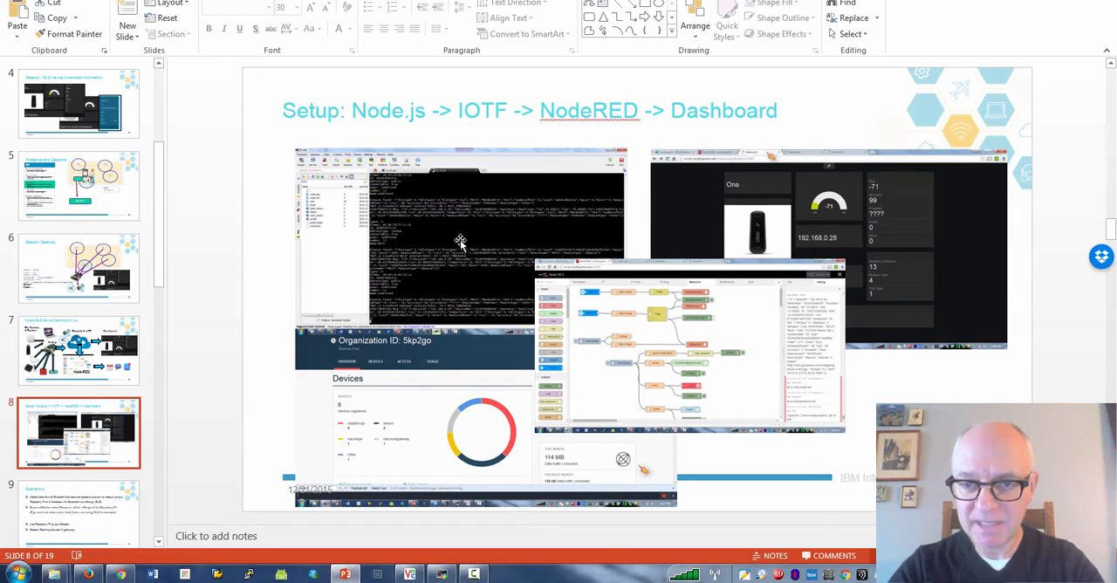
{"action": "mouse_move", "coordinate": [482, 295]}
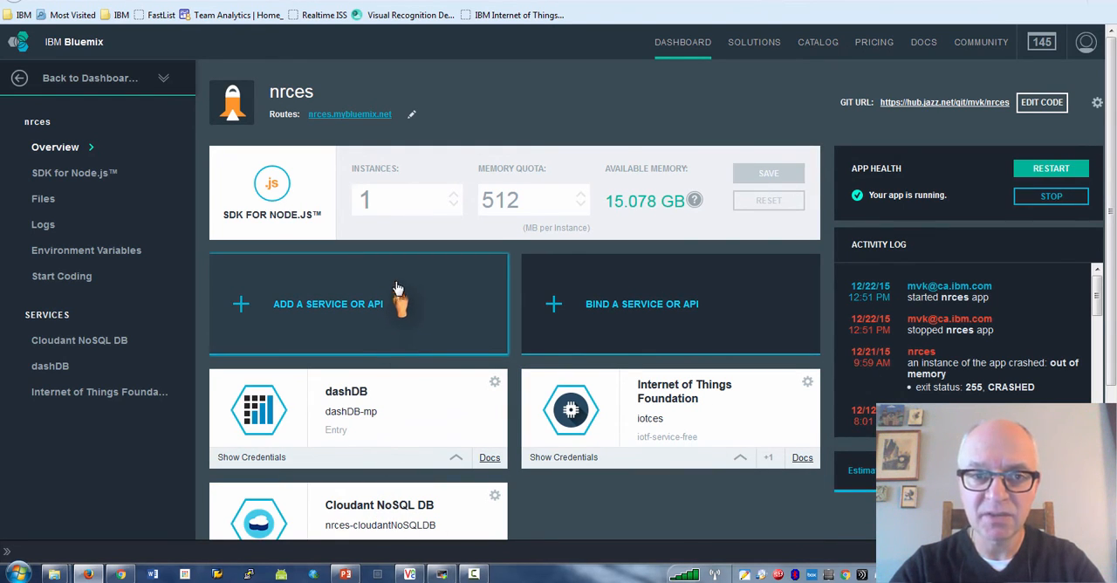
{"action": "mouse_move", "coordinate": [375, 171]}
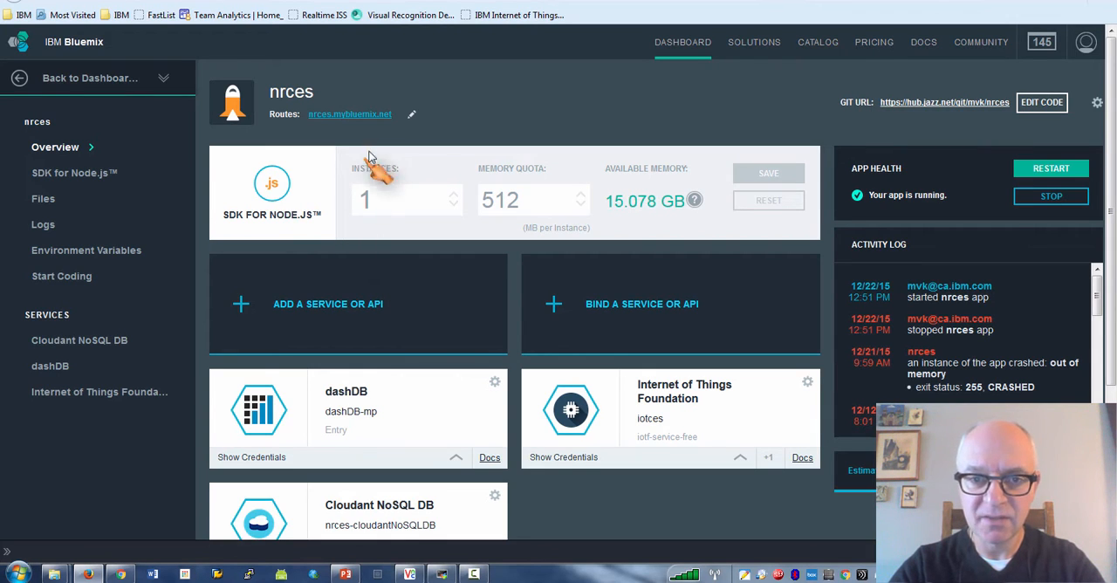
{"action": "mouse_move", "coordinate": [375, 178]}
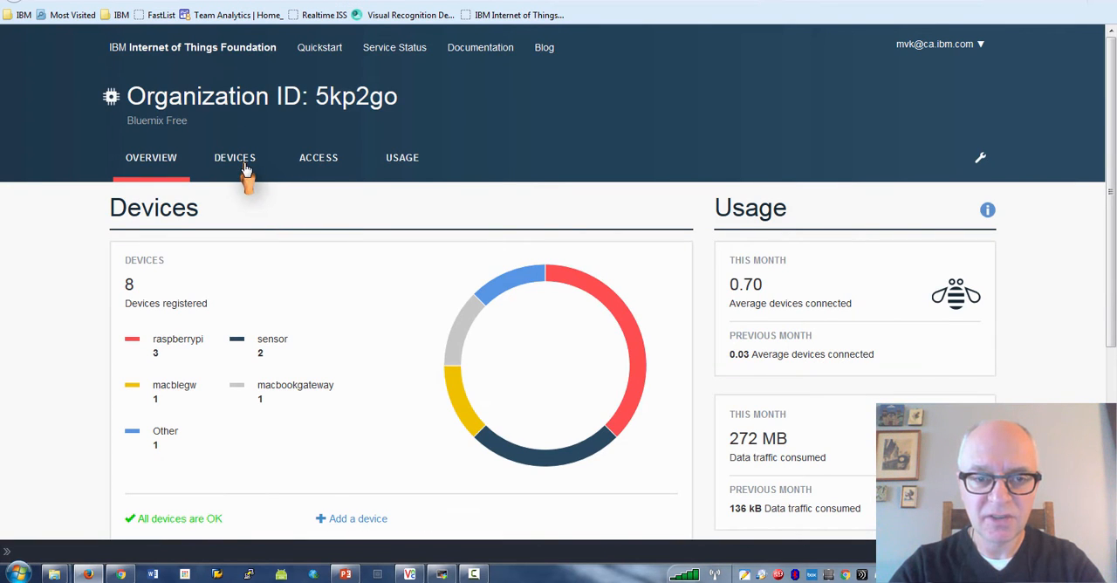
- Review the registered IoT Foundation devices, then bring up the Raspberry Pi terminal in MobaXterm
{"action": "left_click", "coordinate": [234, 157]}
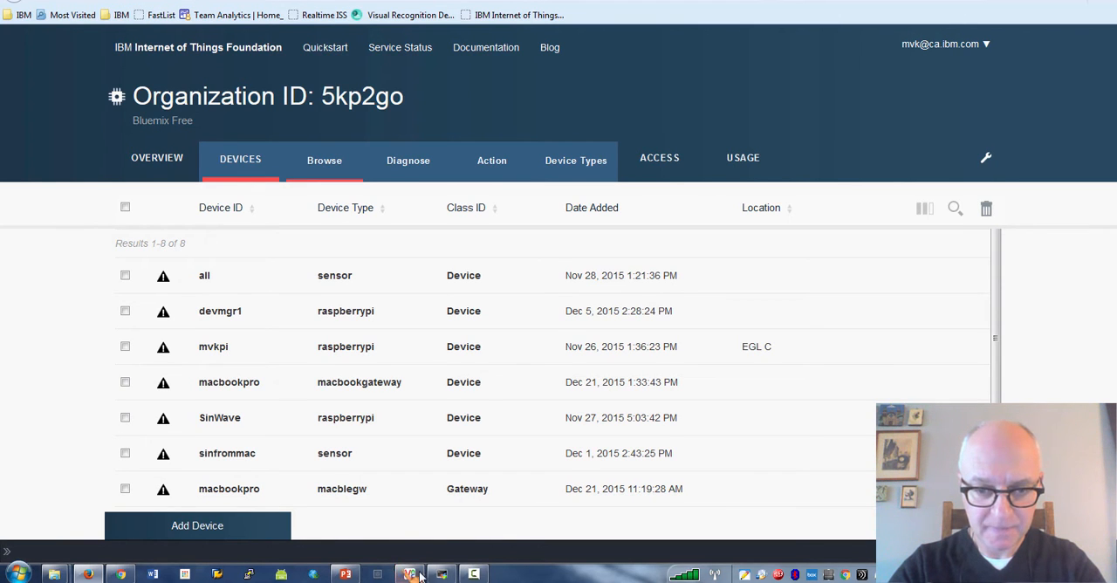
{"action": "left_click", "coordinate": [408, 573]}
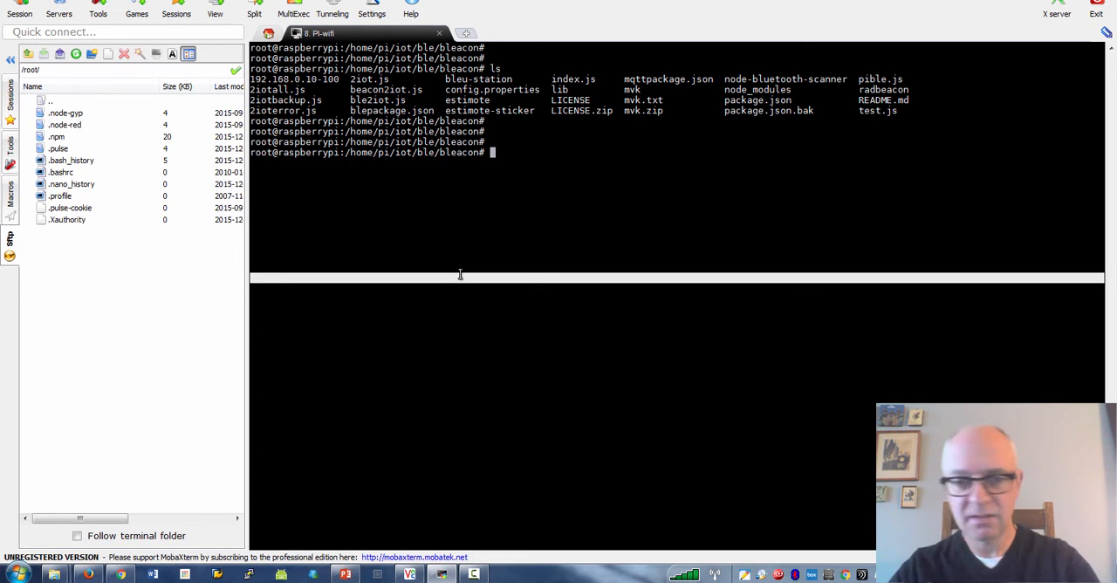
- List the project files and start the 2iotall beacon-publishing script with node on the Raspberry Pi
{"action": "type", "text": "ls"}
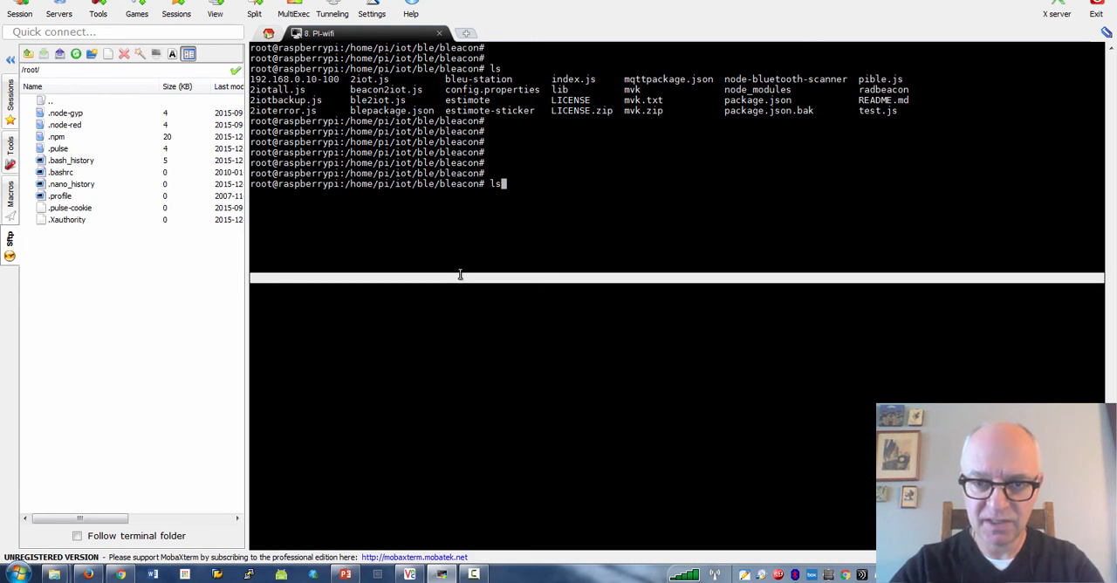
{"action": "type", "text": "node 2iotall"}
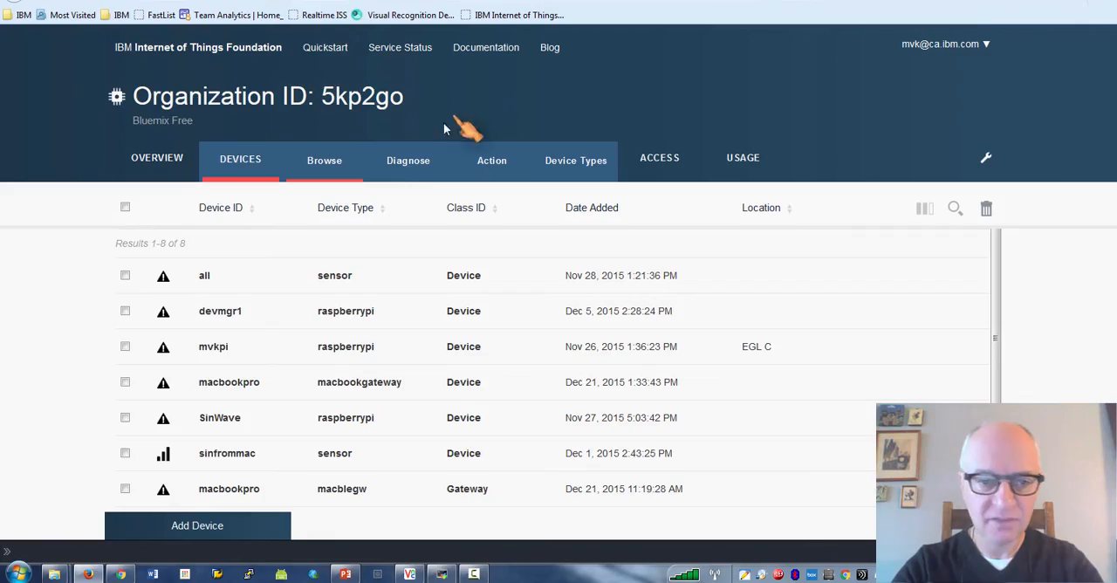
{"action": "mouse_move", "coordinate": [340, 358]}
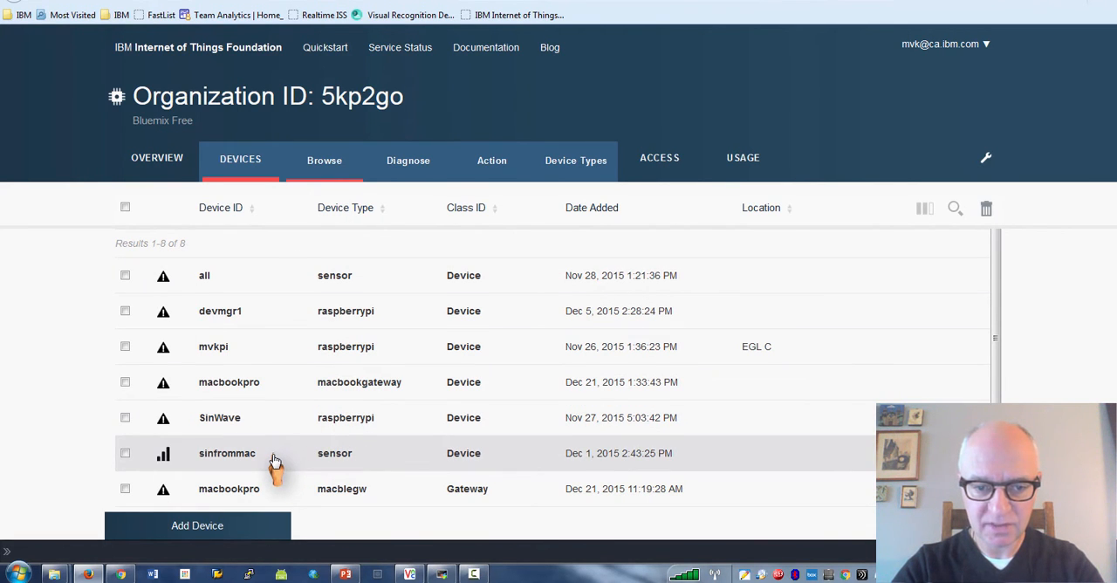
- Bring up the Node-RED editor showing the Beacons flow and its debug messages
{"action": "left_click", "coordinate": [226, 454]}
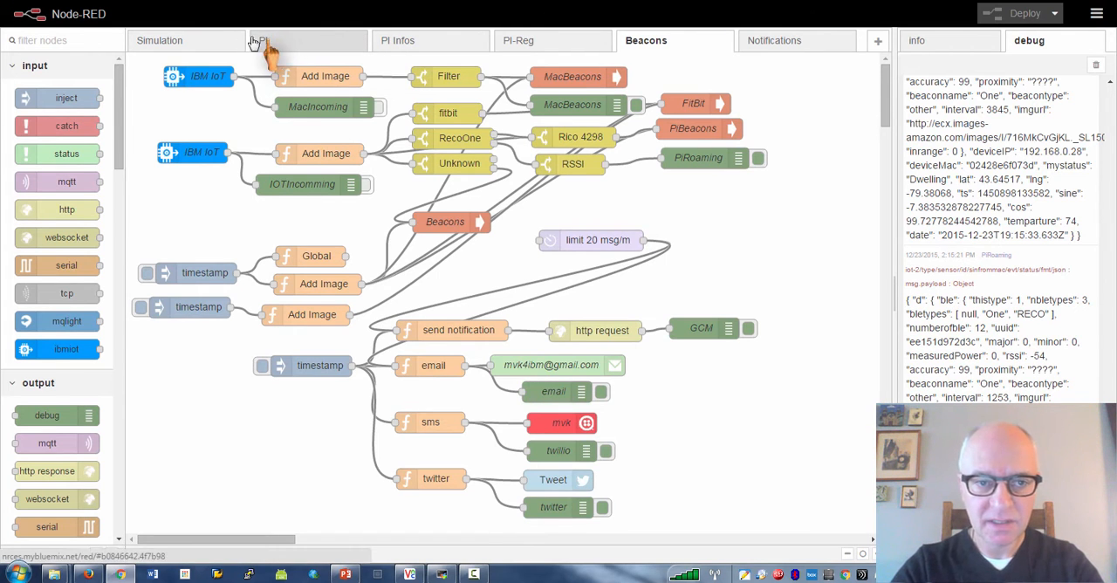
- Bring up the Beacons flow that routes Fitbit/RSSI readings to email, sms and twitter alerts
{"action": "left_click", "coordinate": [1095, 64]}
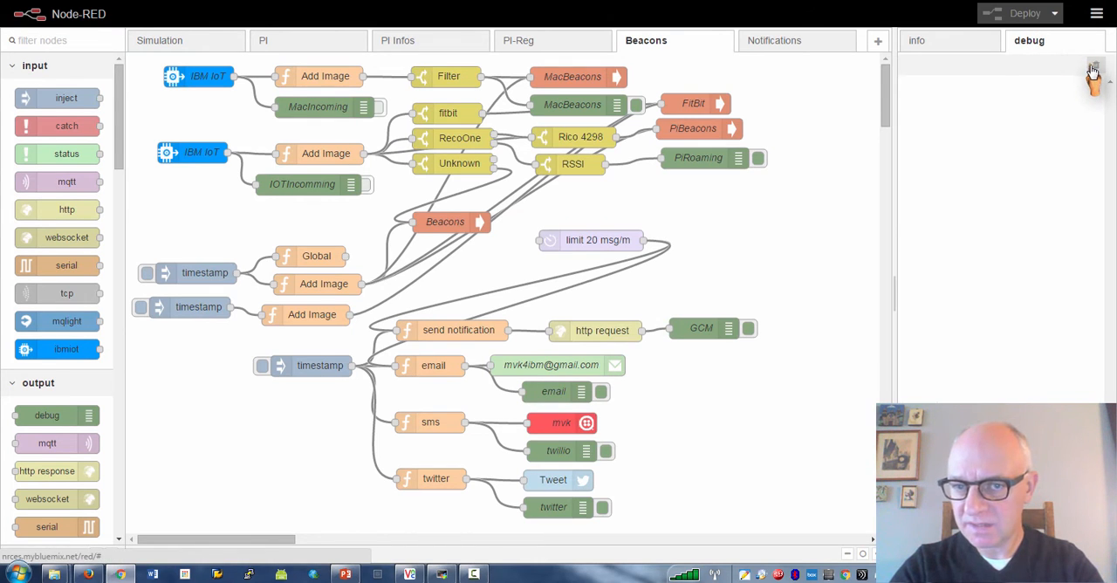
{"action": "left_click", "coordinate": [702, 157]}
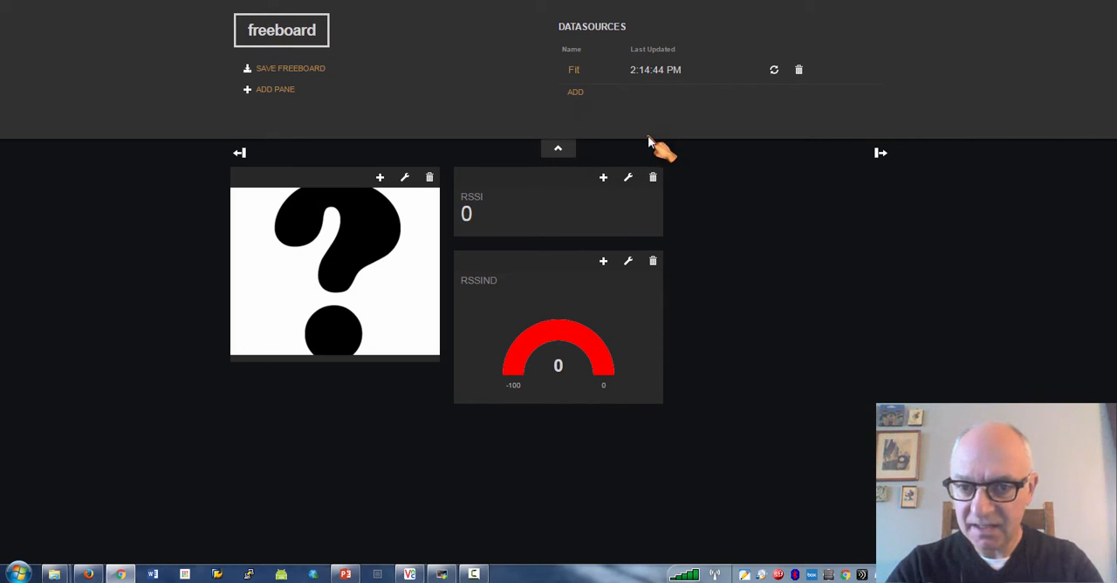
{"action": "mouse_move", "coordinate": [642, 160]}
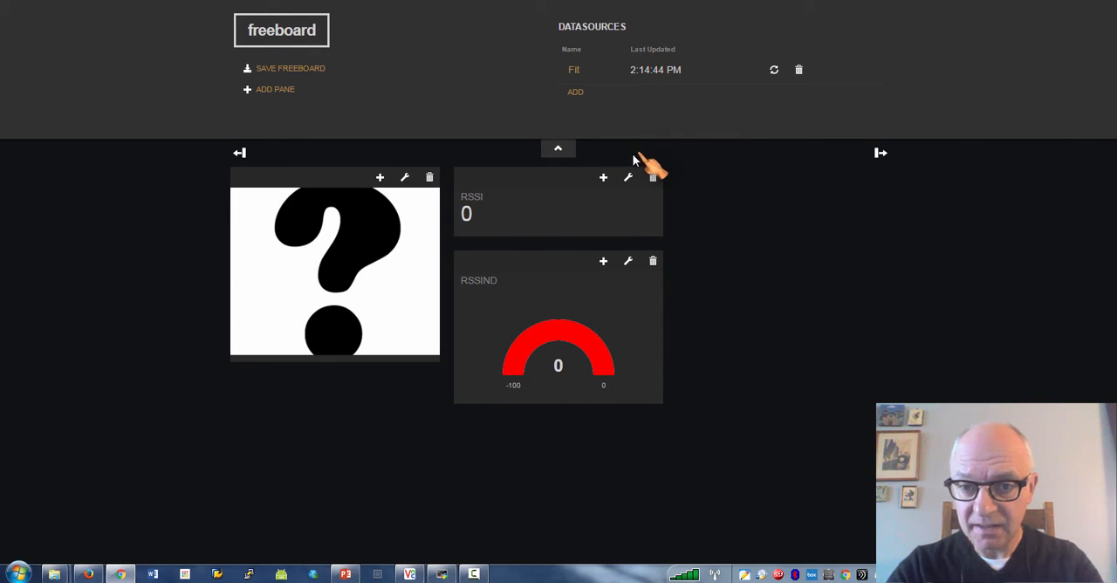
- Refresh the Fit datasource so the Fitbit picture appears and RSSI reads -79 instead of 0
{"action": "left_click", "coordinate": [773, 70]}
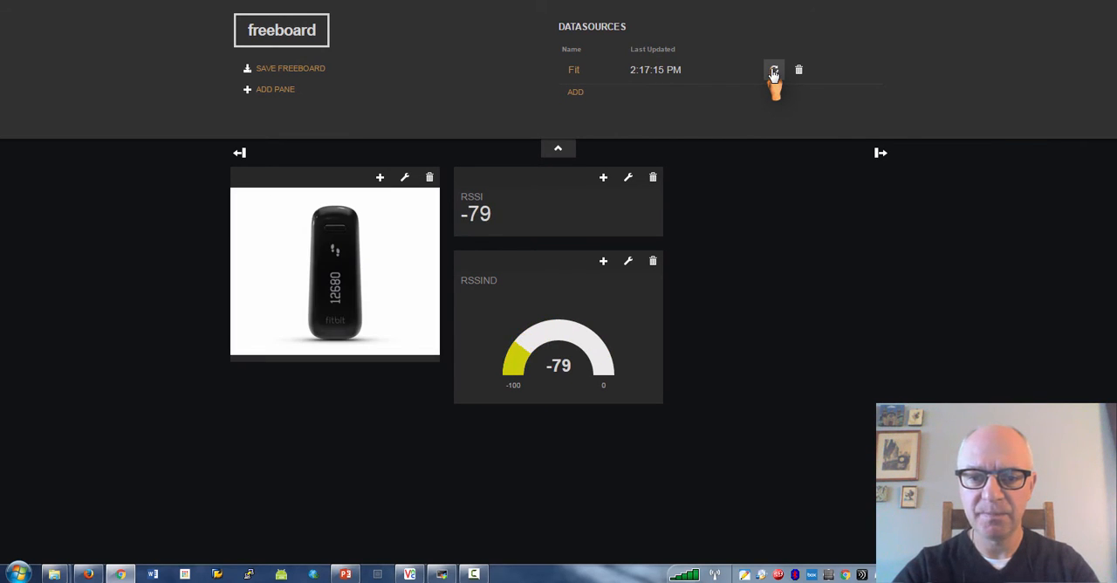
{"action": "left_click", "coordinate": [773, 70]}
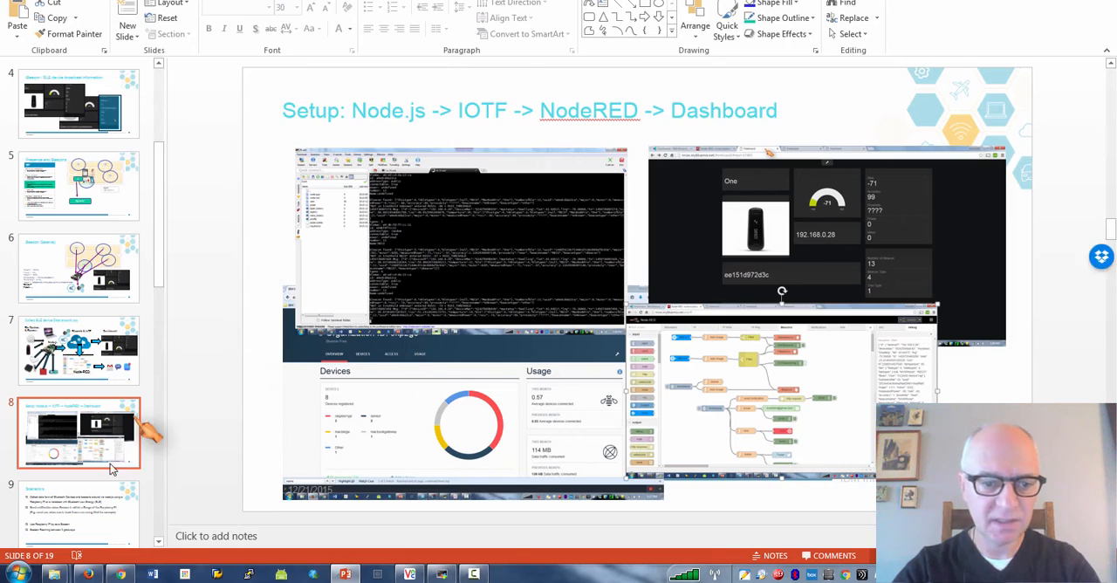
- Show slide 10, the 'Leaving my Keys or Coming back from a run' use-case slide
{"action": "left_click", "coordinate": [78, 513]}
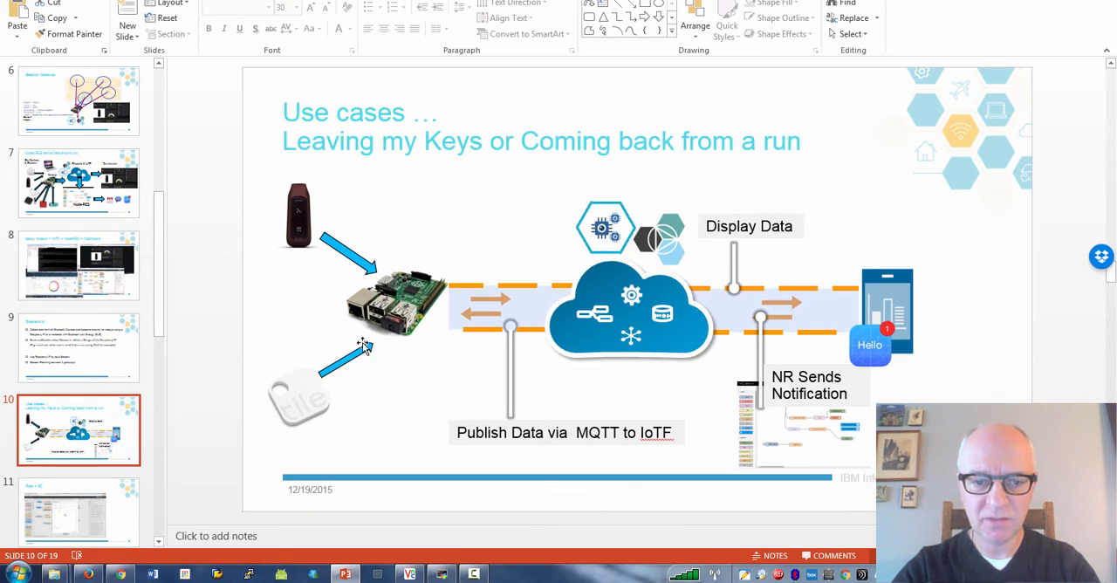
{"action": "mouse_move", "coordinate": [345, 283]}
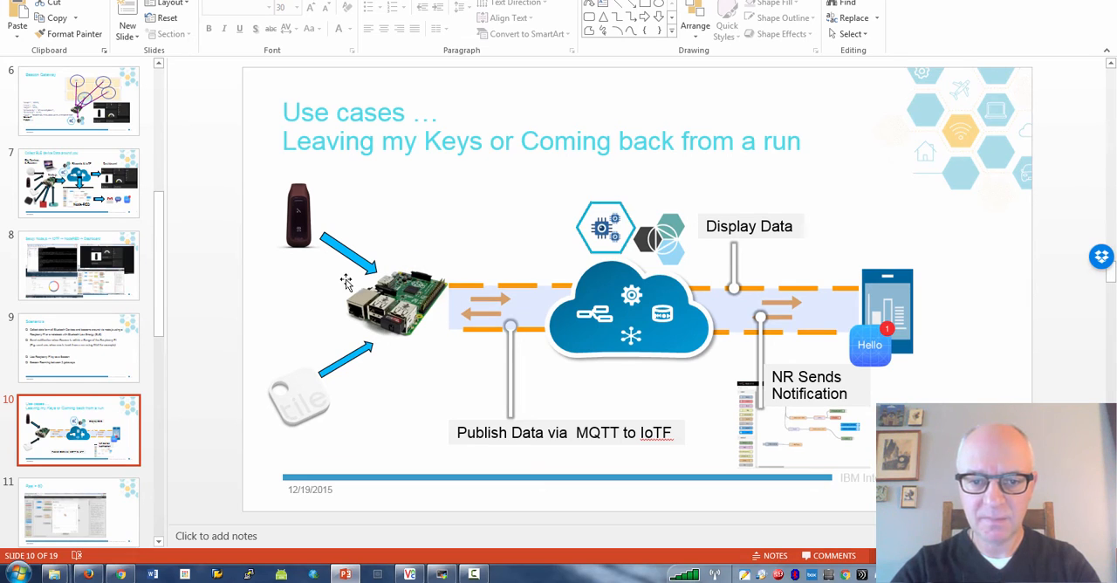
{"action": "mouse_move", "coordinate": [405, 248]}
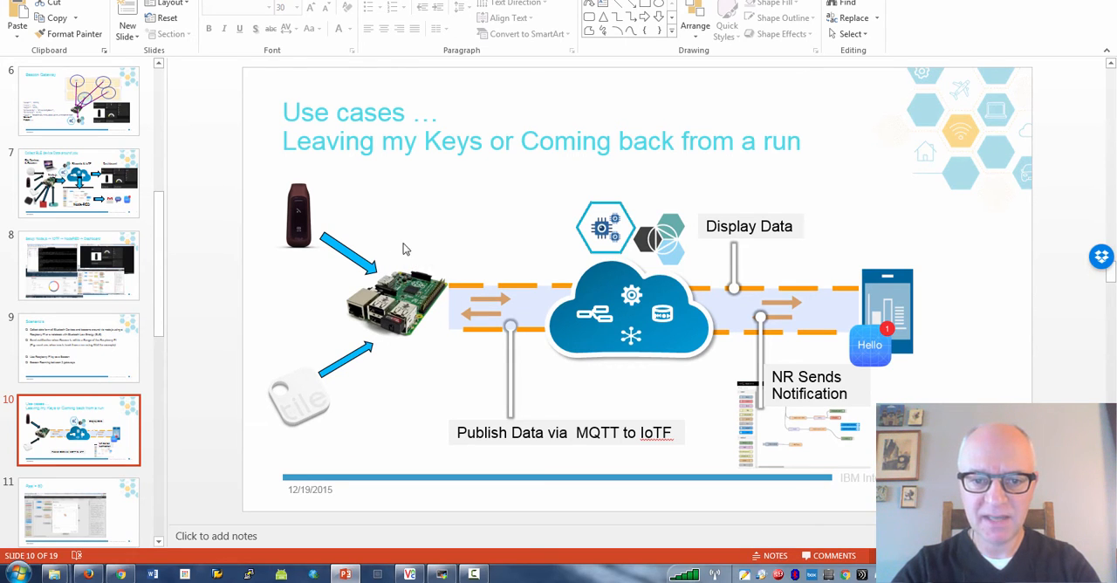
{"action": "mouse_move", "coordinate": [719, 276]}
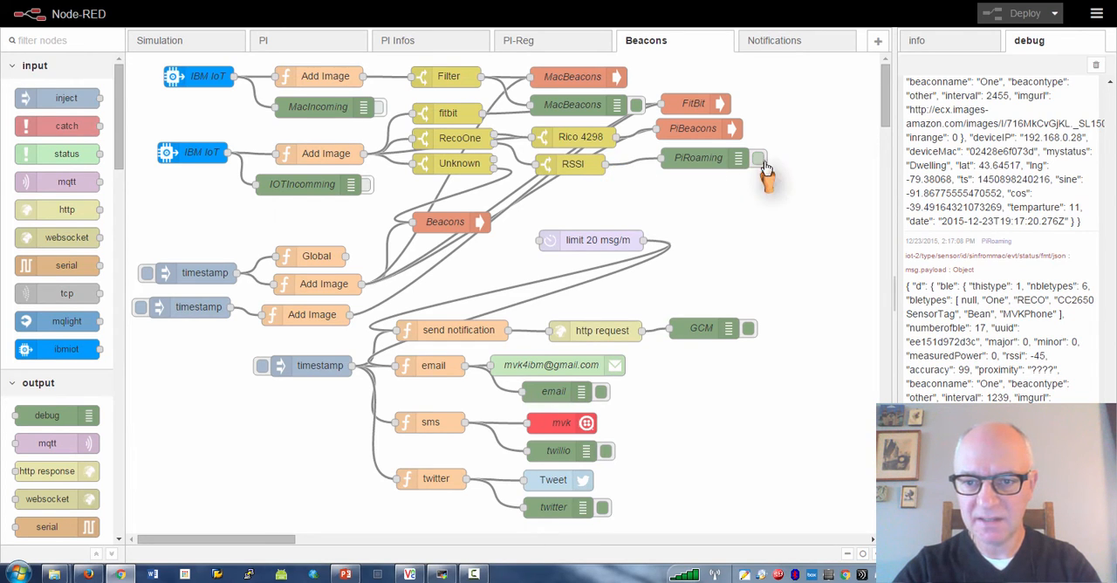
- Turn off the PiRoaming debug node and clear the debug pane to watch fresh beacon messages
{"action": "left_click", "coordinate": [698, 157]}
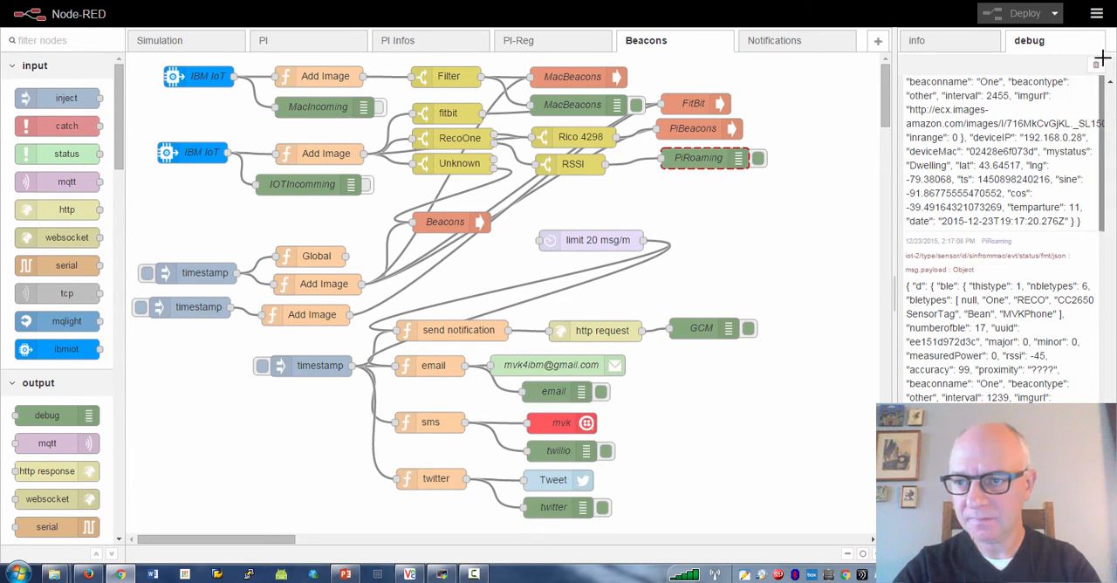
{"action": "left_click", "coordinate": [1096, 65]}
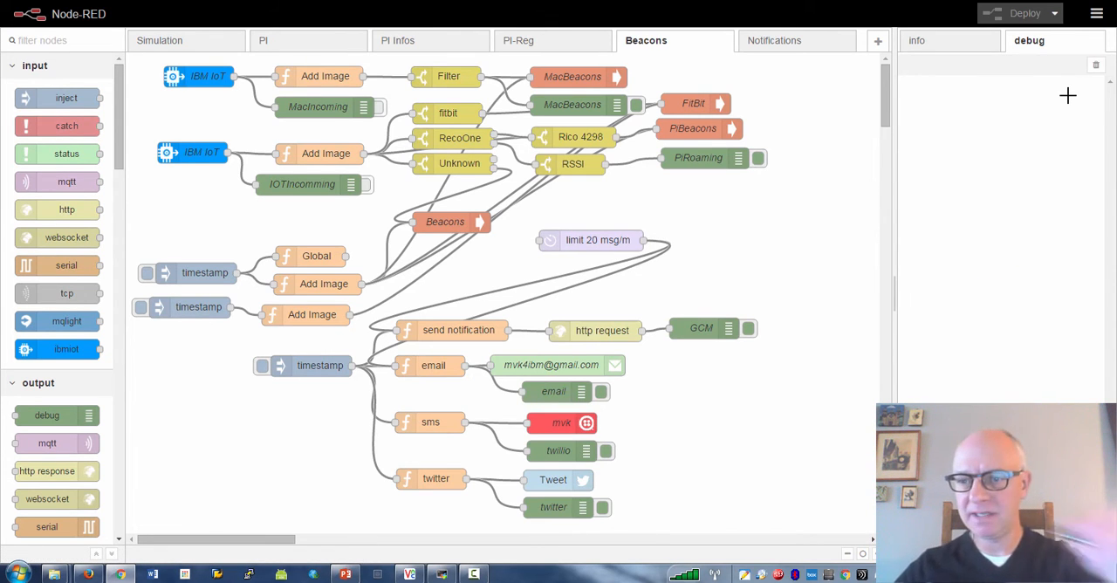
{"action": "left_click", "coordinate": [698, 157]}
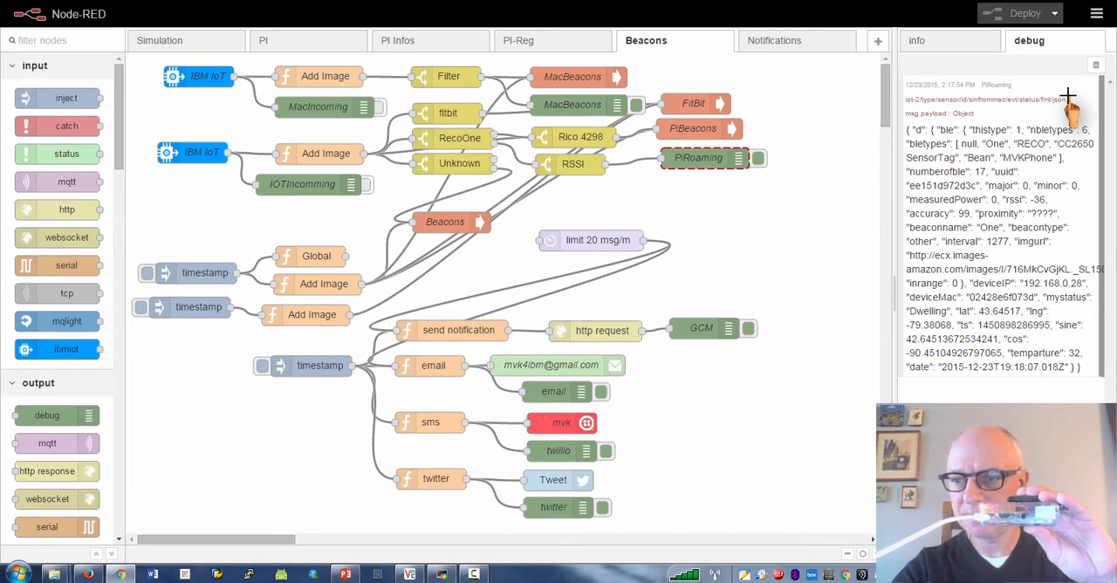
{"action": "scroll", "scroll_direction": "down", "scroll_amount": 3}
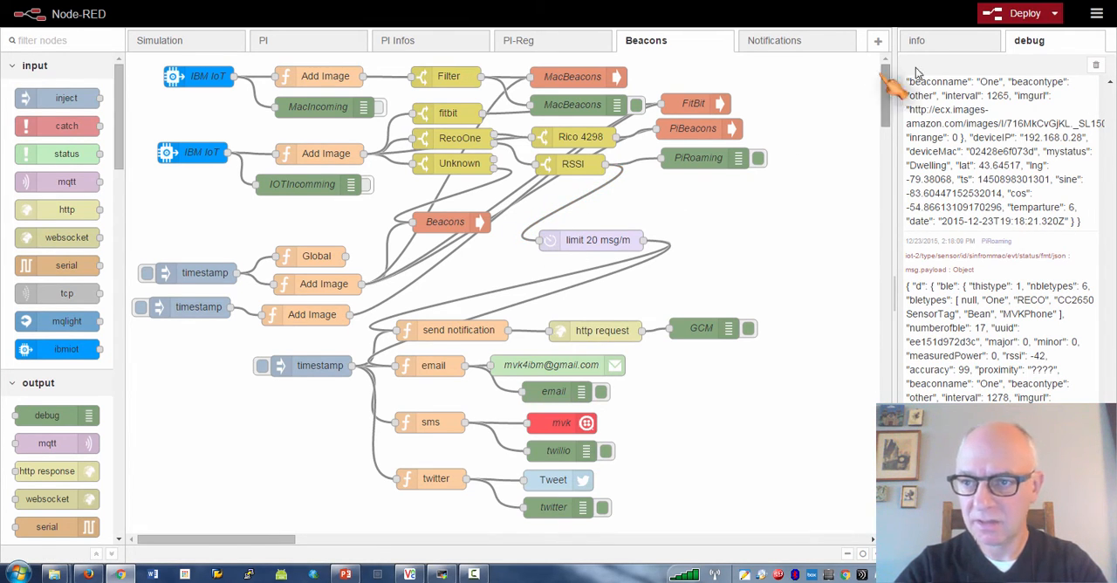
- Deploy the changed Beacons flow, confirming despite the twitter warning
{"action": "left_click", "coordinate": [1019, 13]}
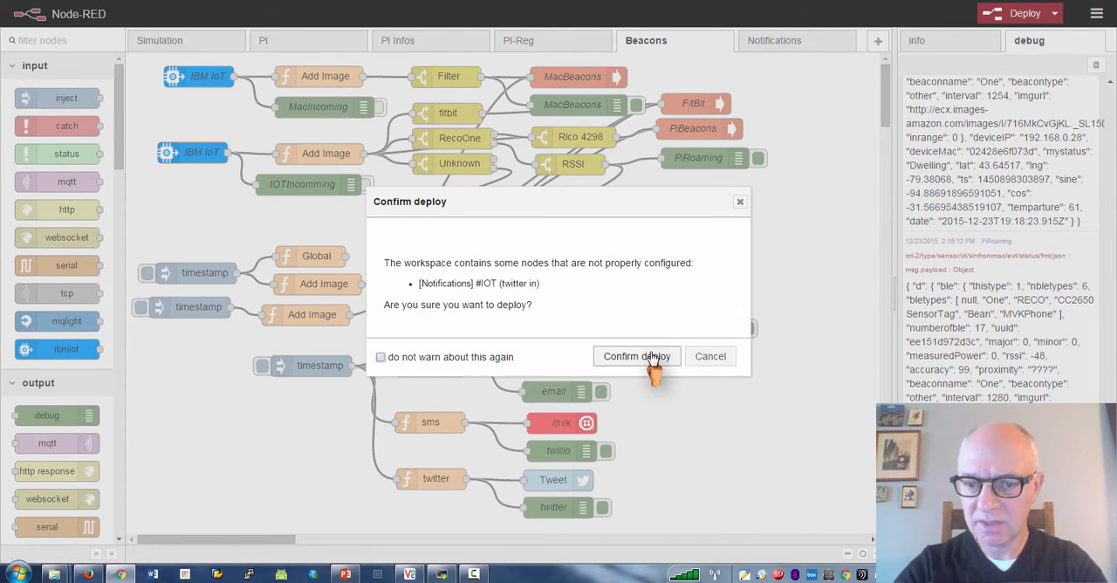
{"action": "left_click", "coordinate": [636, 356]}
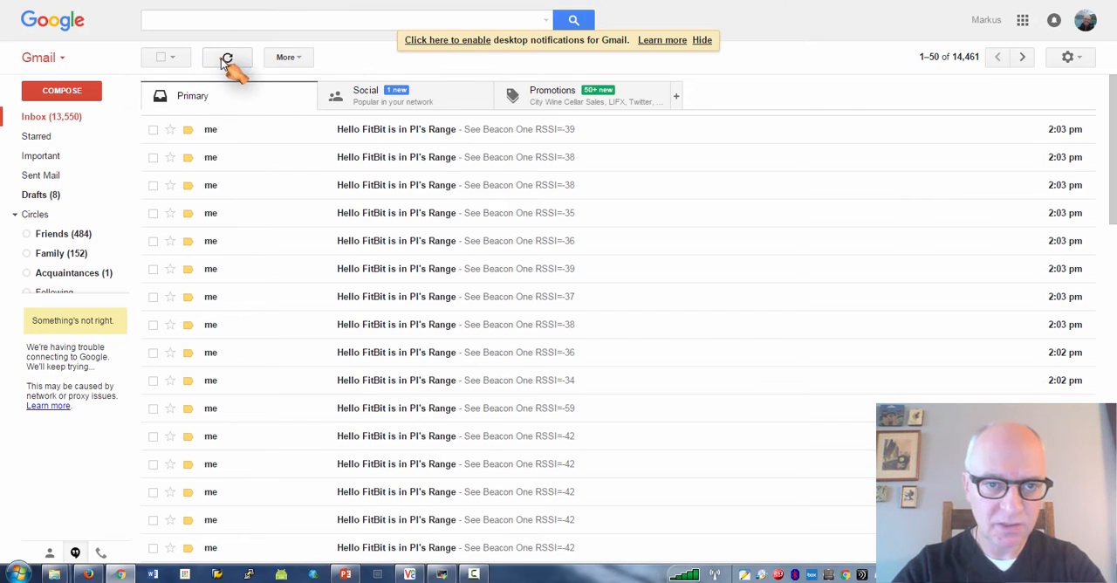
- Refresh the Gmail inbox until the 2:18 pm 'Hello FitBit is in Pi's Range' alerts appear
{"action": "left_click", "coordinate": [227, 56]}
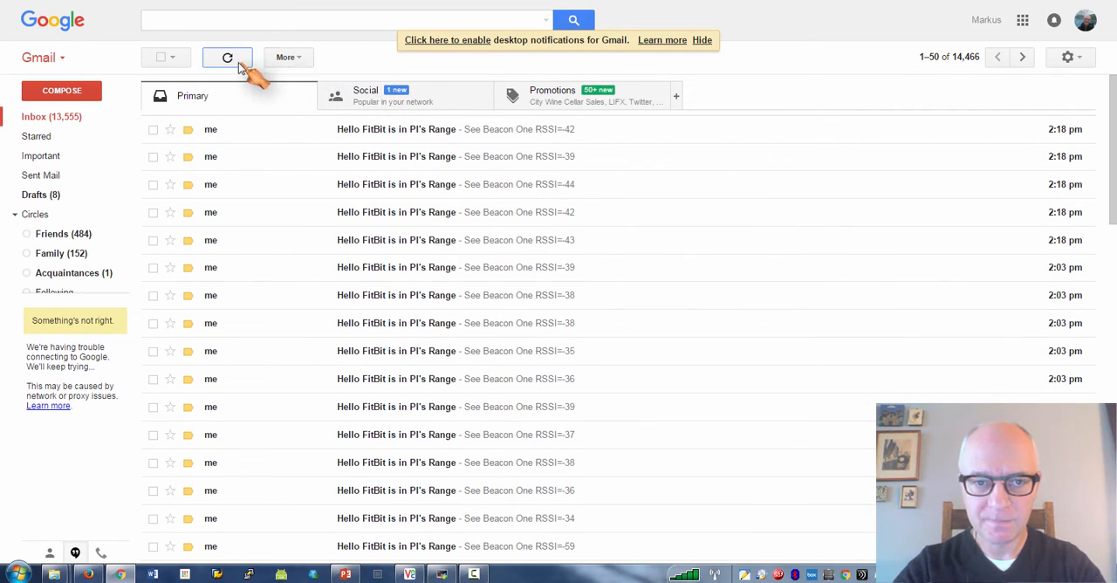
{"action": "left_click", "coordinate": [226, 56]}
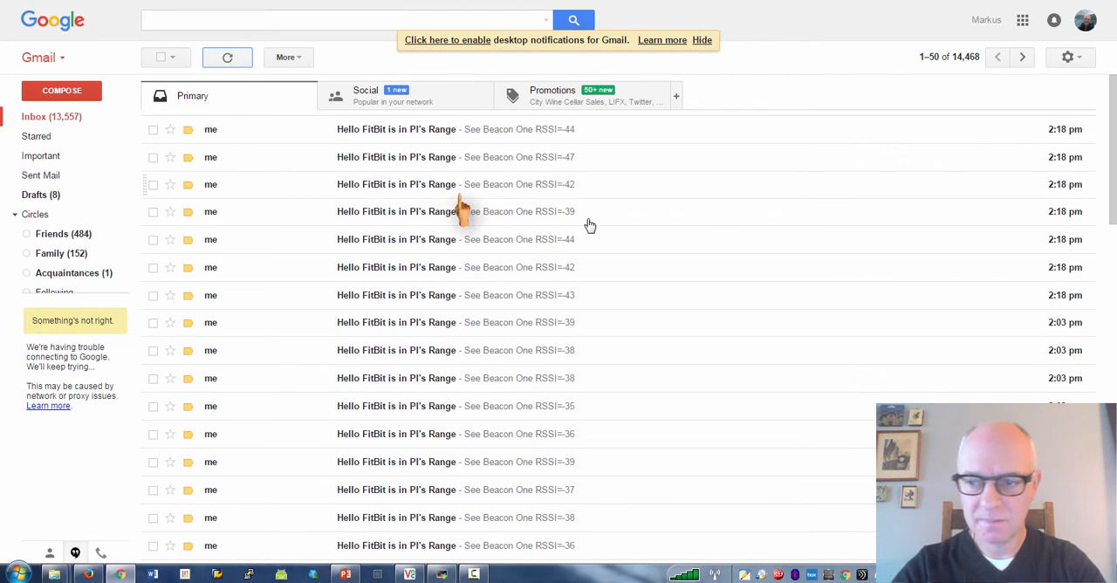
{"action": "scroll", "scroll_direction": "down", "scroll_amount": 3}
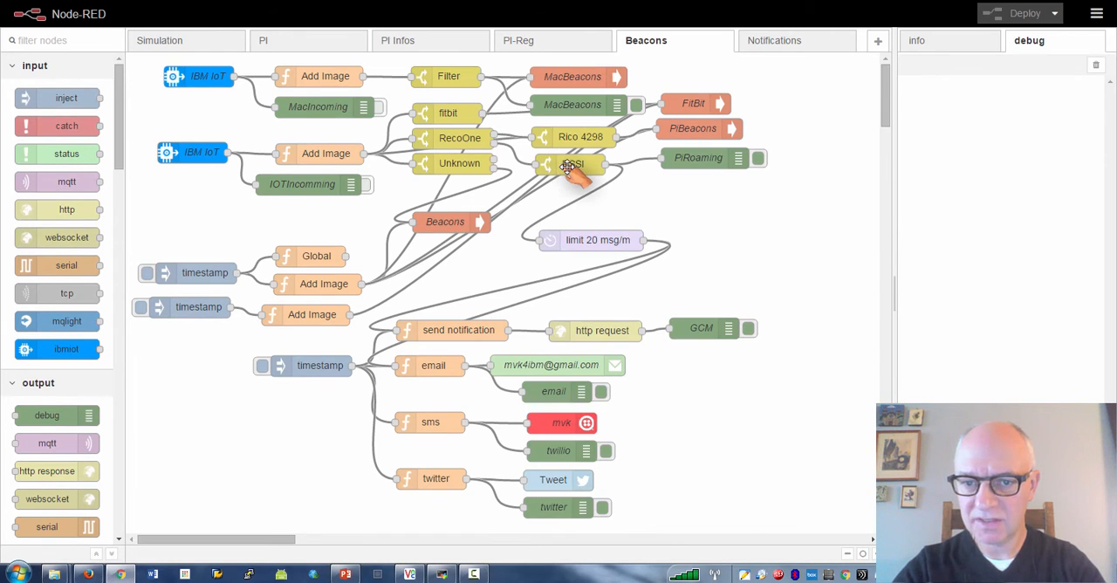
{"action": "double_click", "coordinate": [569, 164]}
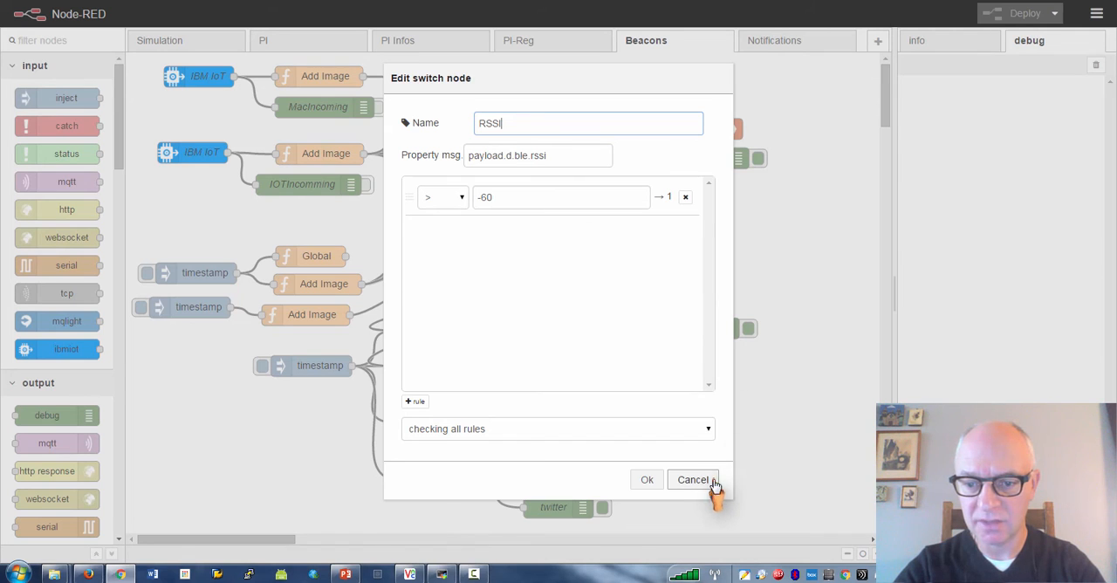
{"action": "left_click", "coordinate": [695, 479]}
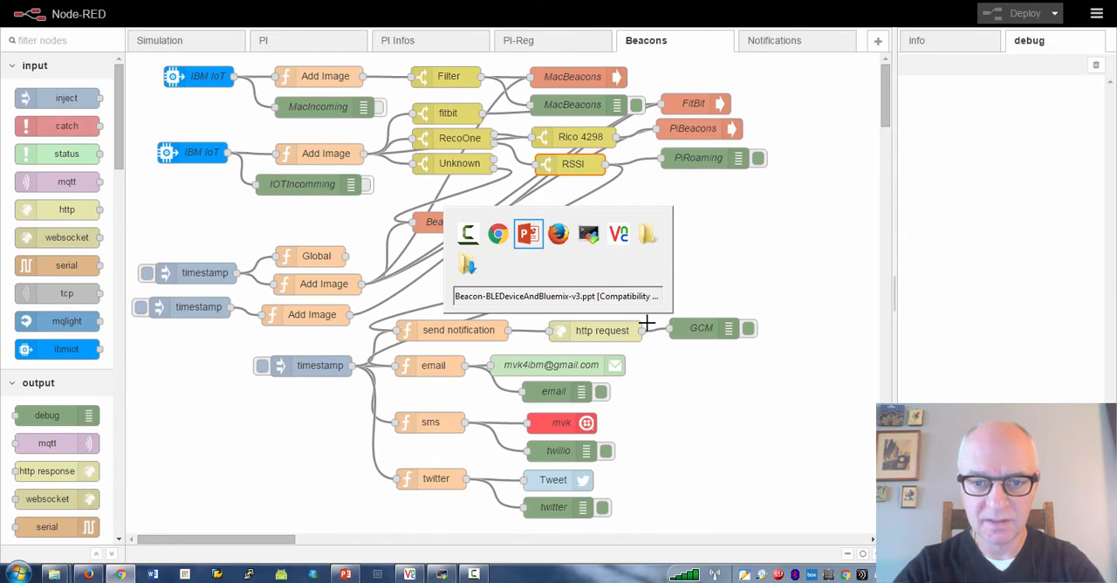
{"action": "left_click", "coordinate": [527, 234]}
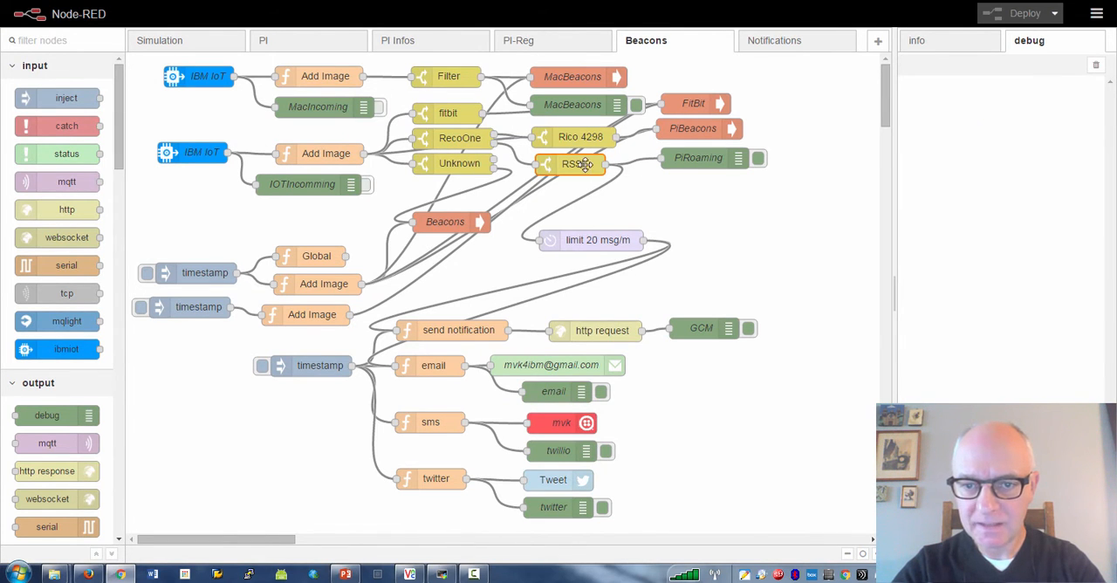
{"action": "double_click", "coordinate": [569, 164]}
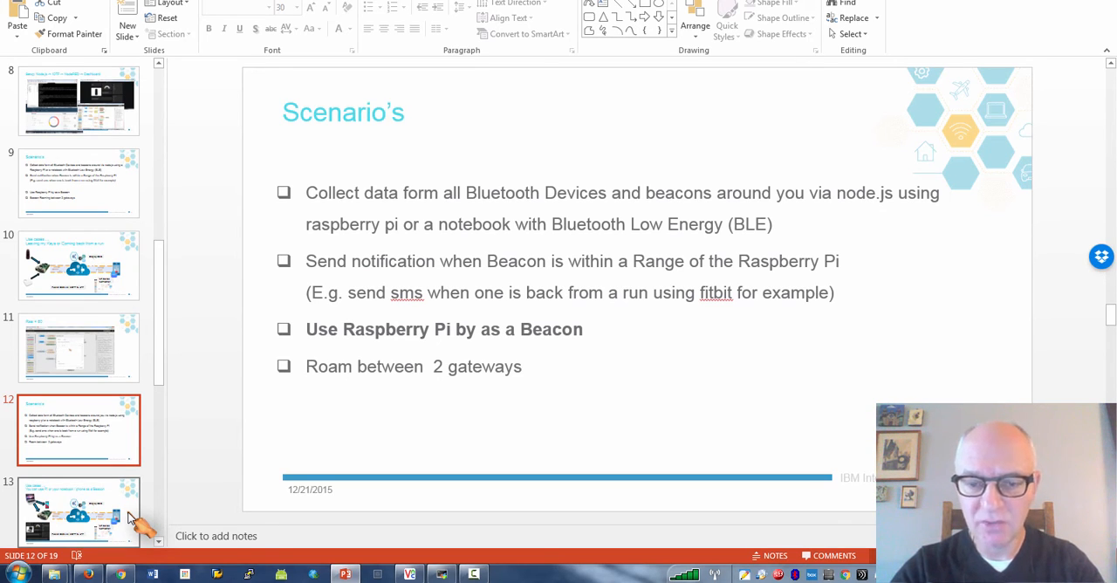
{"action": "mouse_move", "coordinate": [87, 573]}
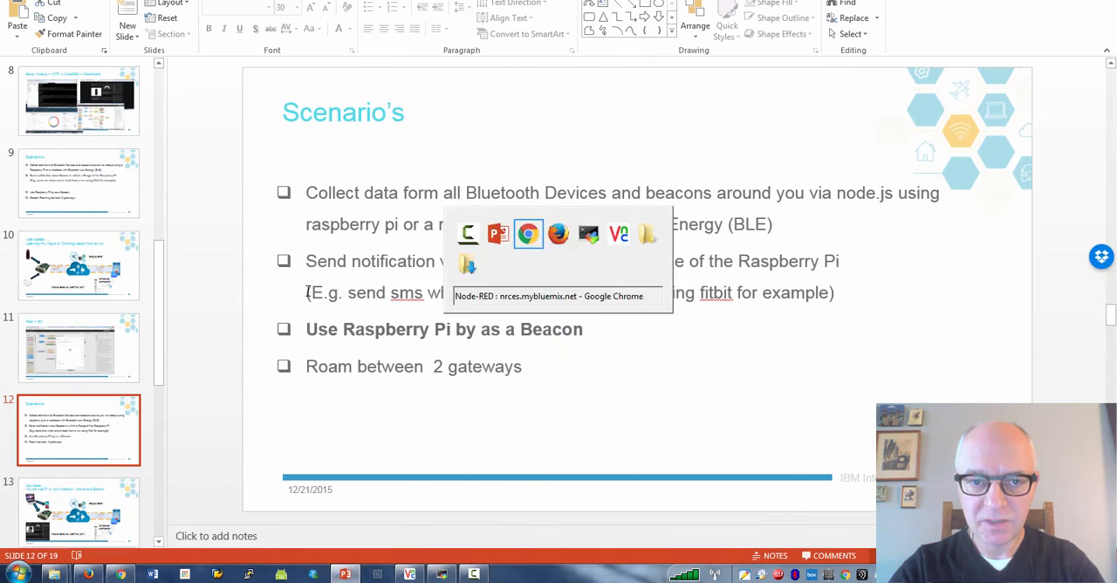
- Switch to the browser showing the All Beacons dashboard with the RECO iBeacon details
{"action": "left_click", "coordinate": [527, 234]}
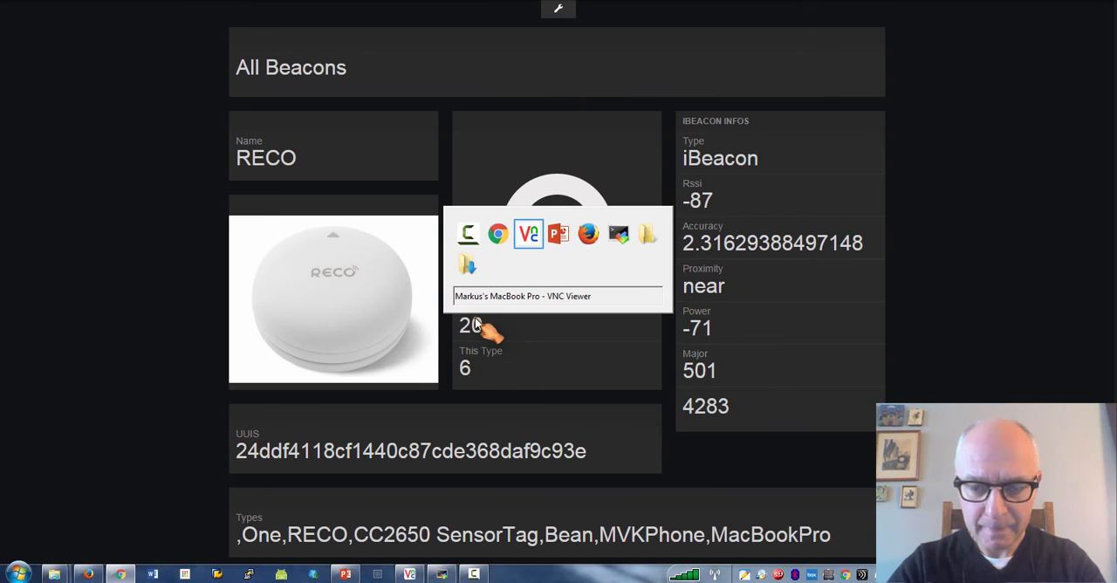
{"action": "left_click", "coordinate": [344, 572]}
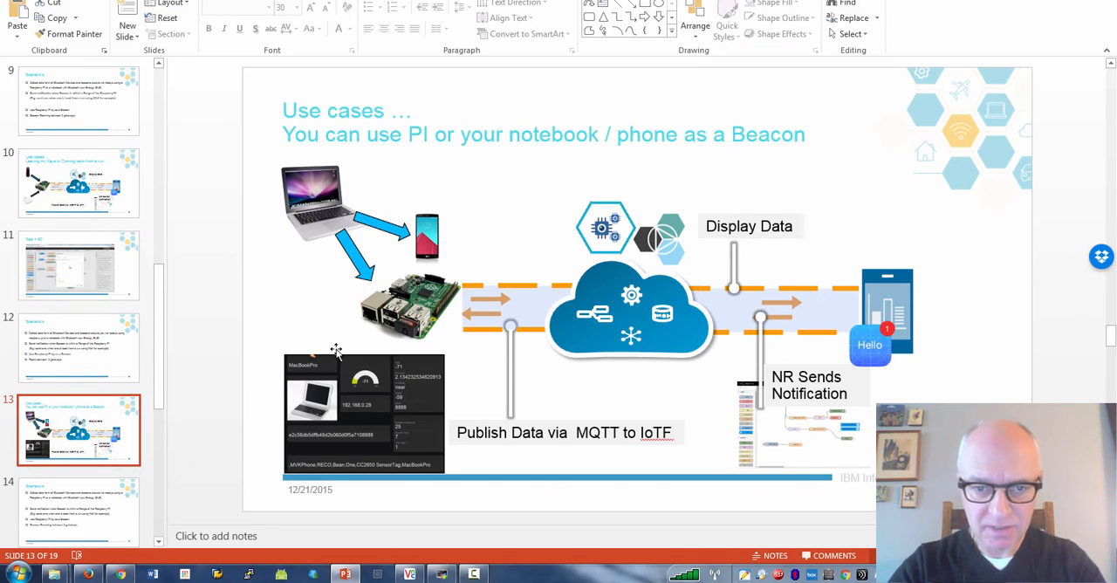
{"action": "mouse_move", "coordinate": [230, 405]}
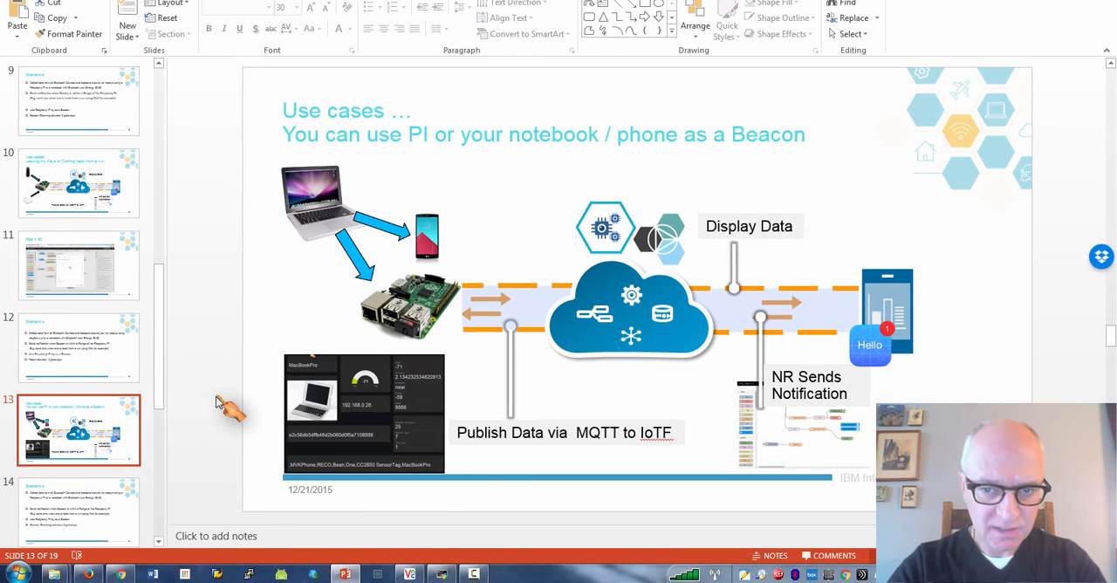
{"action": "mouse_move", "coordinate": [403, 206]}
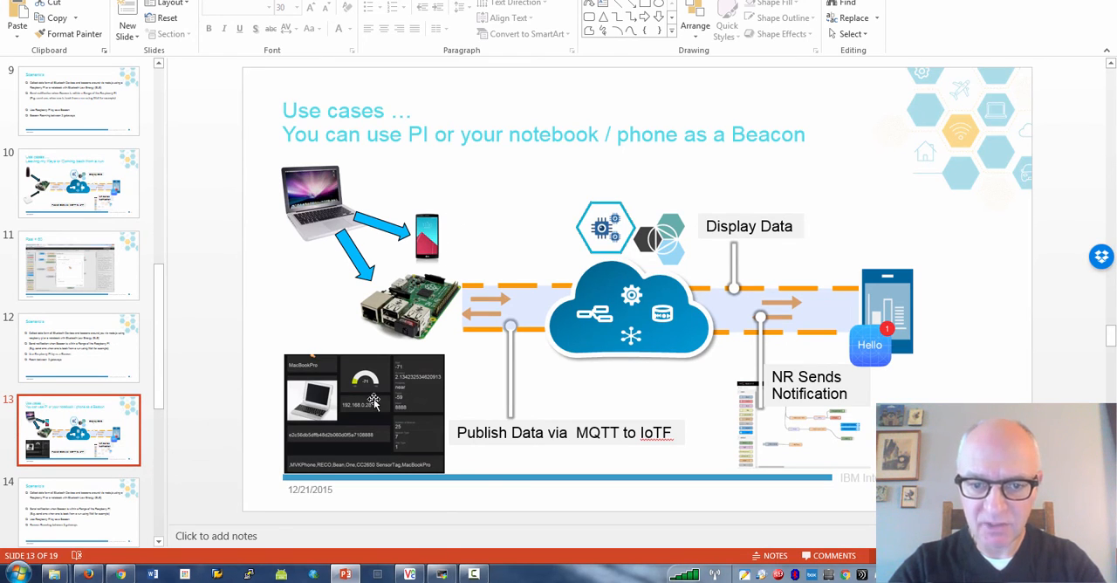
{"action": "mouse_move", "coordinate": [233, 513]}
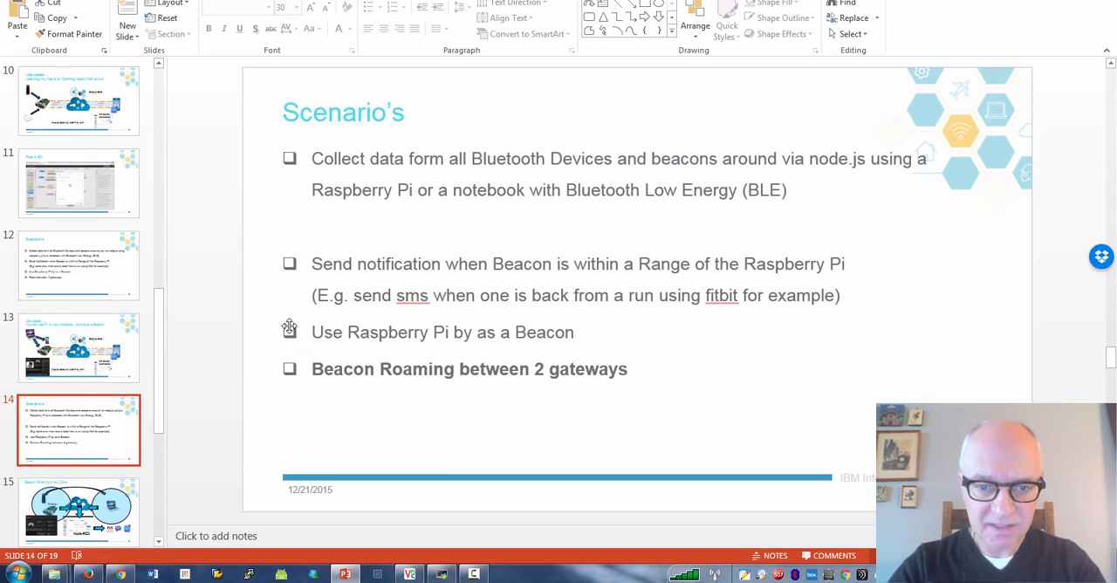
{"action": "left_click", "coordinate": [79, 429]}
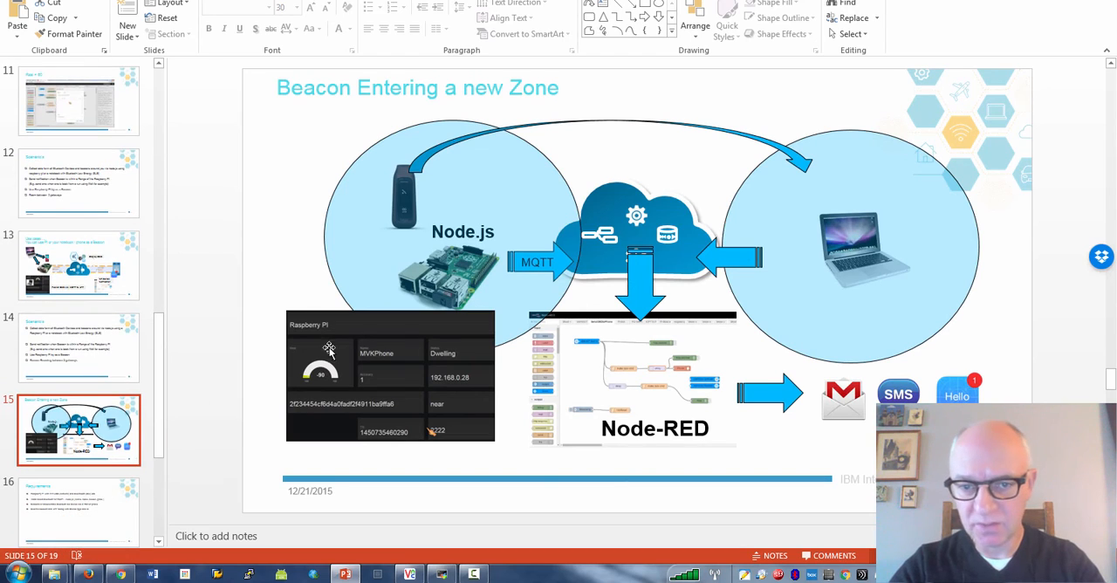
{"action": "mouse_move", "coordinate": [925, 248]}
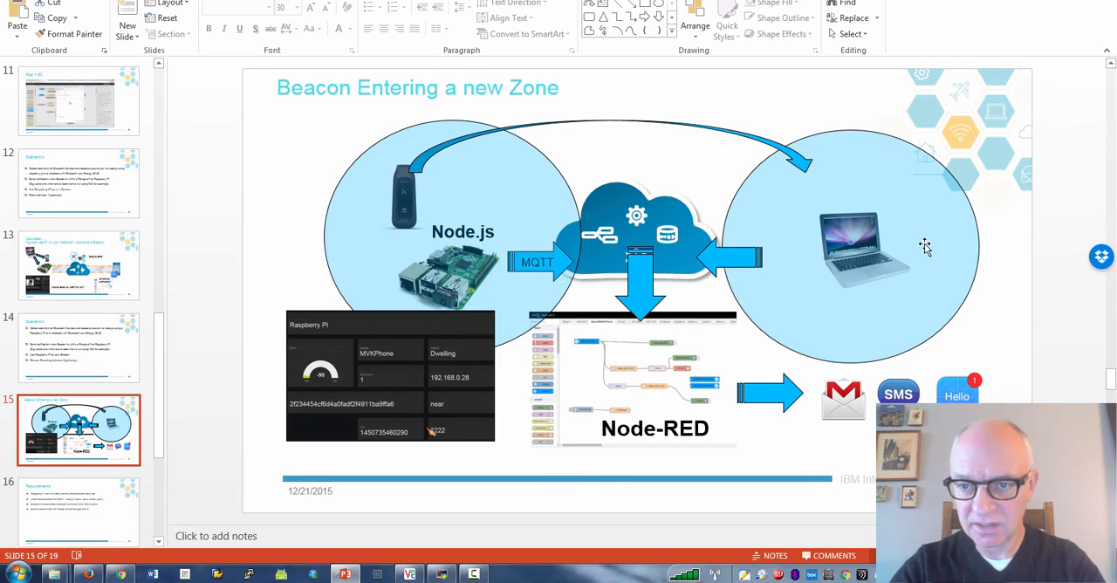
{"action": "mouse_move", "coordinate": [412, 233]}
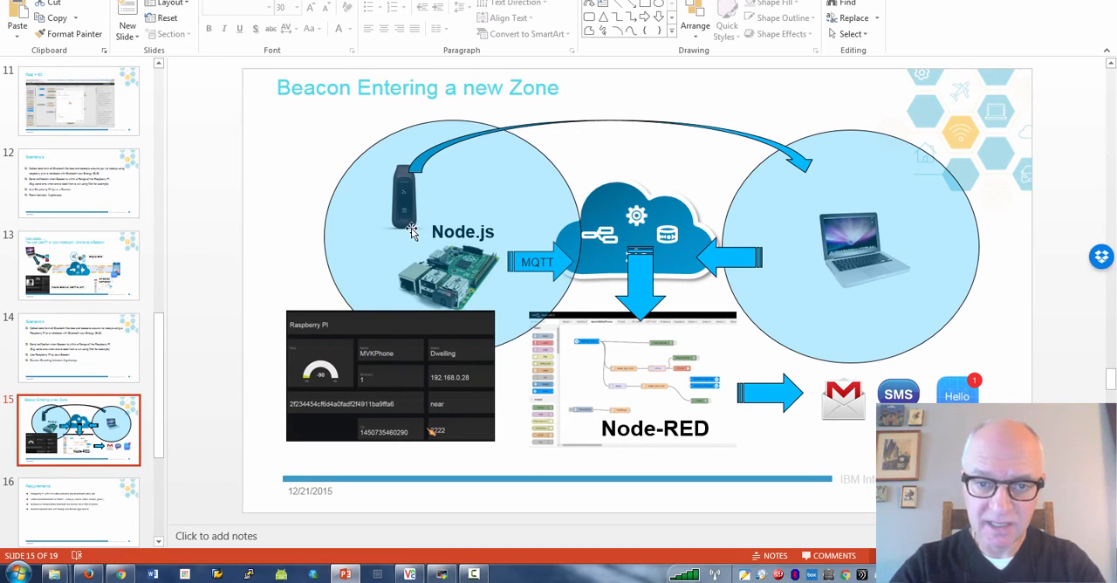
{"action": "mouse_move", "coordinate": [863, 263]}
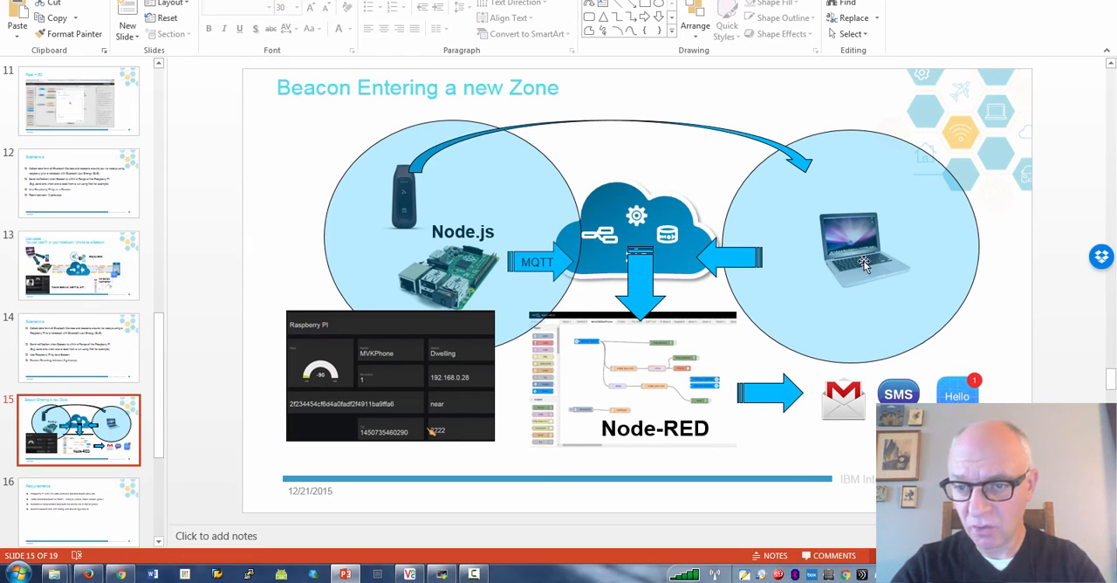
{"action": "mouse_move", "coordinate": [452, 281]}
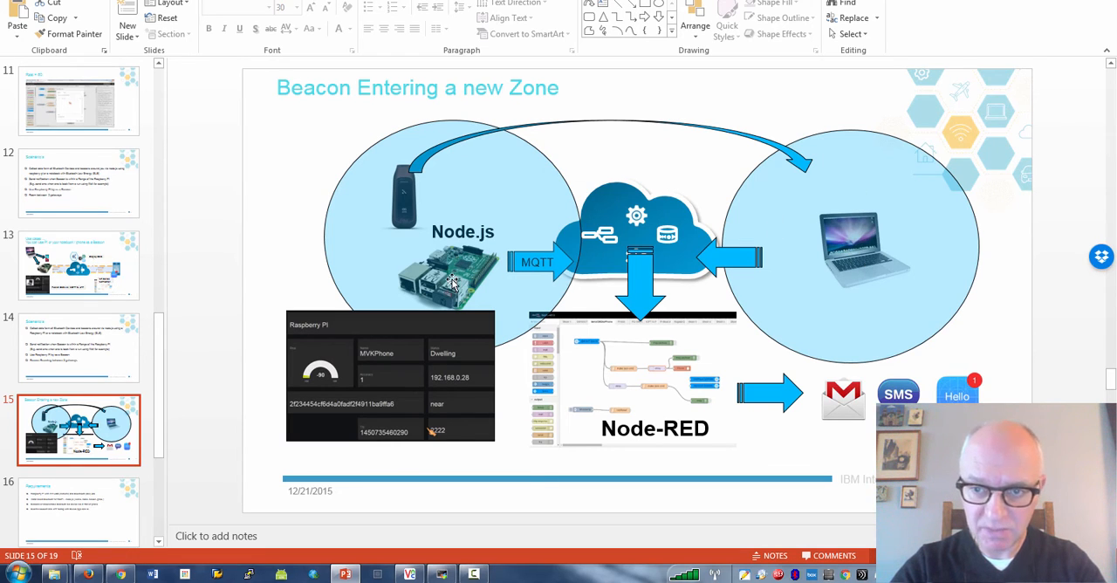
{"action": "mouse_move", "coordinate": [779, 230]}
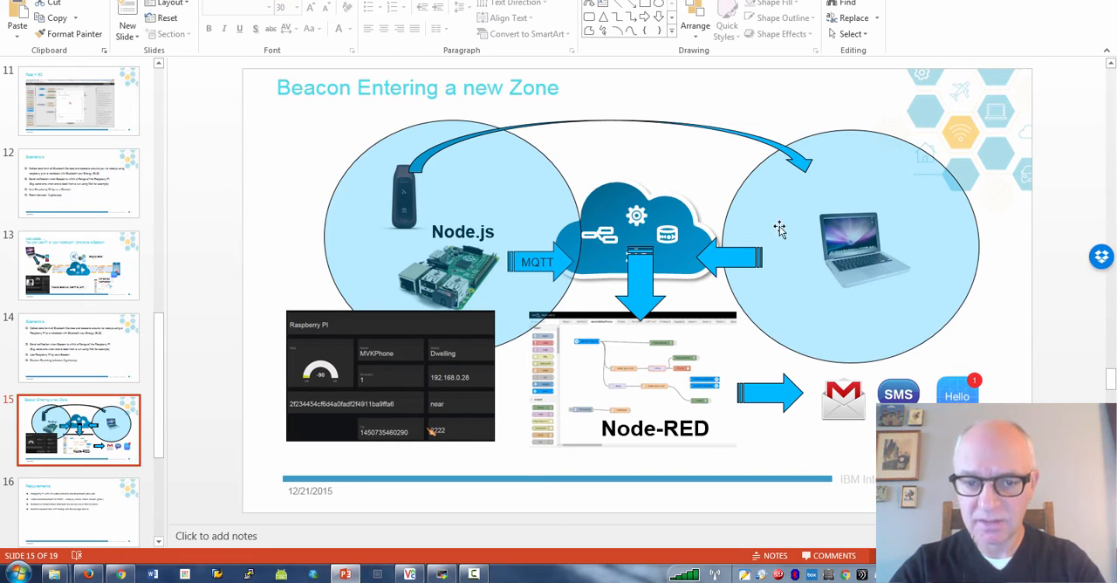
{"action": "mouse_move", "coordinate": [495, 356]}
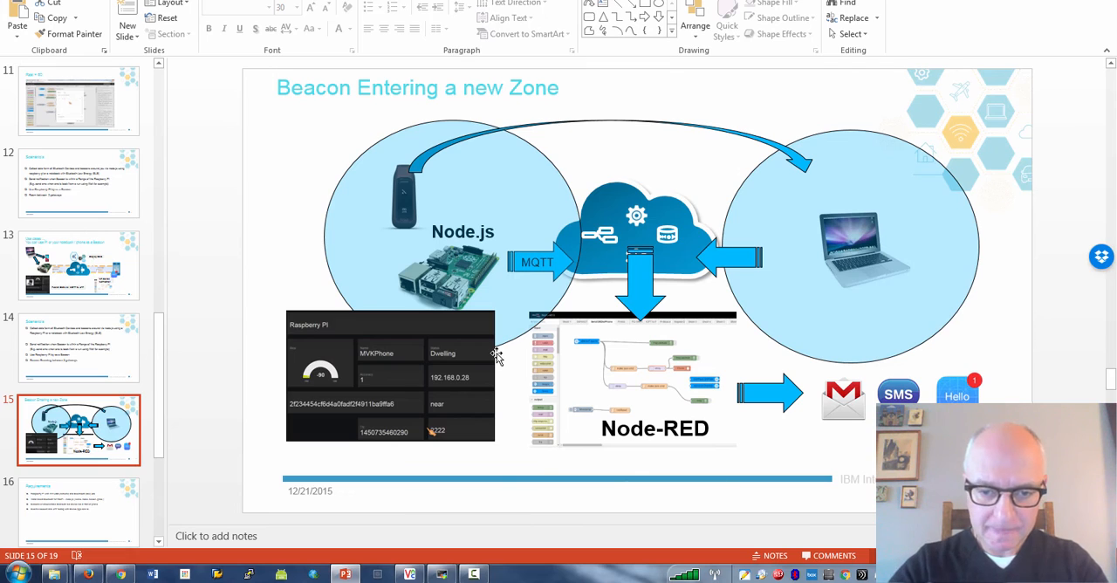
- Run the 'node 2iot' beacon-to-IoT script in the Raspberry Pi terminal, then bring the presentation forward
{"action": "left_click", "coordinate": [442, 572]}
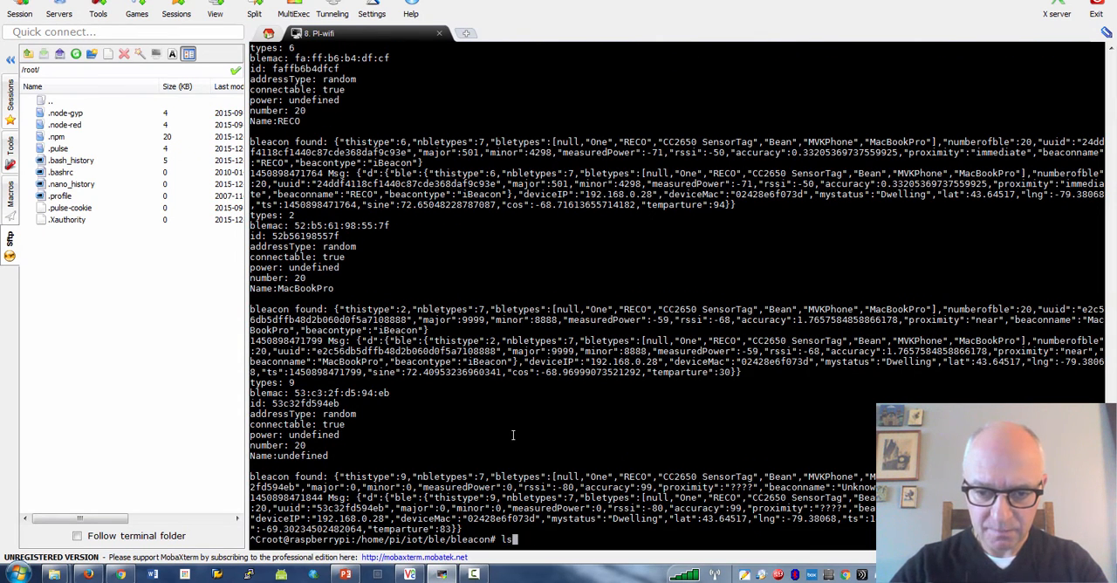
{"action": "type", "text": "node 2iot"}
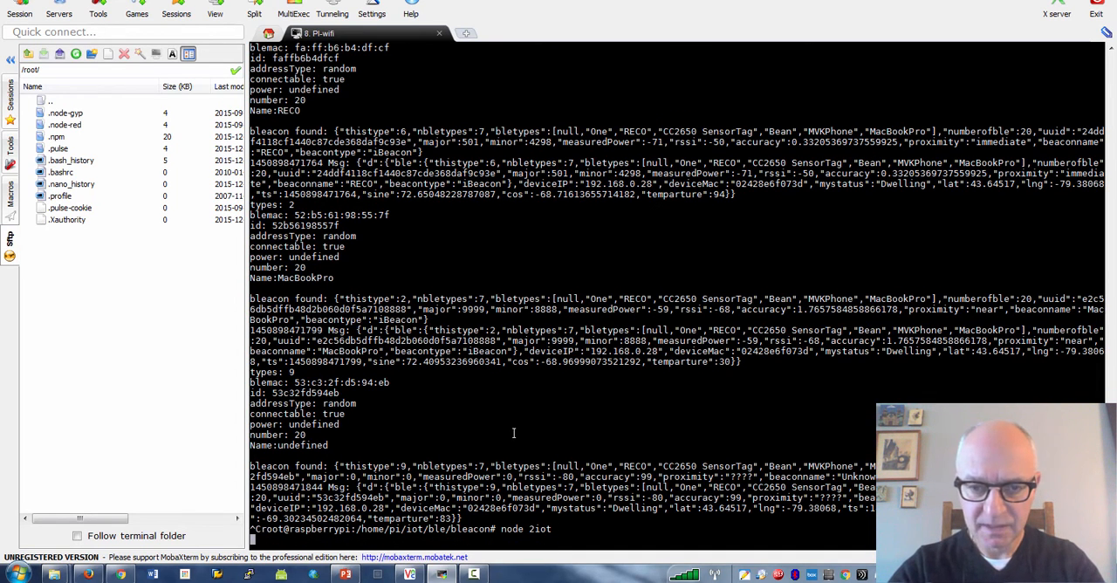
{"action": "left_click", "coordinate": [345, 573]}
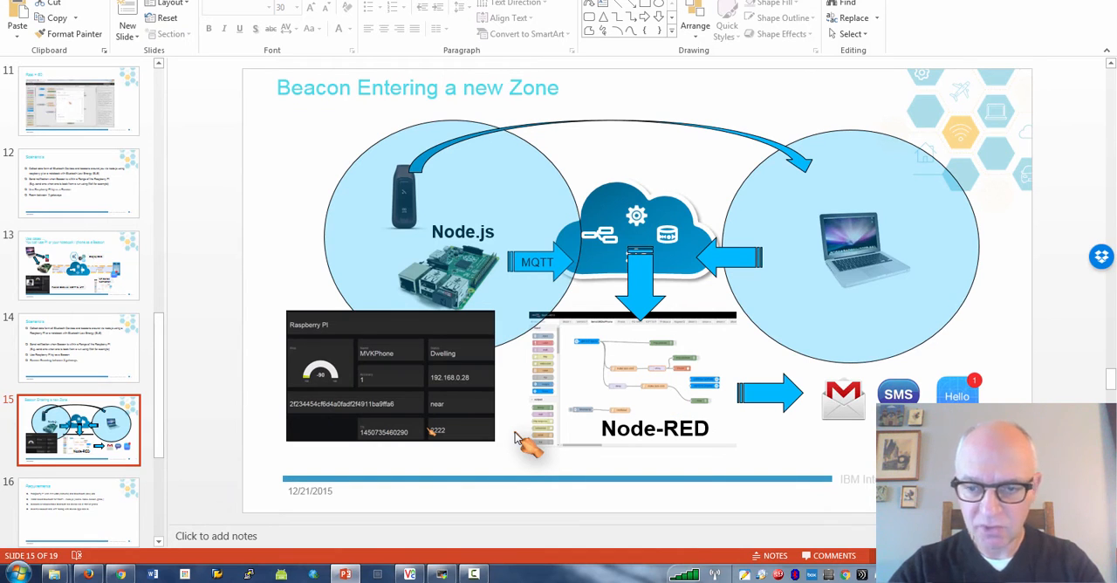
{"action": "mouse_move", "coordinate": [520, 436]}
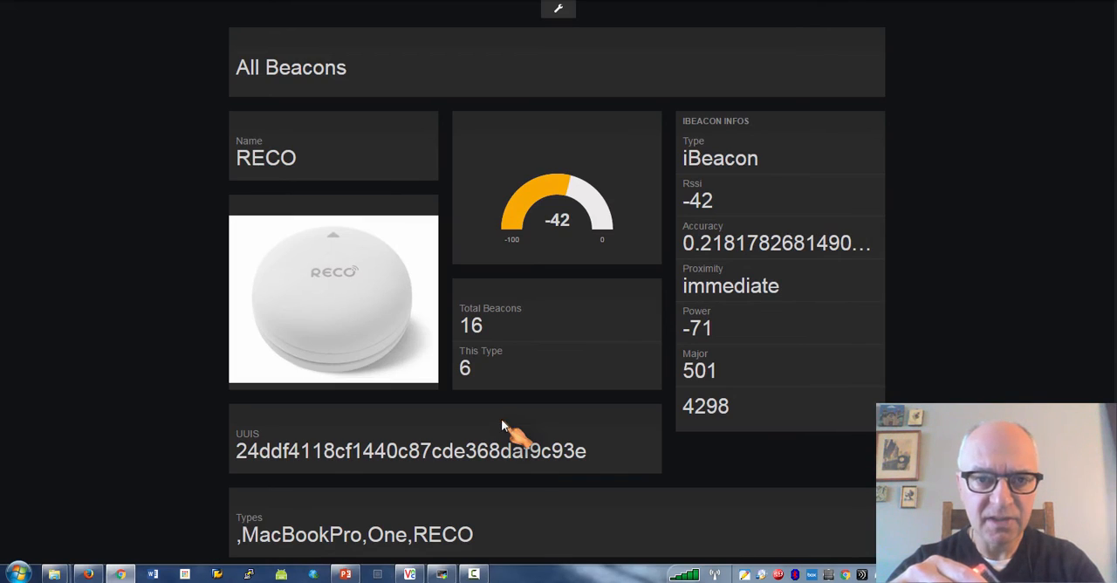
- Reload the Raspberry Pi dashboard's beacon data until the RECO beacon shows Dwelling at RSSI -42
{"action": "left_click", "coordinate": [558, 9]}
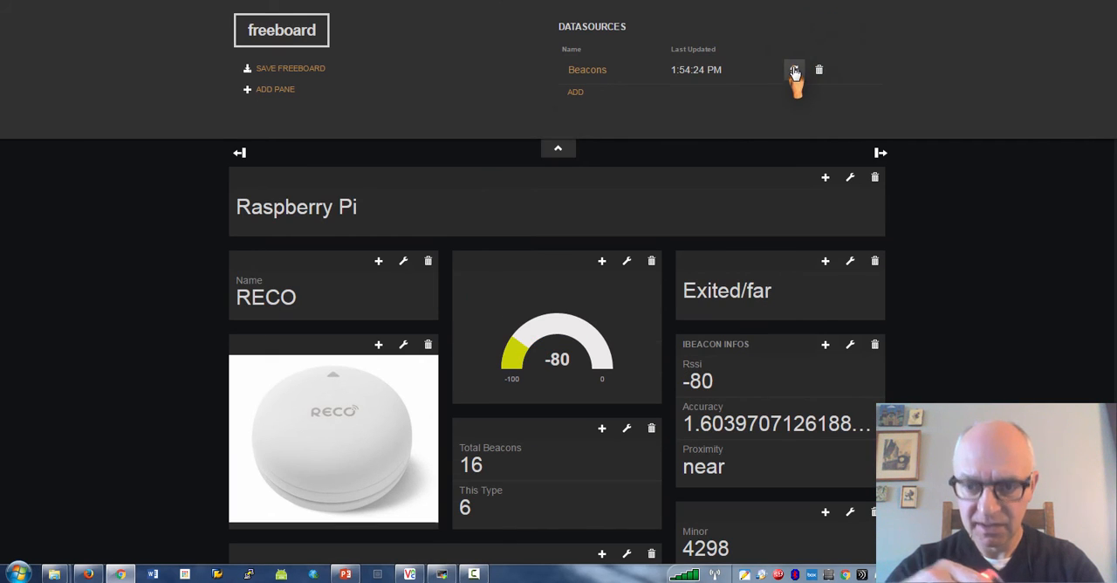
{"action": "left_click", "coordinate": [794, 69]}
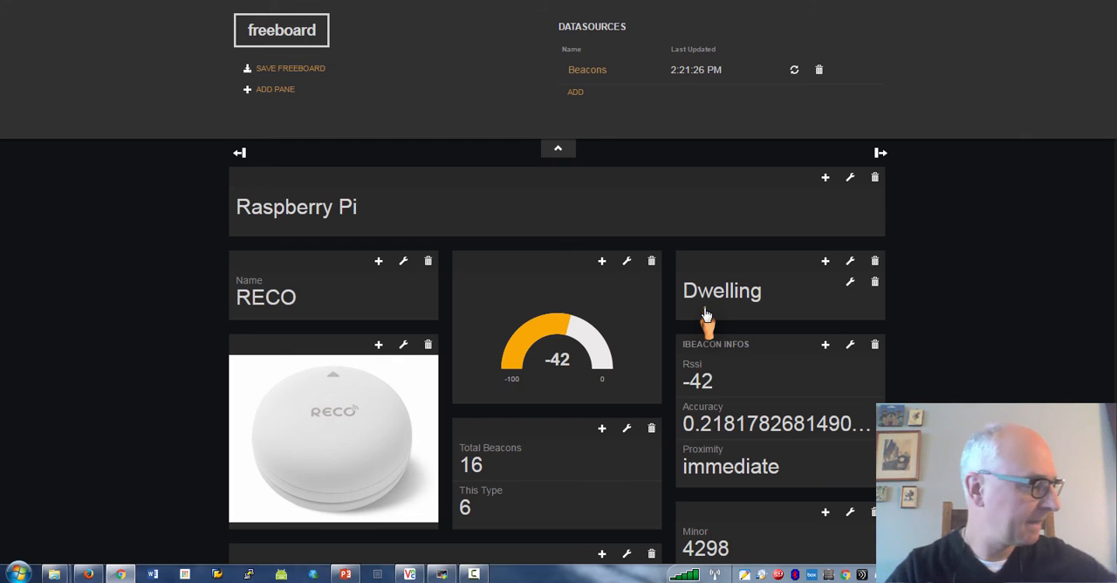
{"action": "mouse_move", "coordinate": [747, 192]}
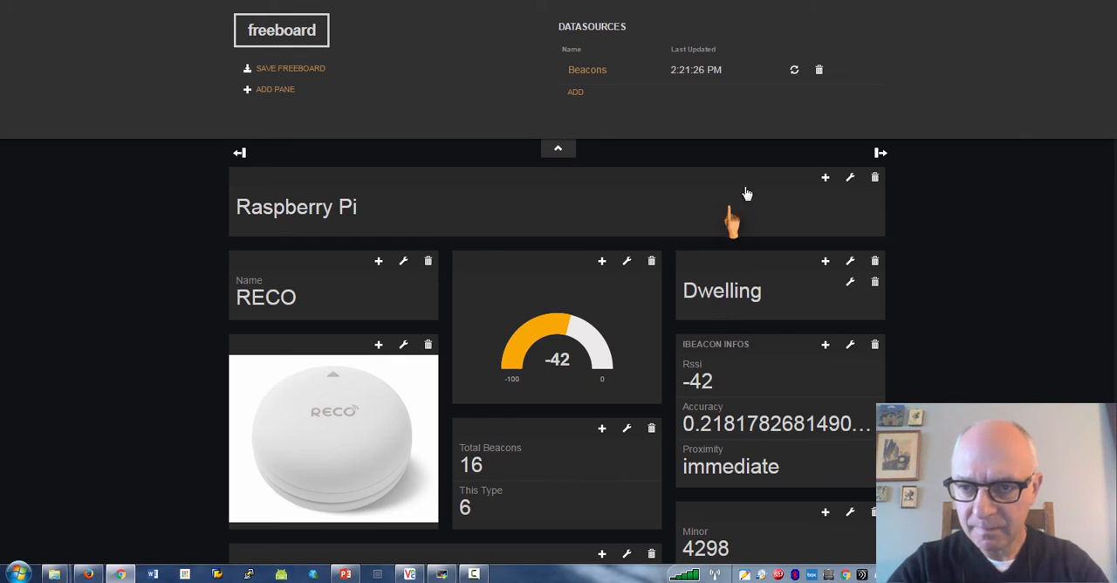
{"action": "left_click", "coordinate": [794, 69]}
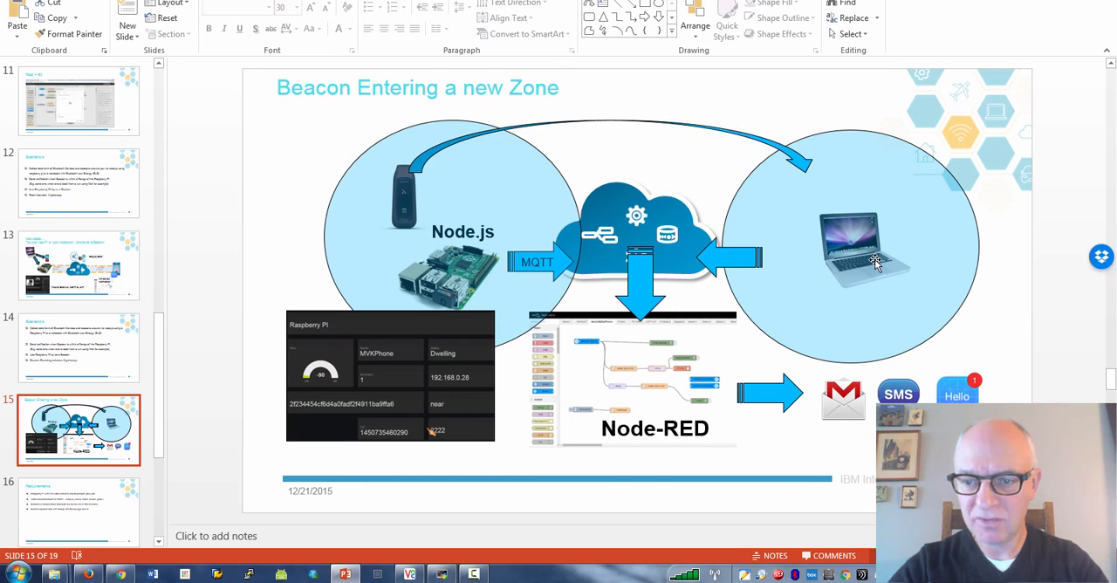
{"action": "mouse_move", "coordinate": [875, 273]}
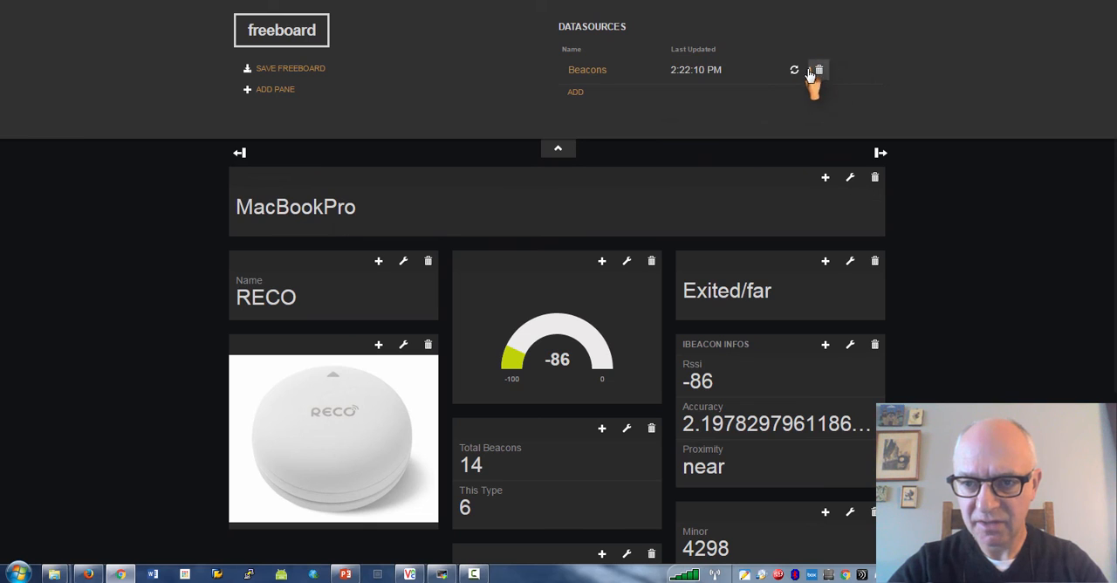
- Reload the MacBookPro dashboard so the RECO beacon switches to Dwelling at RSSI -51
{"action": "left_click", "coordinate": [794, 70]}
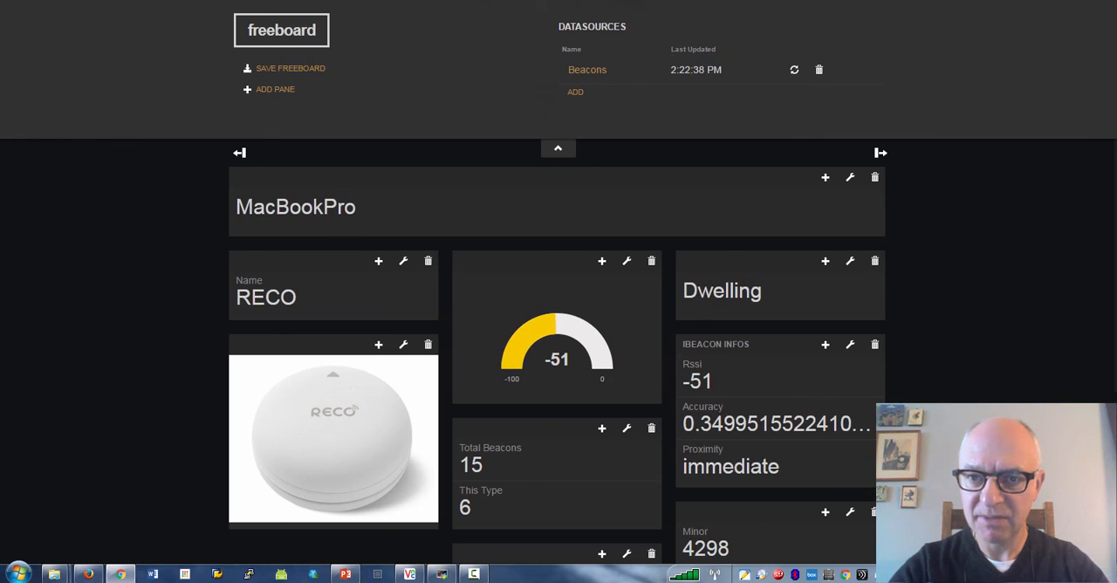
{"action": "mouse_move", "coordinate": [705, 244]}
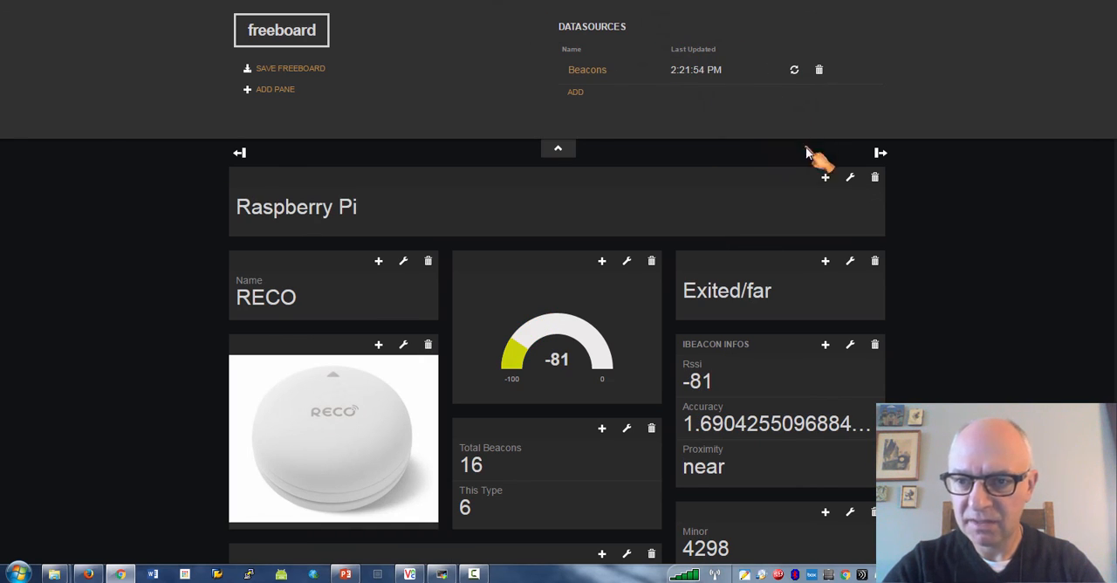
{"action": "left_click", "coordinate": [793, 70]}
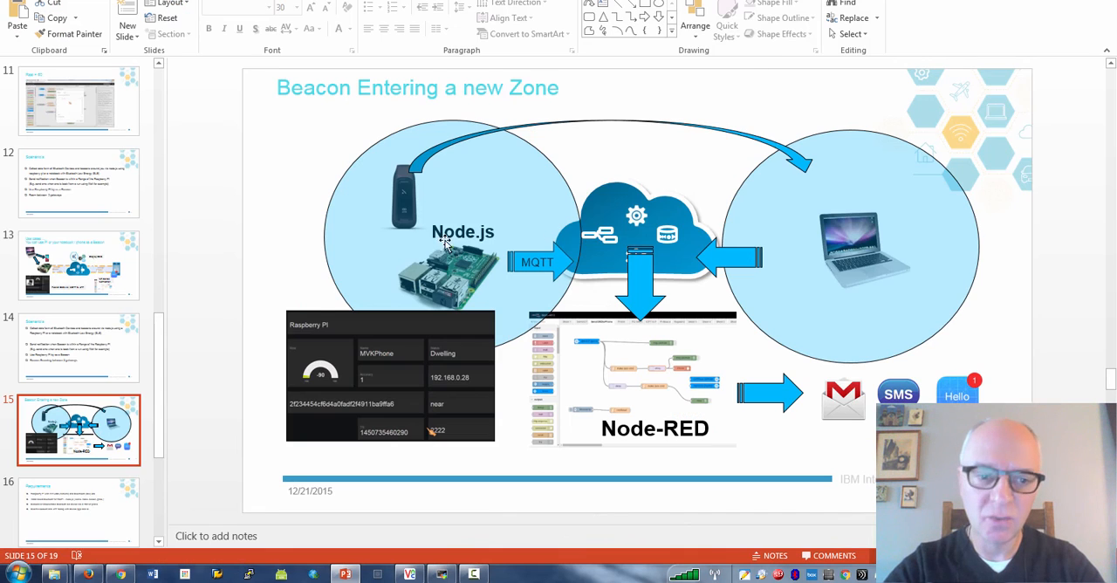
{"action": "mouse_move", "coordinate": [253, 359]}
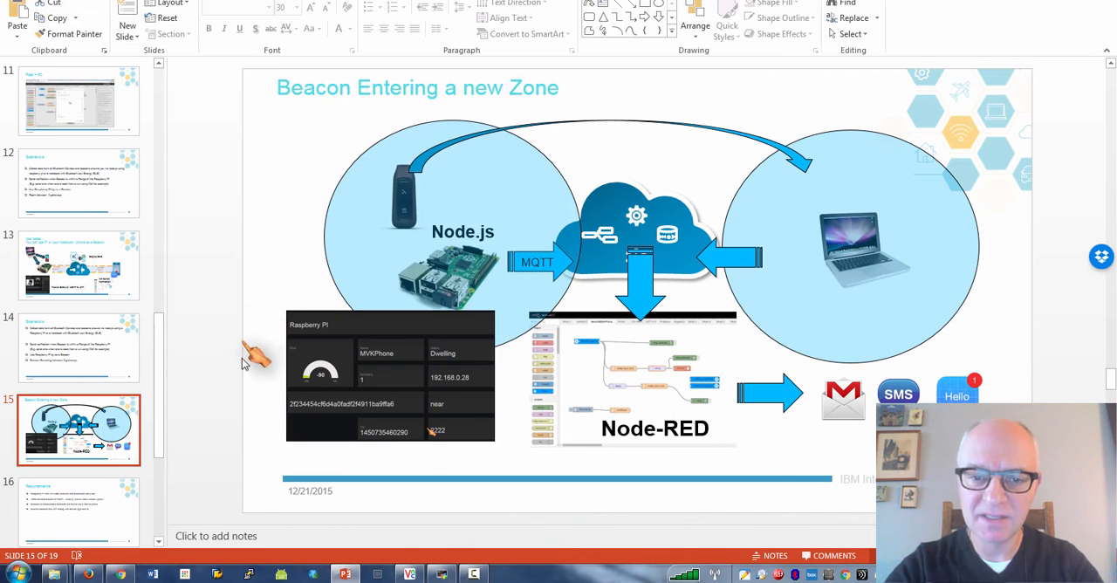
{"action": "mouse_move", "coordinate": [227, 387]}
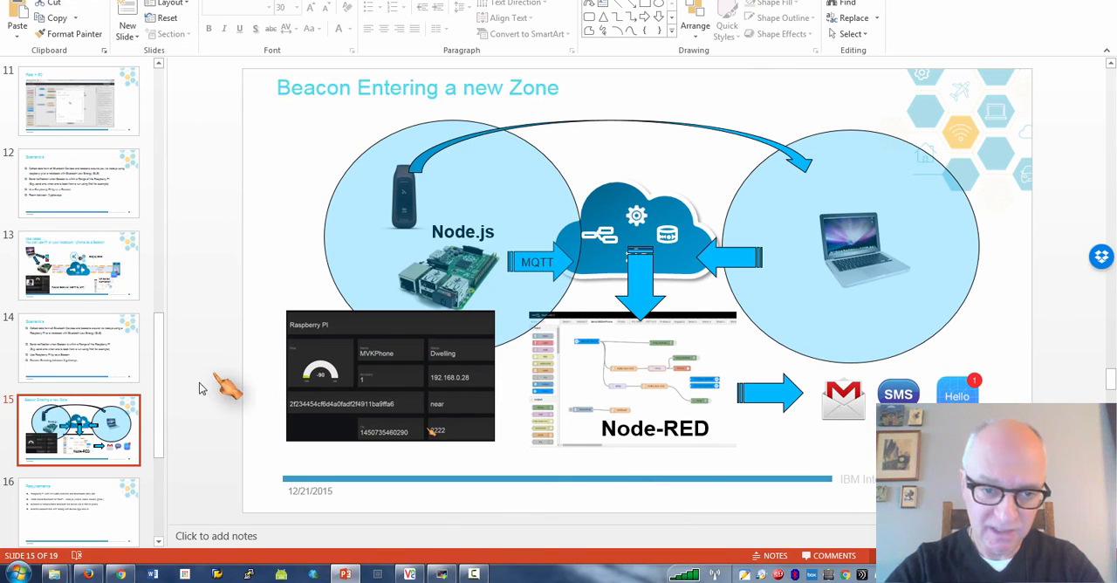
- Show the Requirements and References slides, finishing on the IBM contact-card slide
{"action": "scroll", "scroll_direction": "down", "scroll_amount": 3}
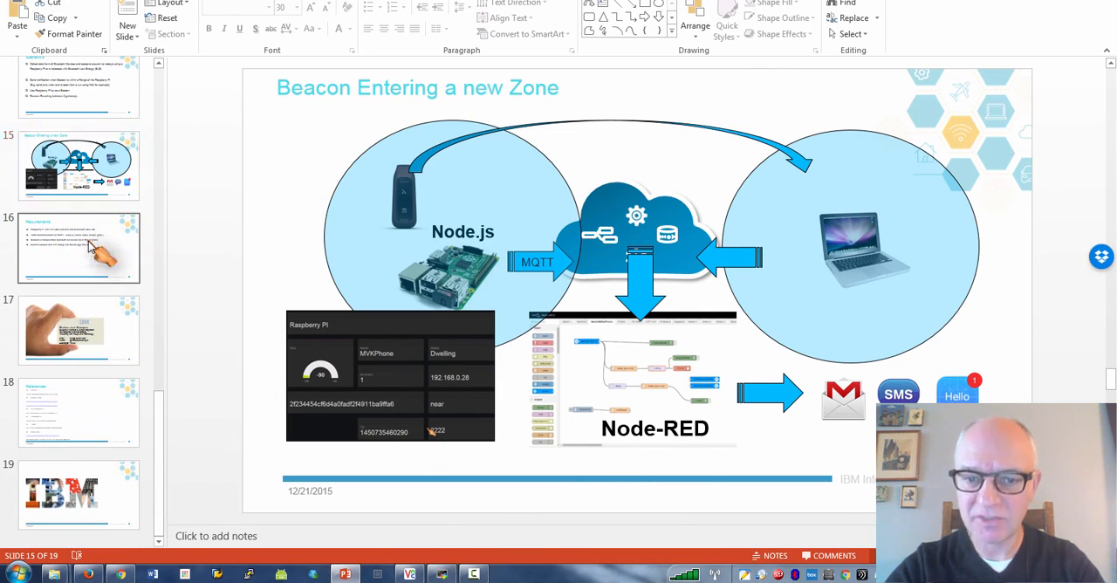
{"action": "left_click", "coordinate": [78, 248]}
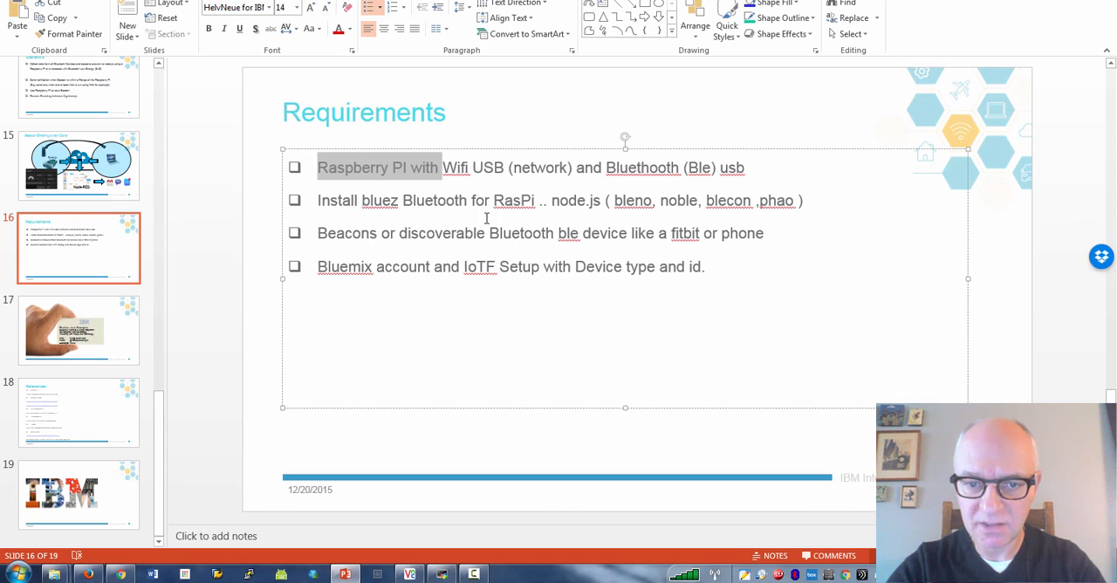
{"action": "mouse_move", "coordinate": [445, 237]}
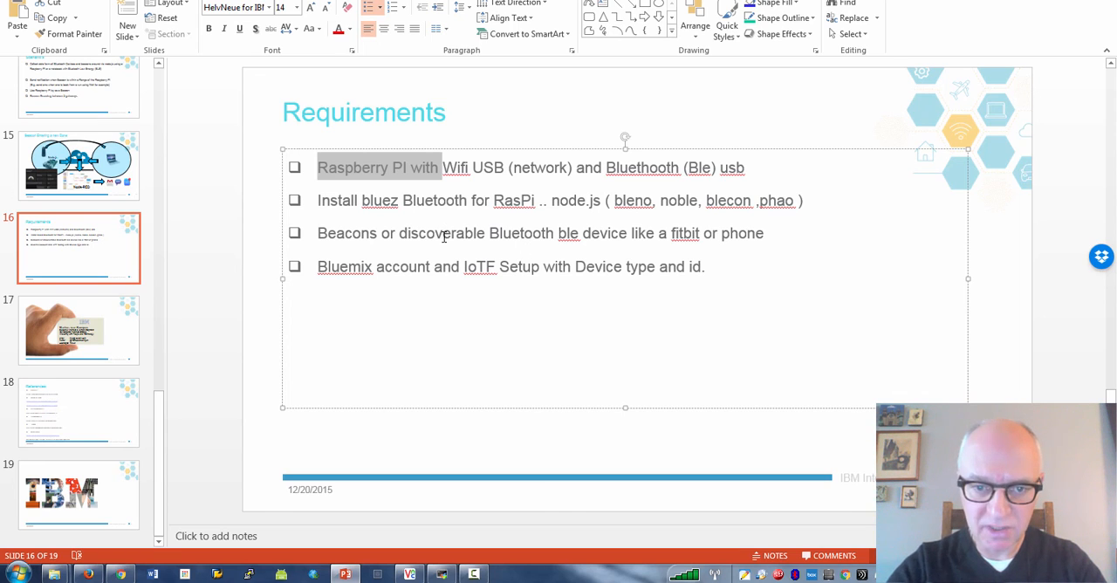
{"action": "mouse_move", "coordinate": [209, 426]}
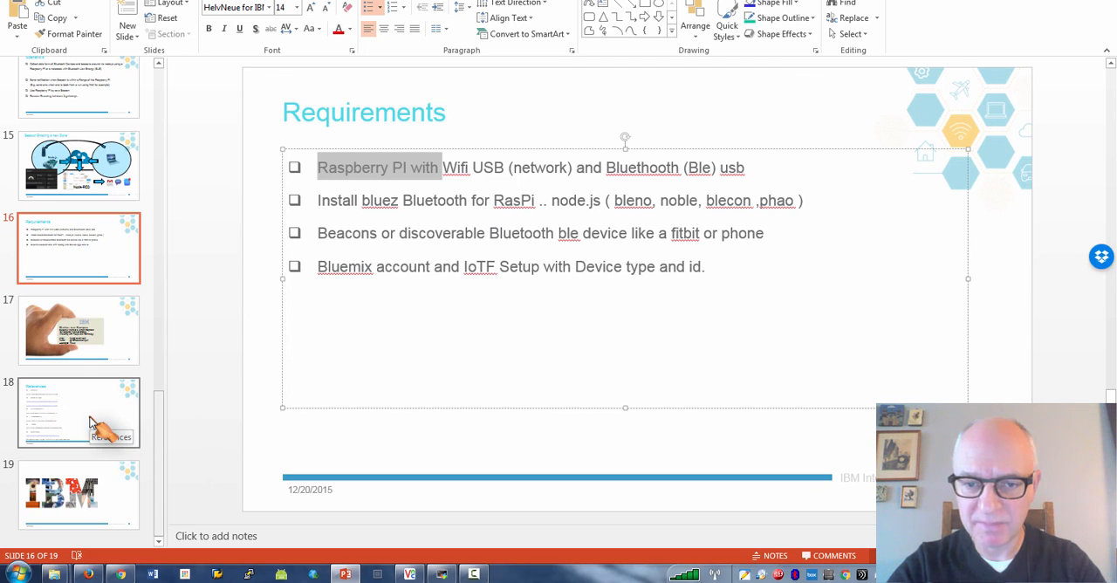
{"action": "left_click", "coordinate": [79, 412]}
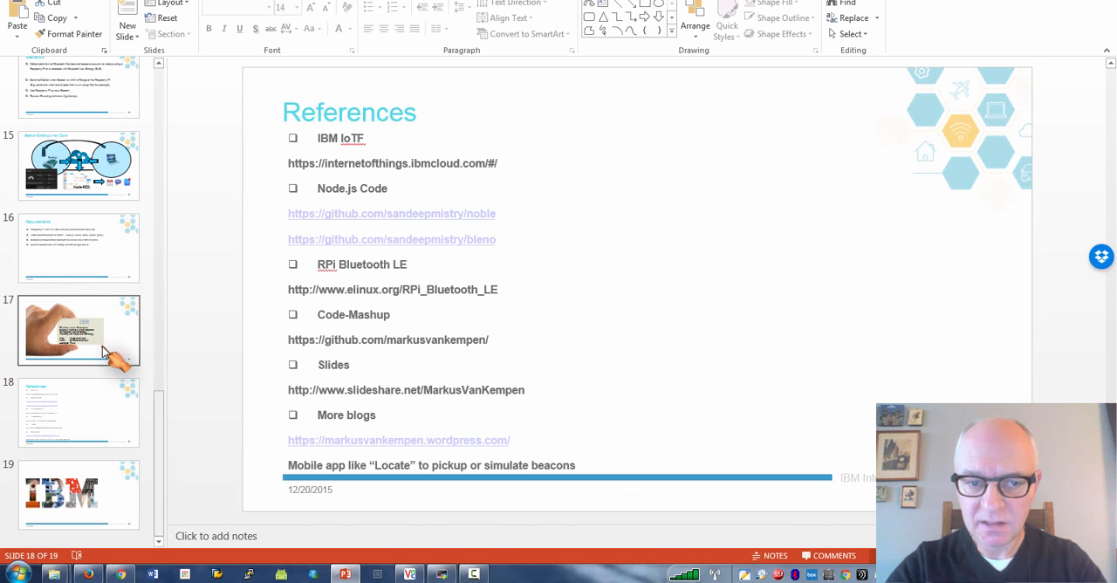
{"action": "left_click", "coordinate": [78, 330]}
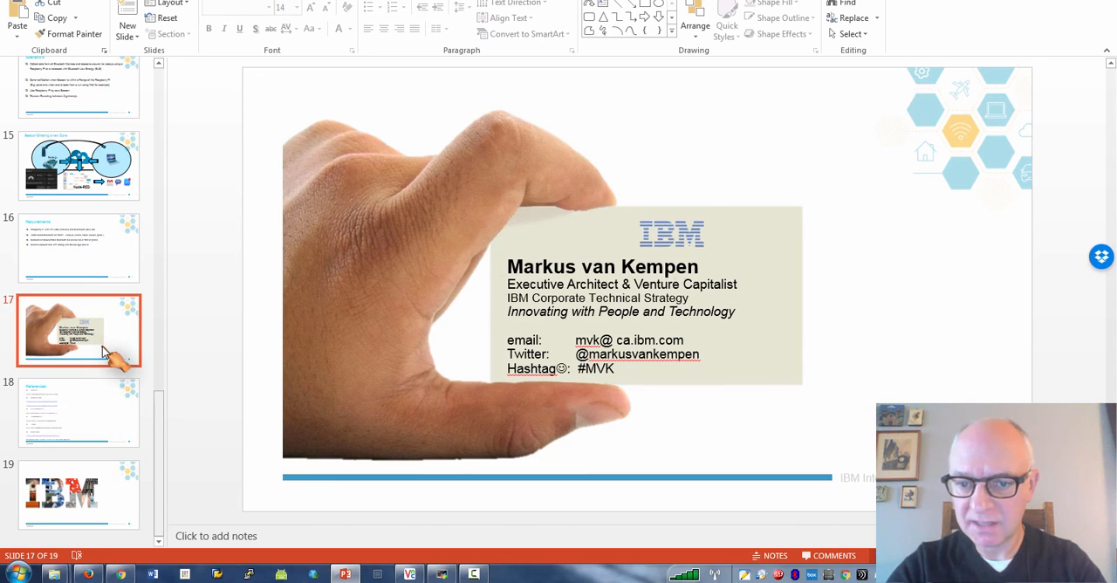